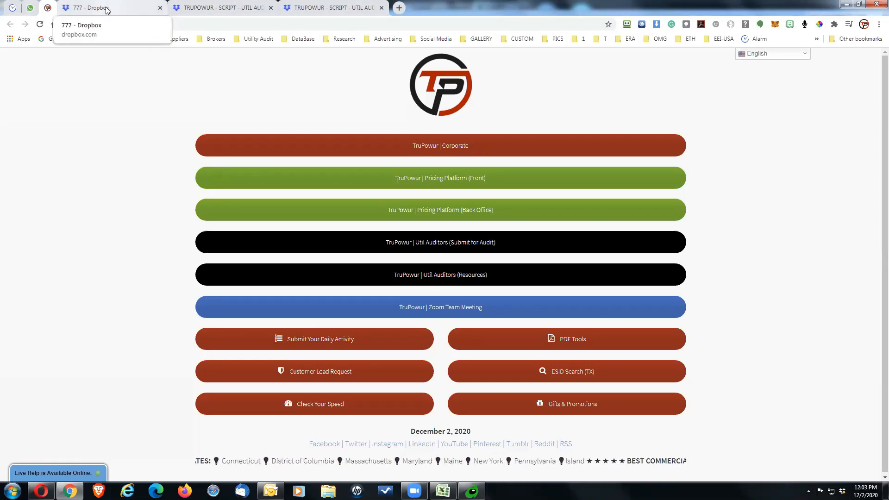
Switch to the Dropbox tab showing the 777 folder and its subfolders
left_click(91, 8)
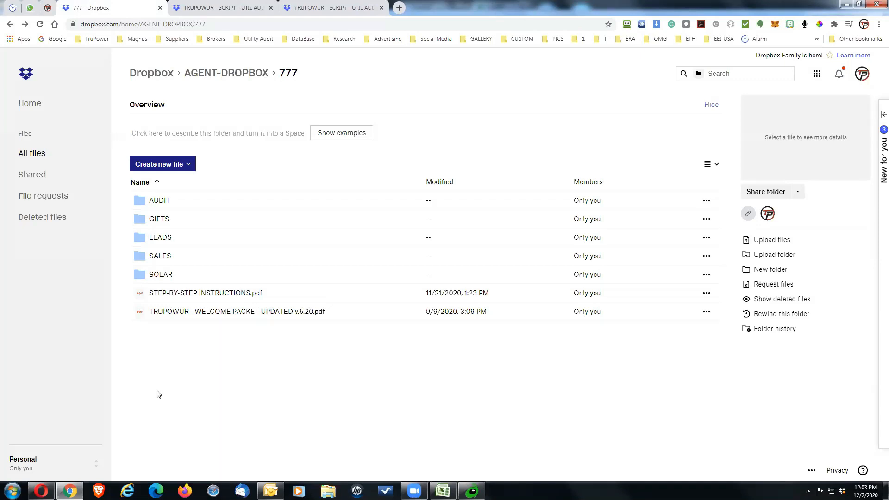
mouse_move(161, 382)
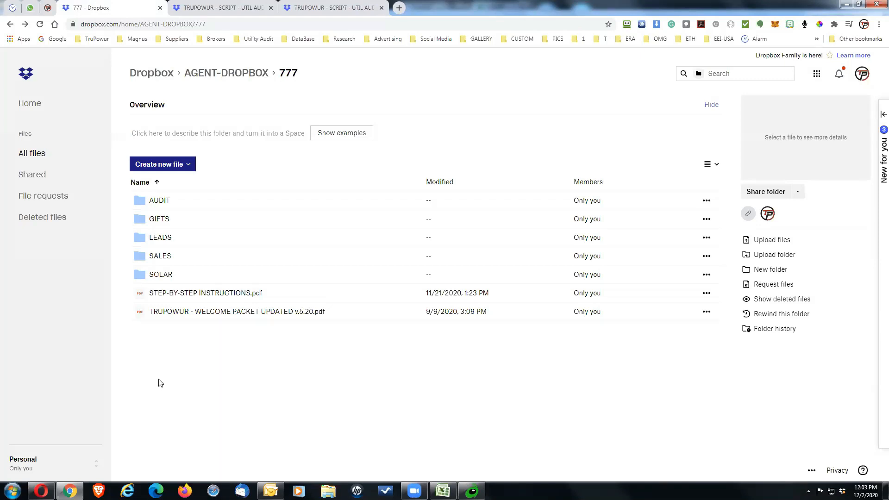
mouse_move(157, 379)
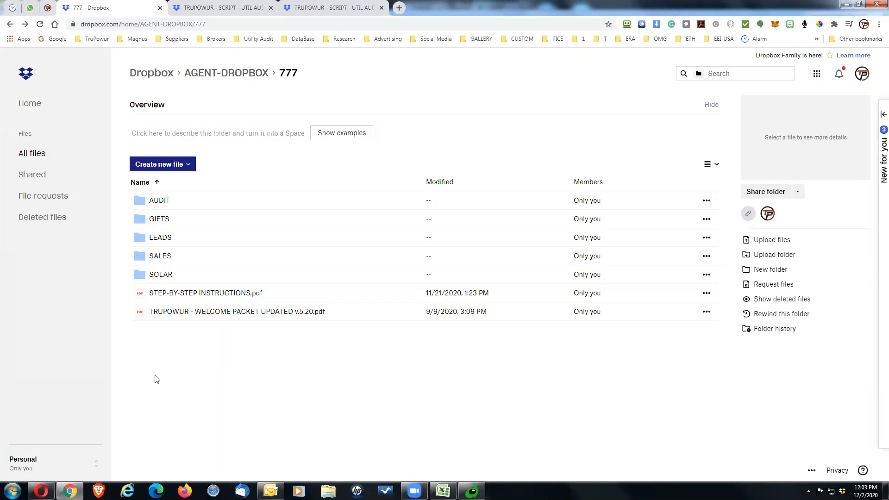
mouse_move(159, 200)
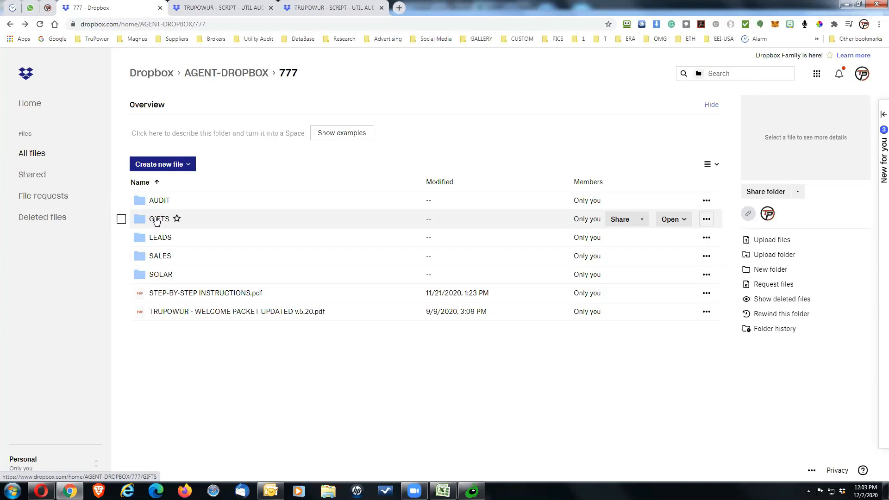
mouse_move(157, 237)
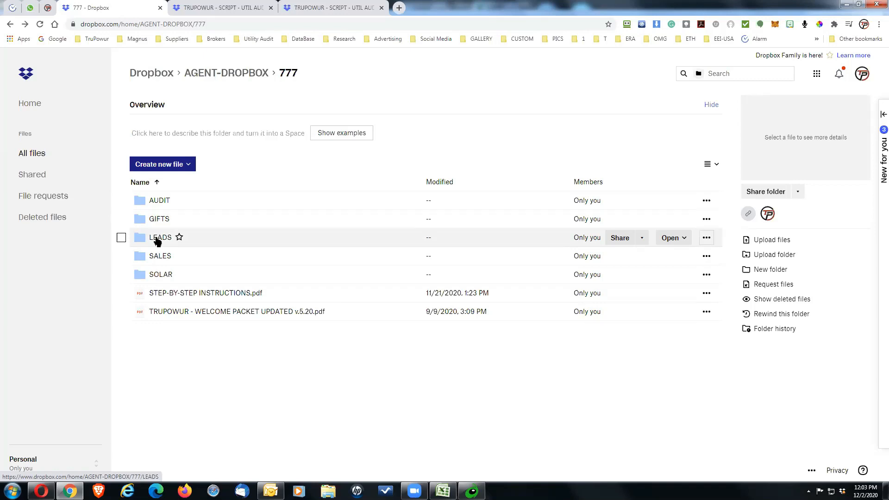
mouse_move(159, 275)
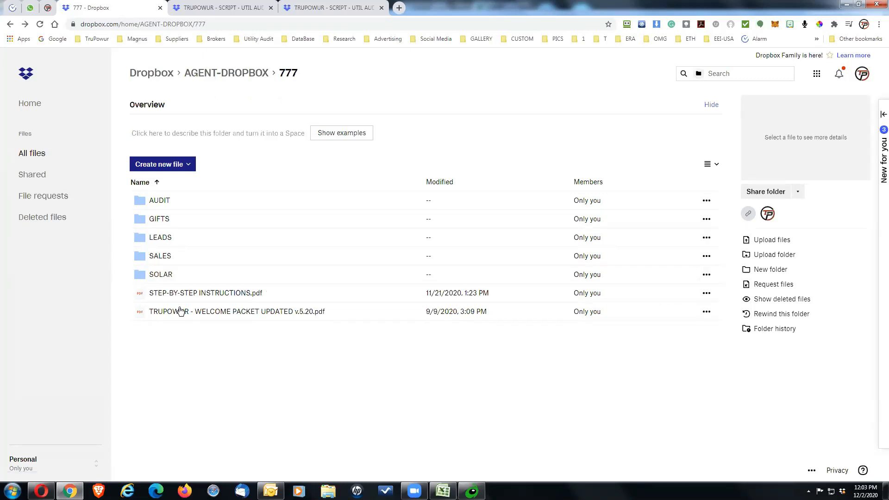
mouse_move(205, 292)
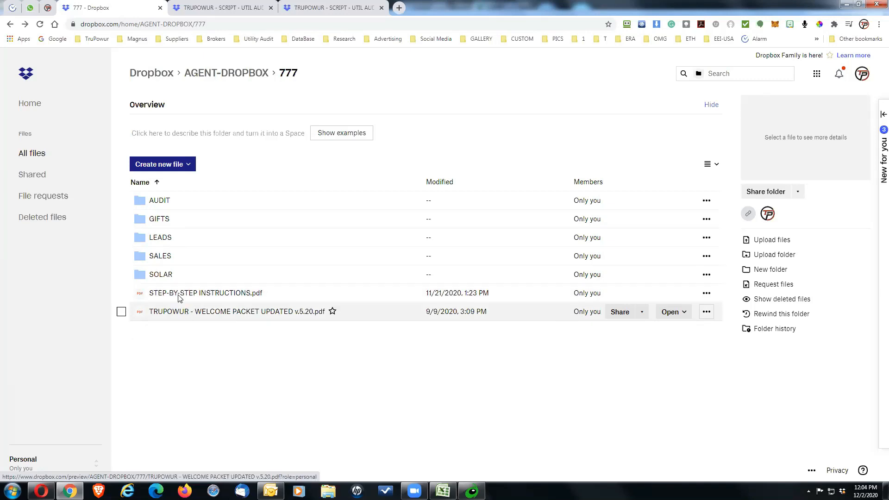
mouse_move(160, 200)
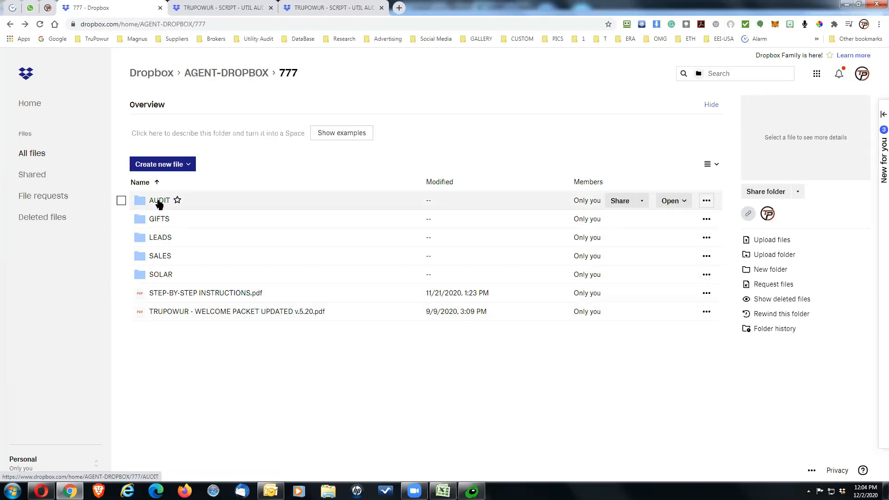
Browse the AUDIT folder's Brochures subfolder, then return to the AUDIT folder listing
double_click(160, 200)
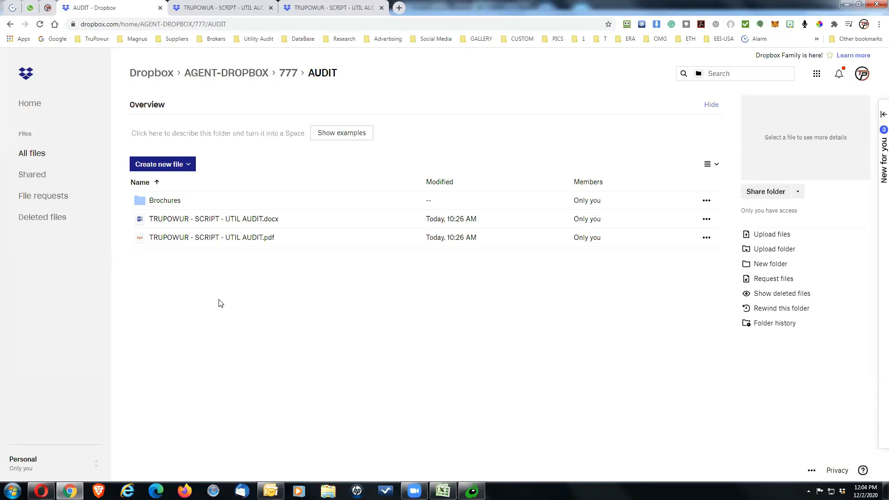
mouse_move(165, 200)
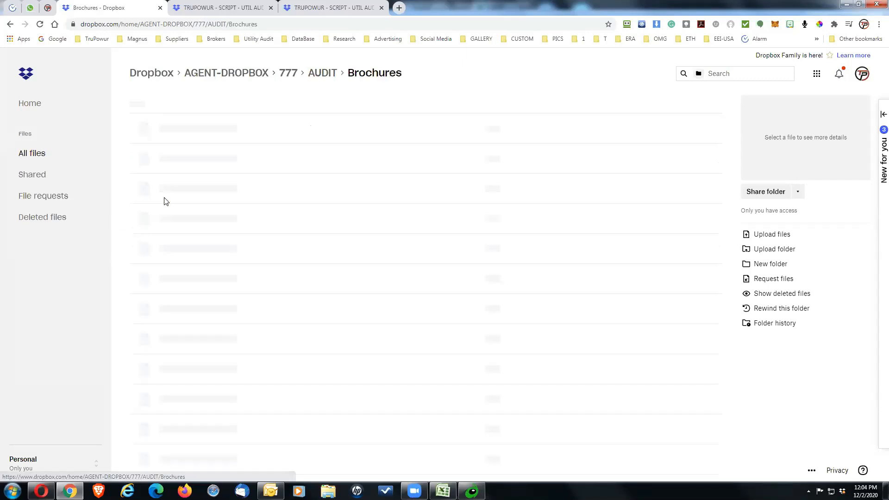
mouse_move(165, 202)
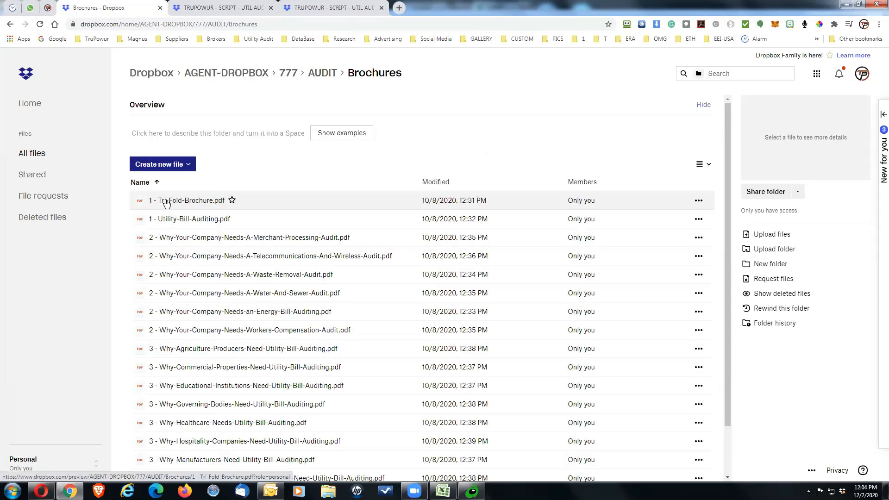
mouse_move(316, 275)
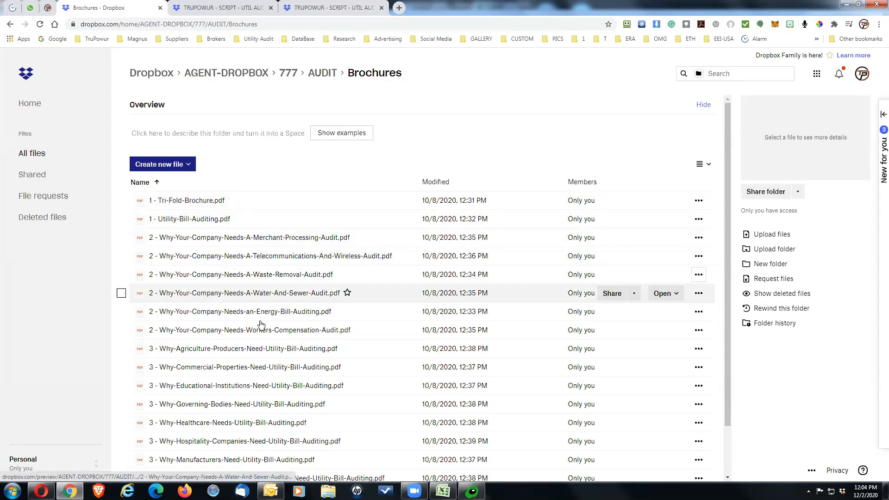
mouse_move(719, 232)
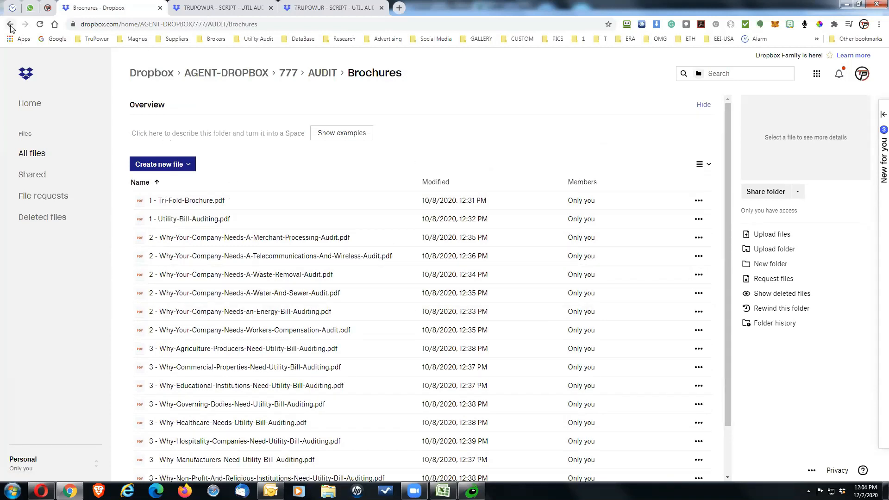
left_click(10, 24)
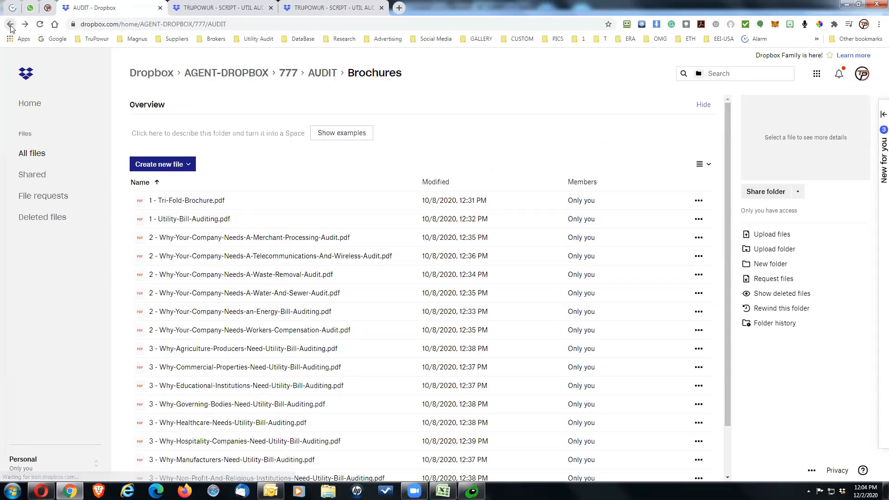
left_click(11, 23)
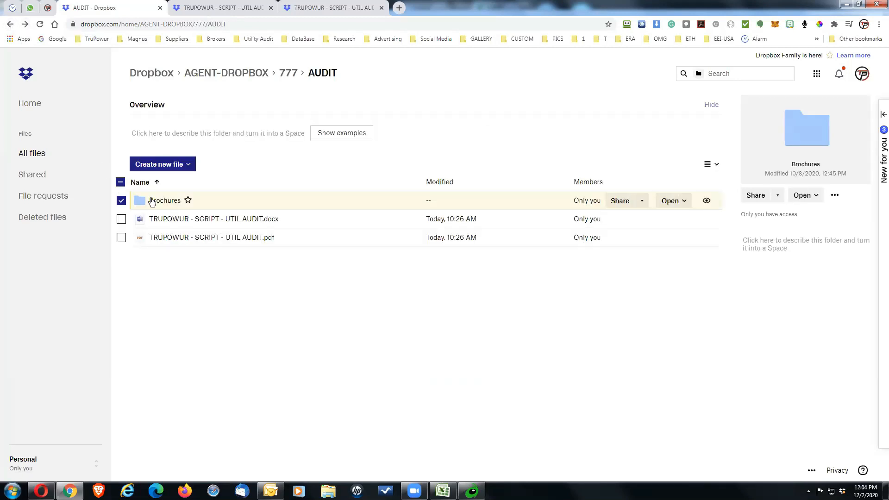
double_click(164, 200)
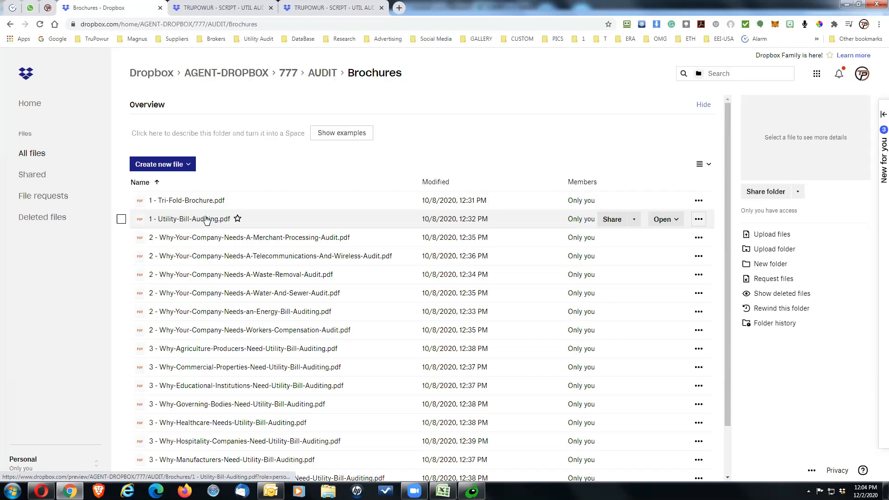
mouse_move(53, 39)
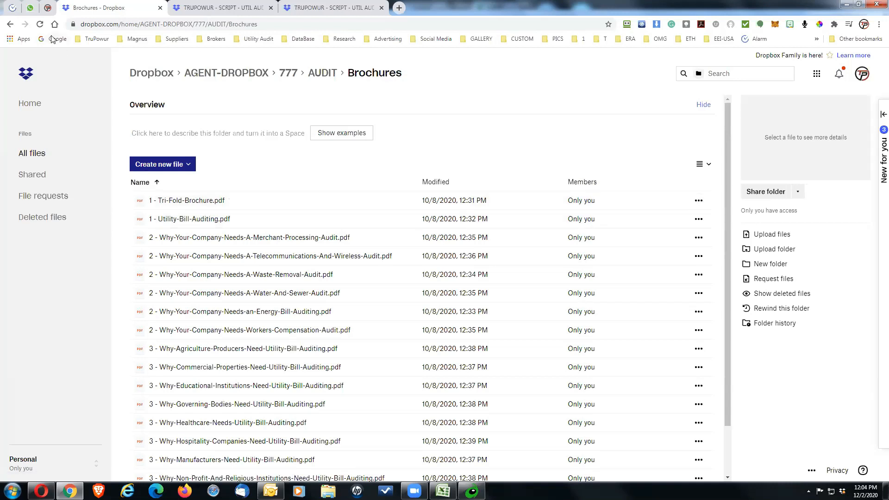
left_click(10, 24)
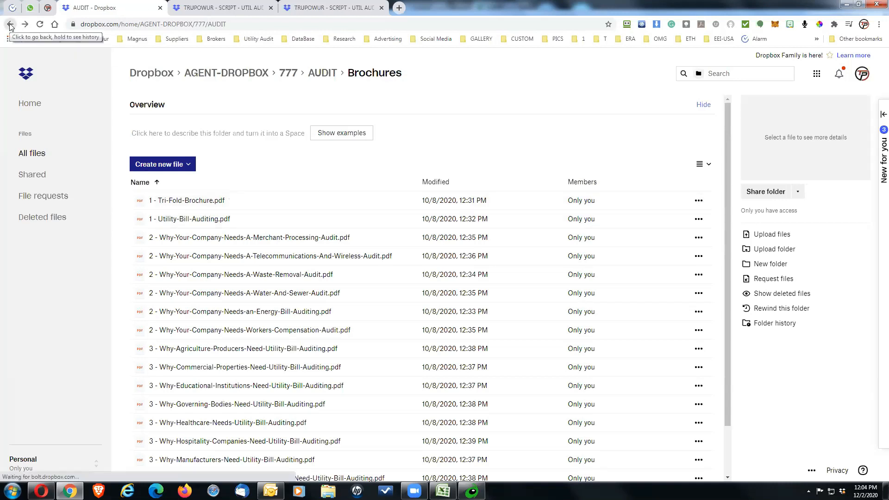
left_click(10, 23)
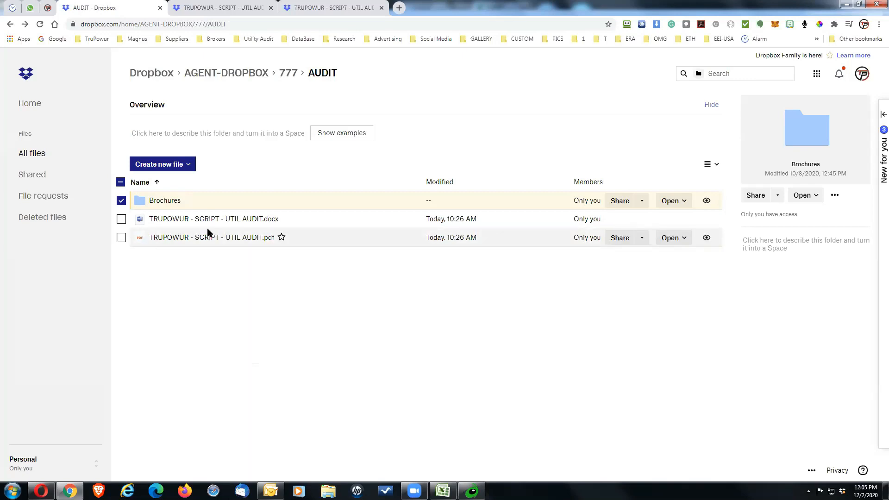
mouse_move(236, 95)
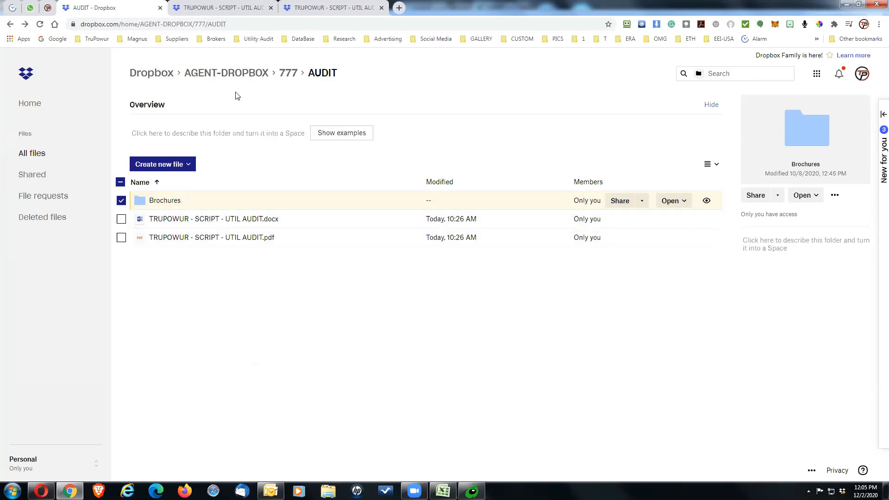
View the TRUPOWUR - SCRIPT - UTIL AUDIT.pdf preview and scroll through the phone script
left_click(221, 7)
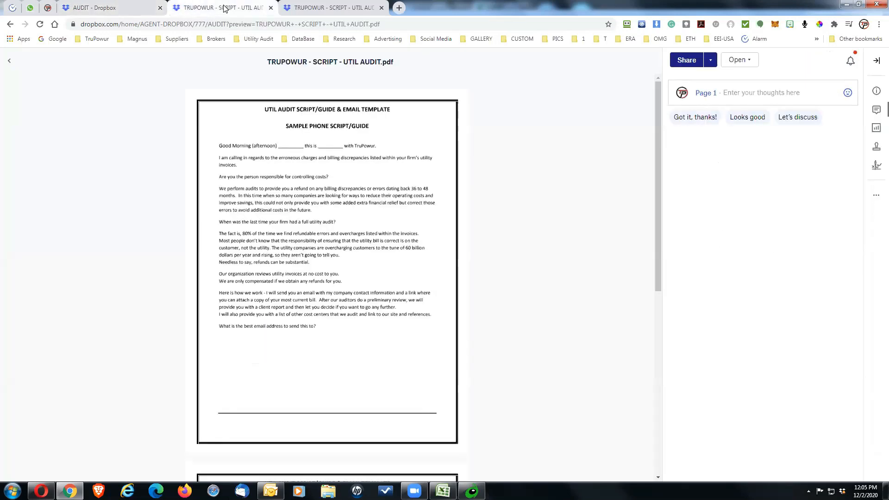
mouse_move(659, 176)
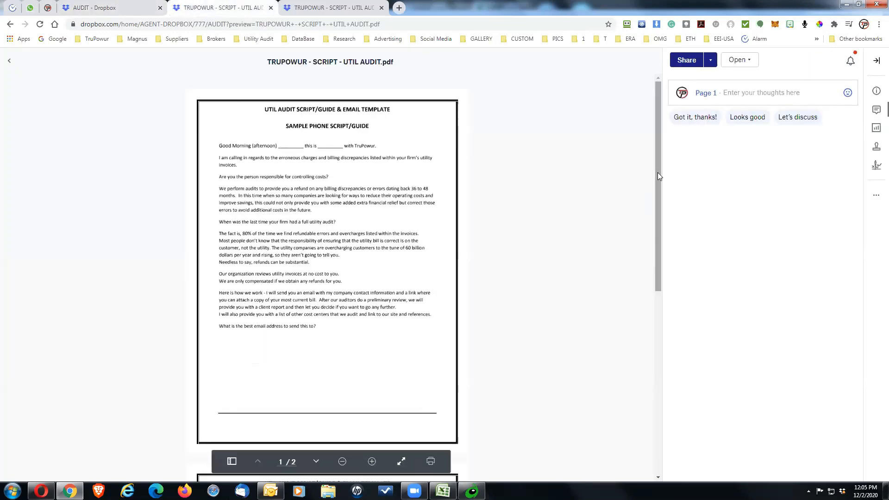
scroll("down", 3)
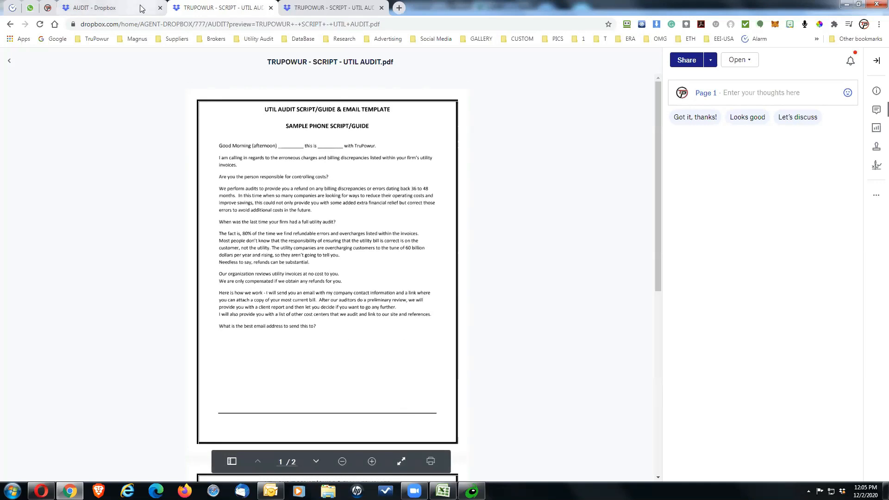
Back in AUDIT, show the Open options for TRUPOWUR - SCRIPT - UTIL AUDIT.docx
left_click(90, 8)
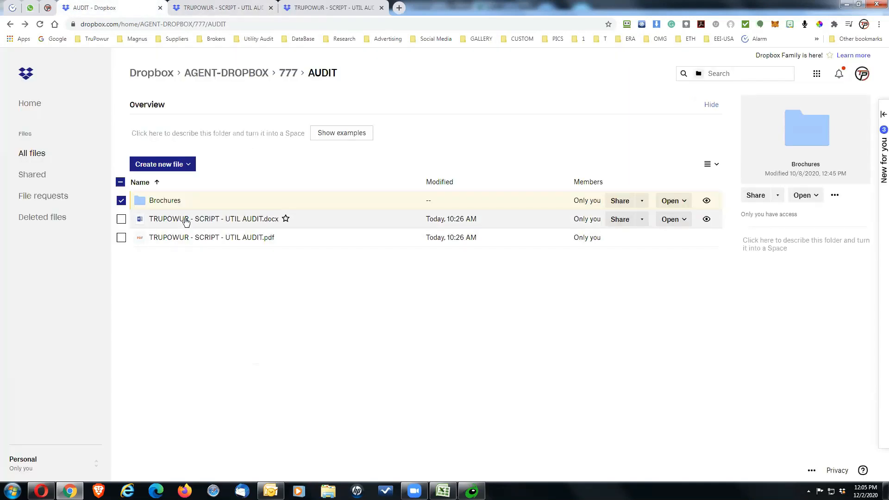
mouse_move(671, 219)
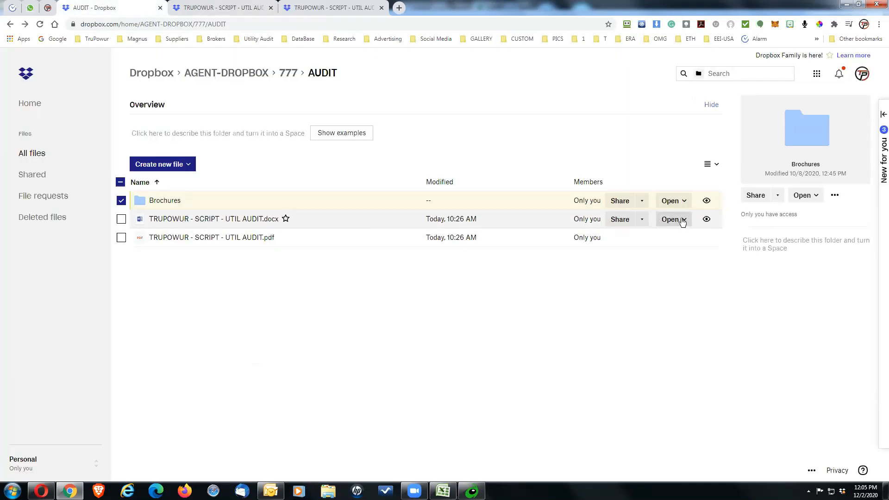
left_click(684, 219)
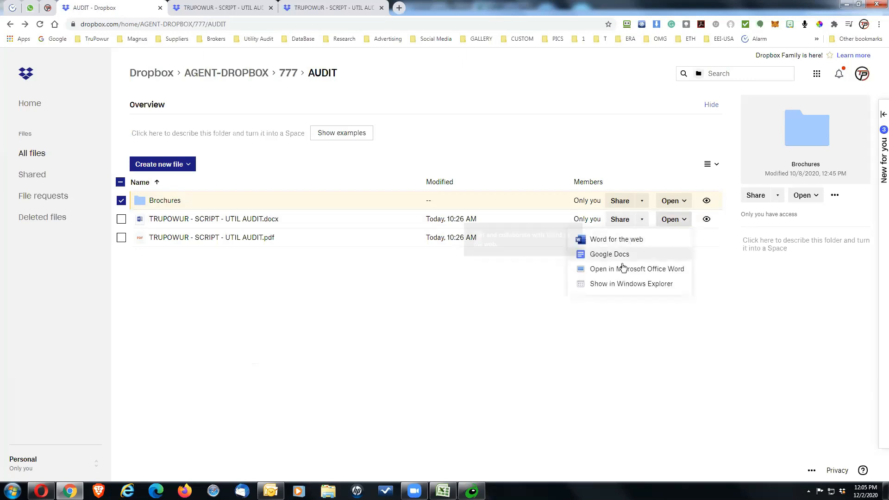
mouse_move(616, 239)
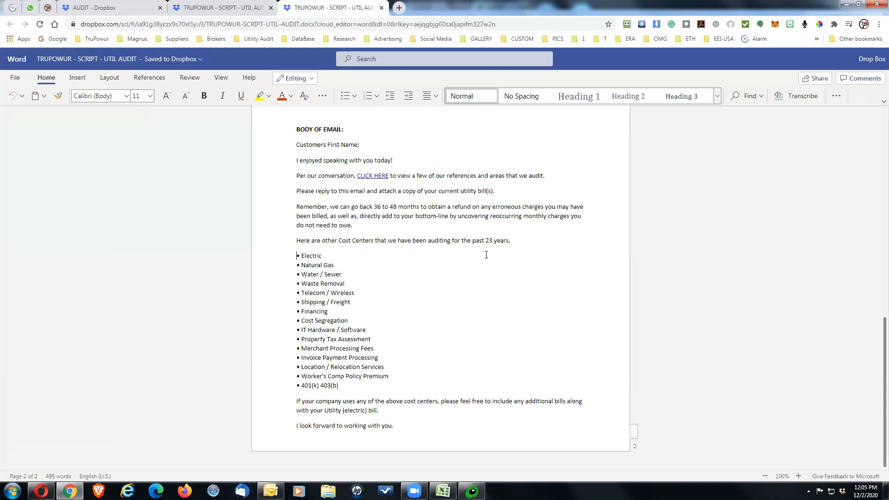
mouse_move(875, 328)
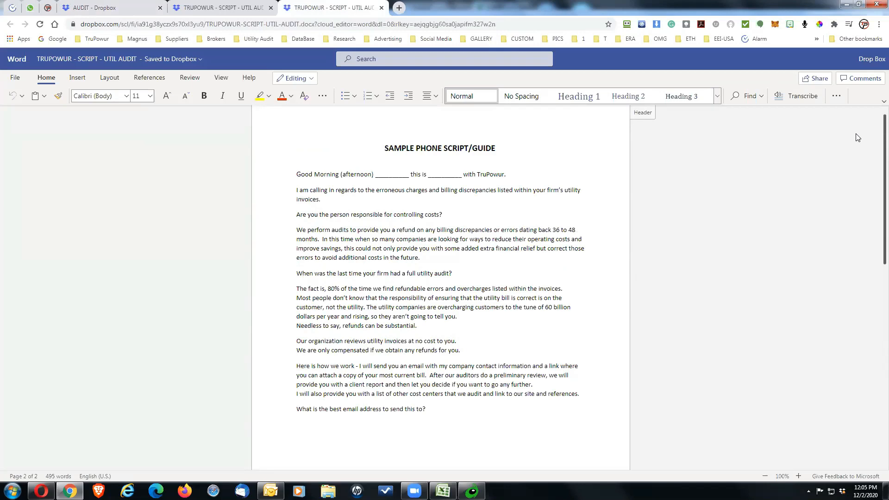
Select the Sample Email Template's subject line in the Word document
scroll("down", 3)
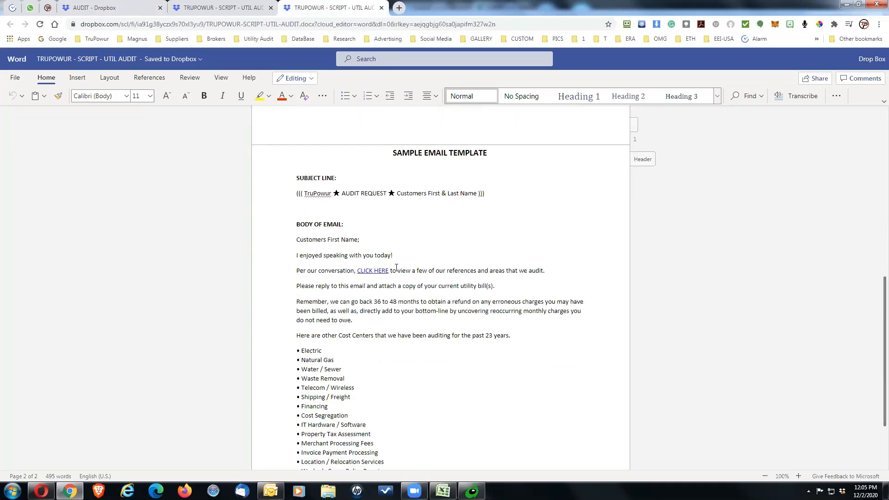
mouse_move(406, 276)
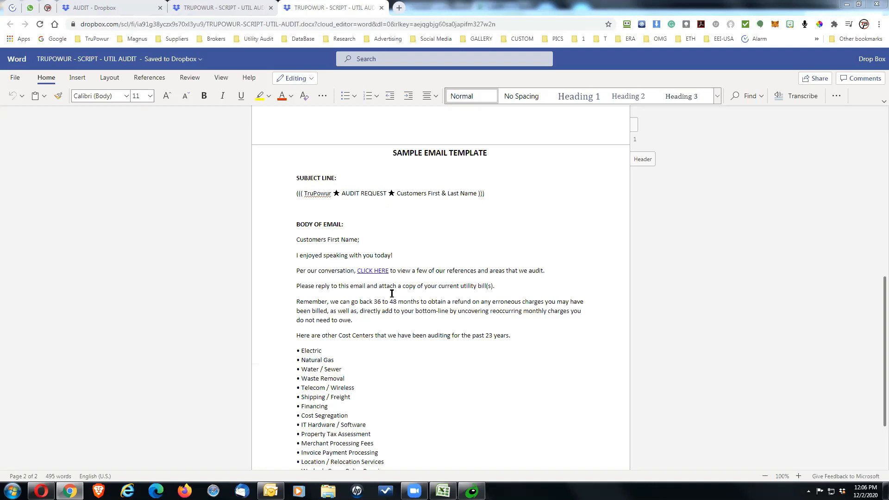
mouse_move(419, 240)
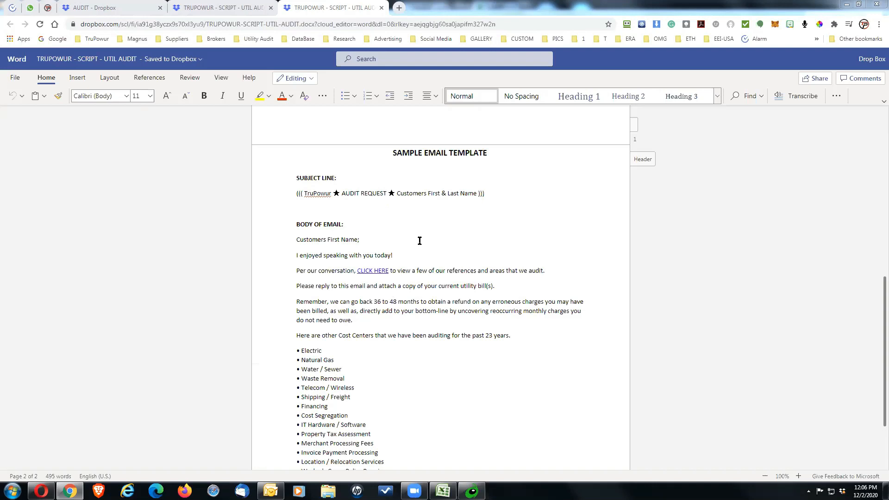
mouse_move(378, 234)
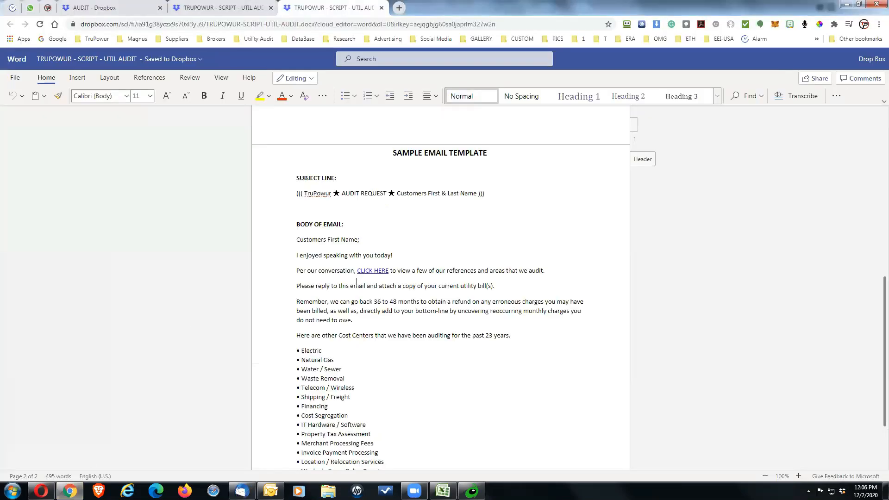
mouse_move(449, 183)
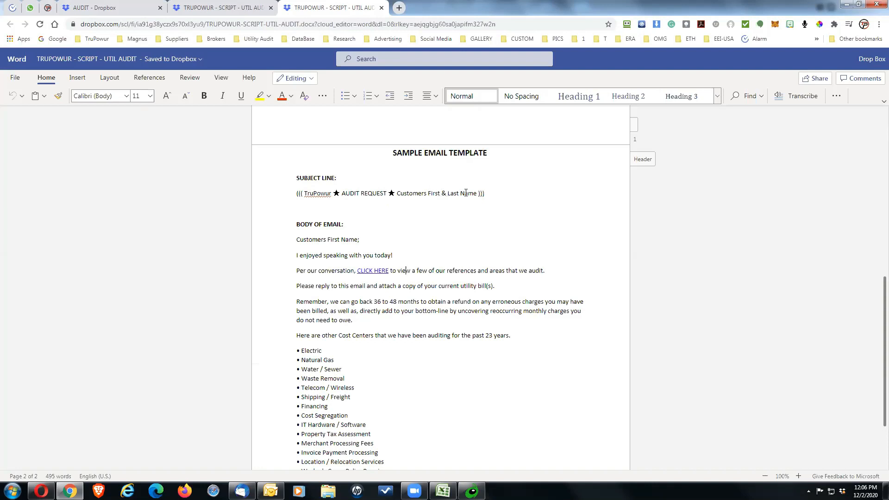
left_click_drag(397, 193, 485, 192)
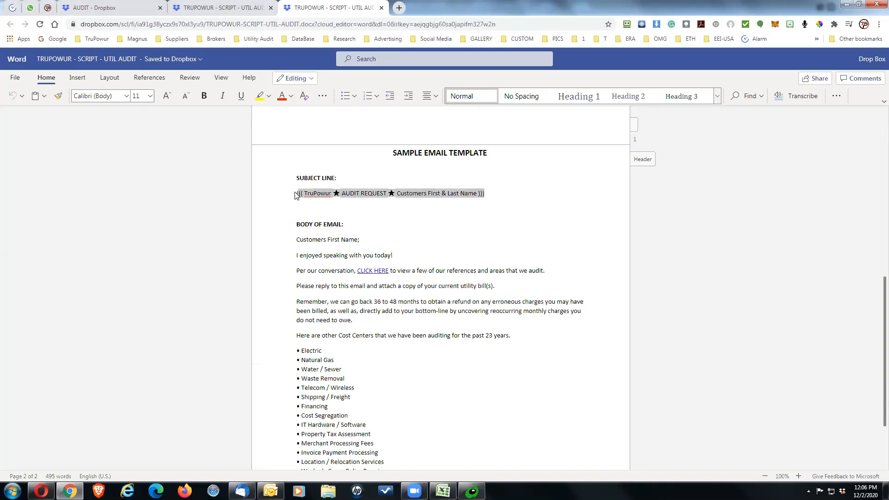
Create a Thunderbird message with subject 'TruPowur ★ AUDIT REQUEST ★ Customers First & Last Name'
left_click_drag(302, 192, 482, 193)
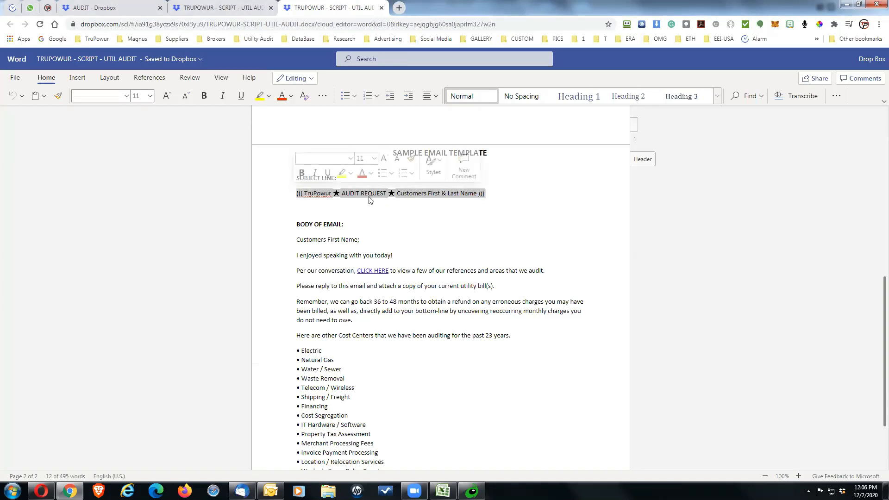
left_click(361, 209)
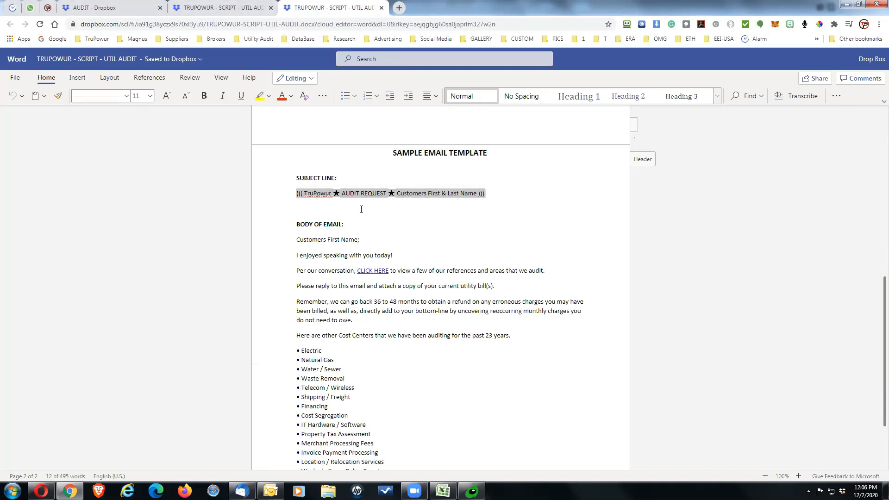
left_click(240, 490)
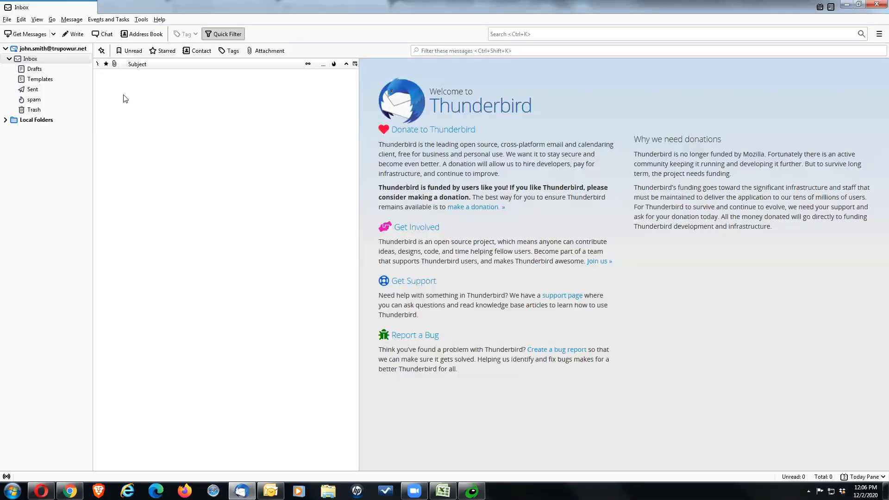
left_click(72, 33)
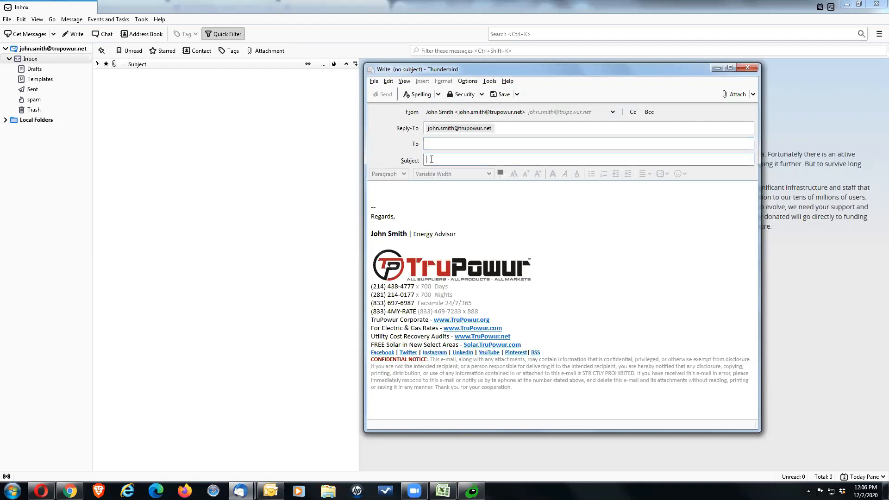
type("((( TruPowur ★ AUDIT REQUEST ★ Customers First & Last Name )))")
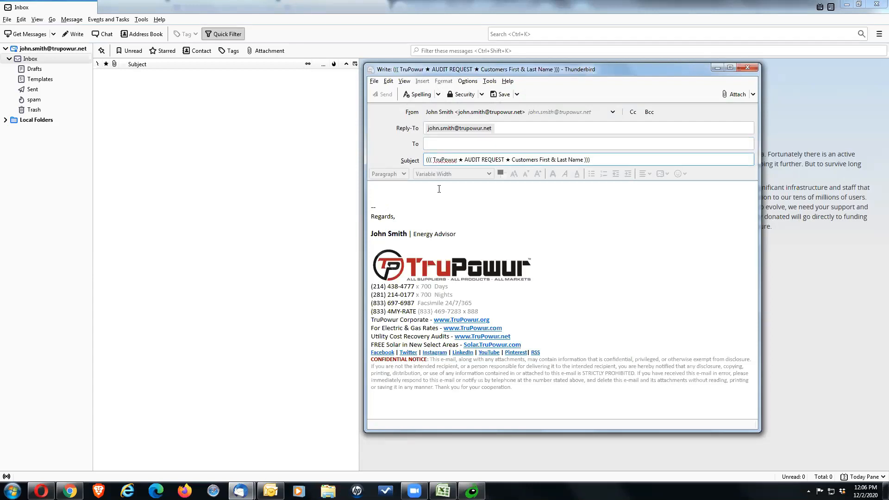
mouse_move(482, 223)
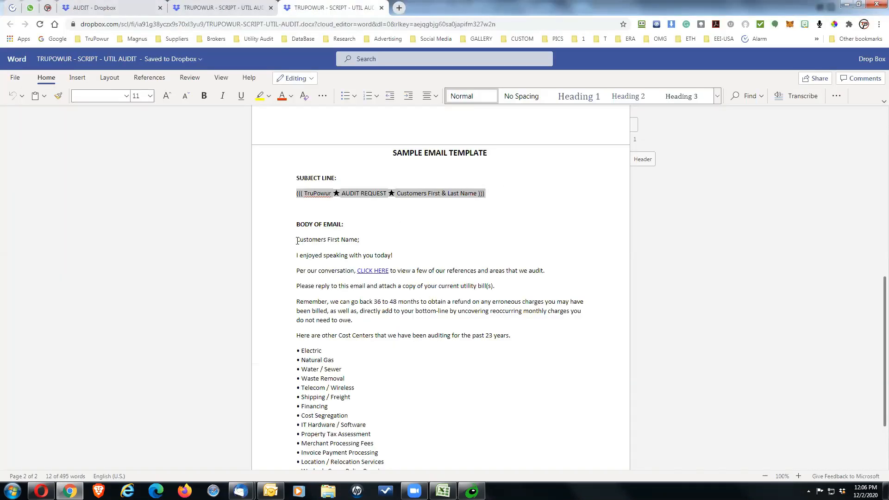
Copy the template's email body and cost-center list into the message body
left_click_drag(296, 240, 339, 285)
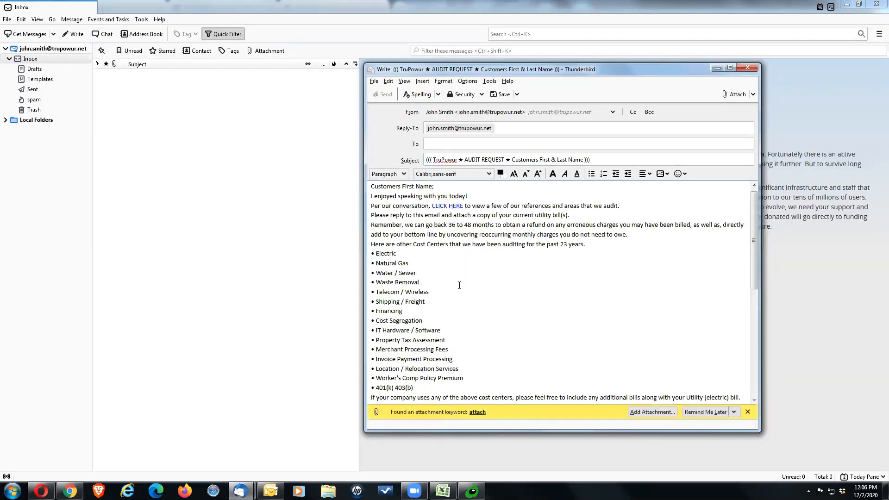
scroll("down", 3)
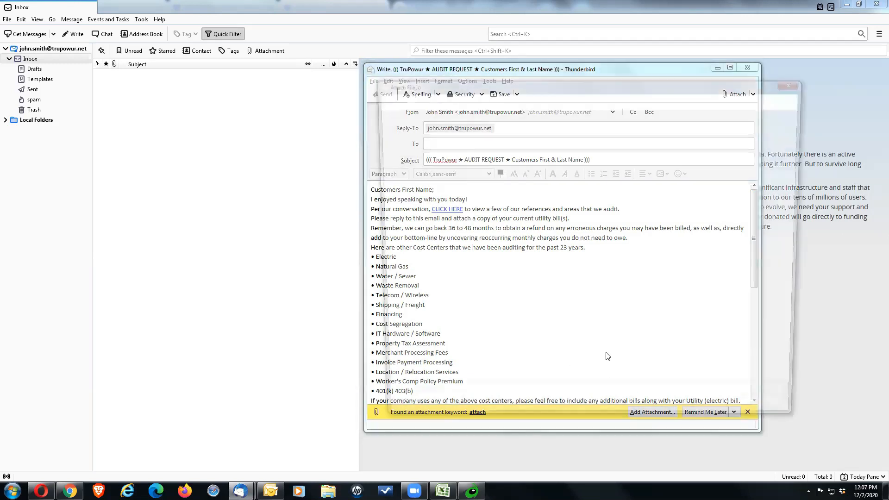
Attach the 1 - Utility-Bill-Auditing brochure PDF from the Brochures folder
left_click(651, 411)
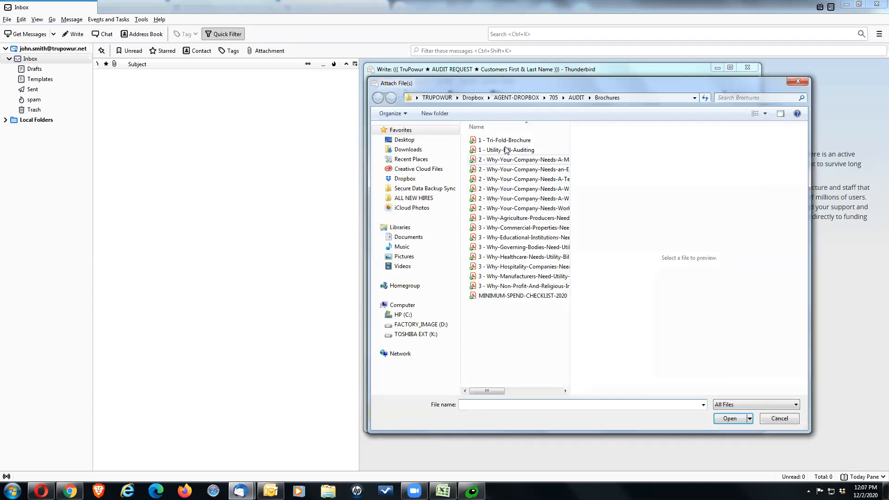
left_click(508, 149)
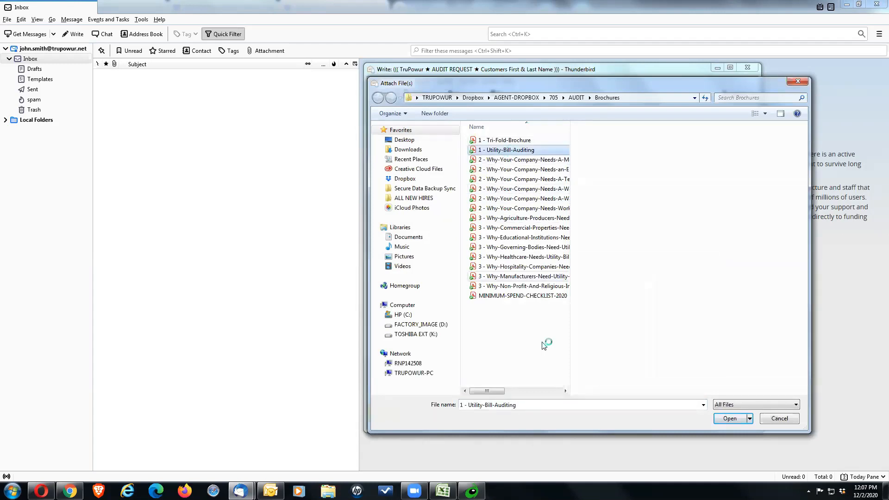
left_click(729, 418)
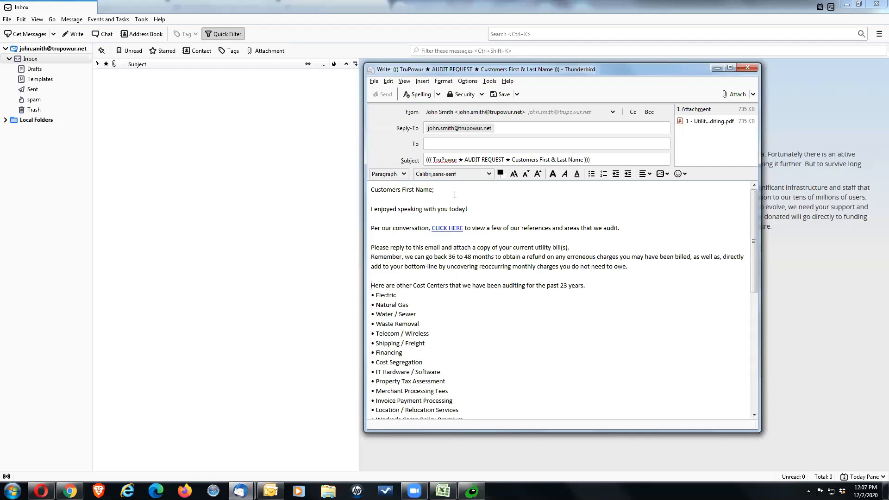
scroll("down", 3)
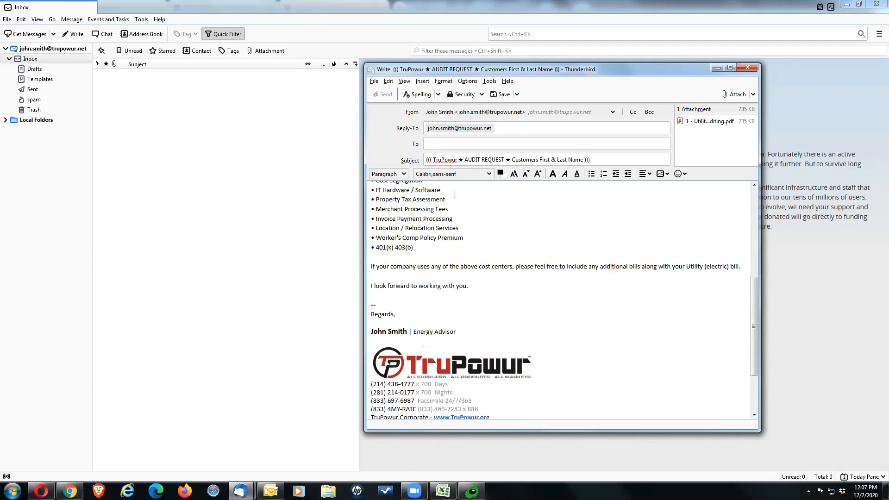
scroll("down", 3)
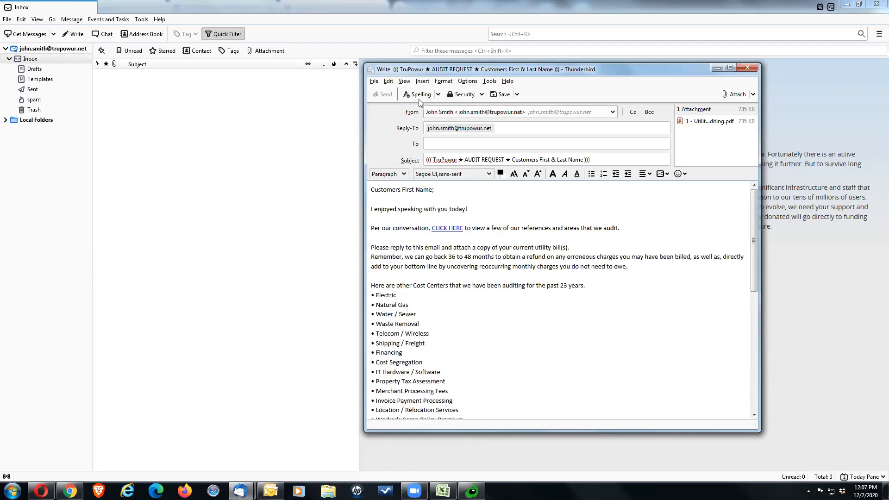
Save the message as a Thunderbird template and close the compose window
left_click(374, 81)
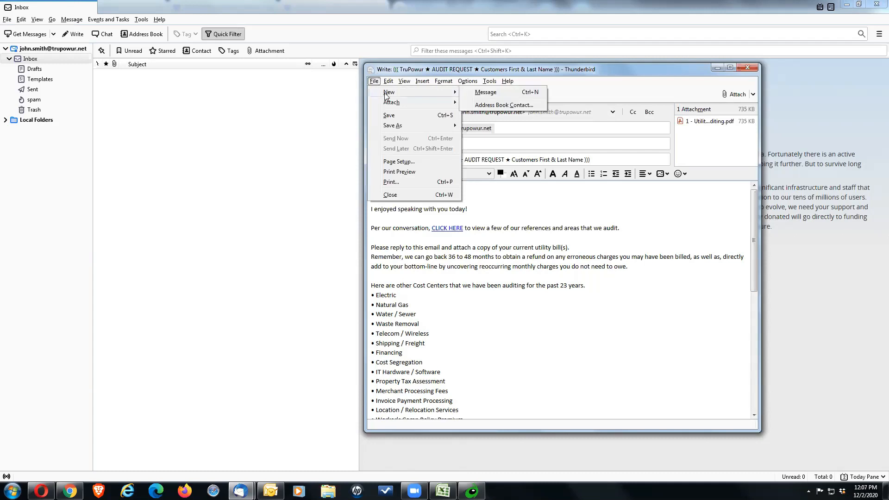
mouse_move(392, 125)
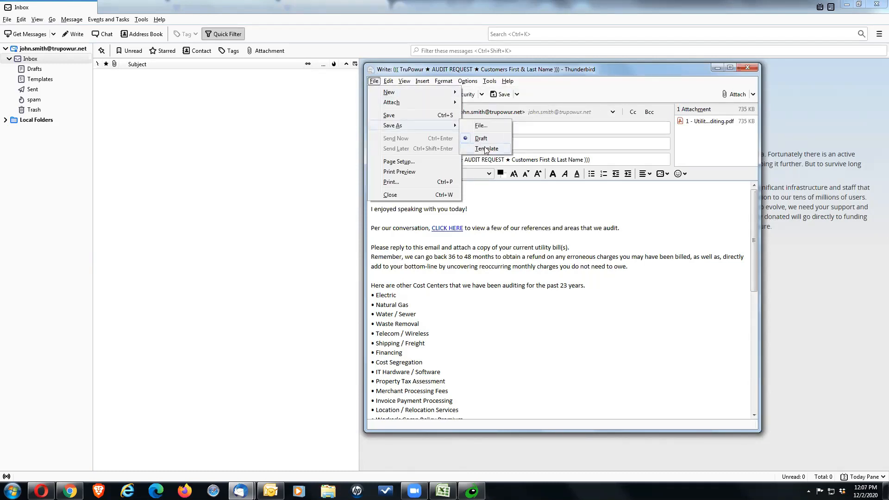
left_click(486, 148)
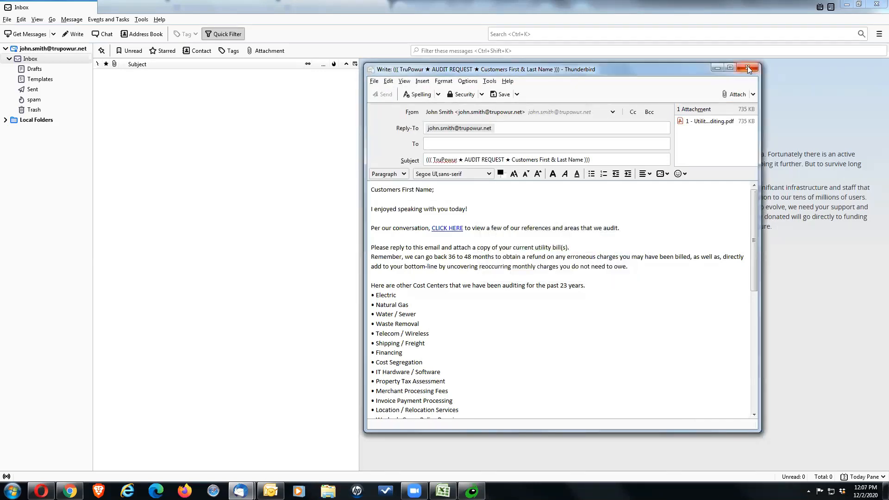
left_click(747, 68)
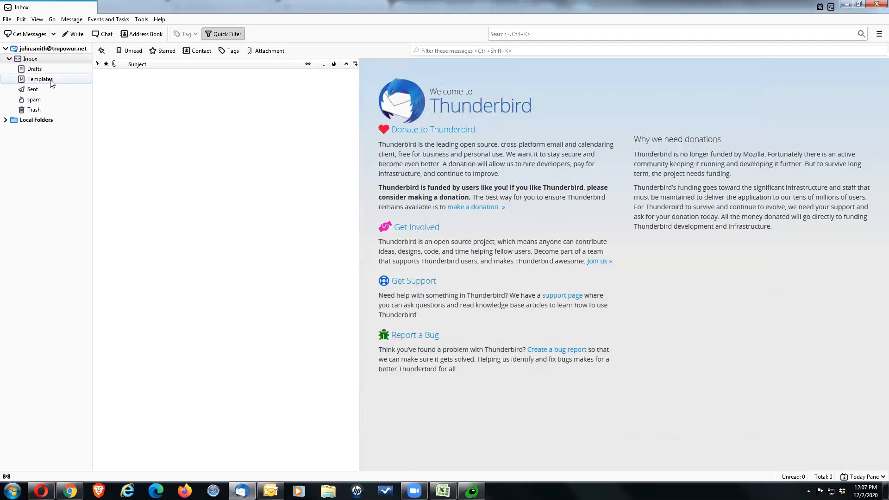
left_click(40, 79)
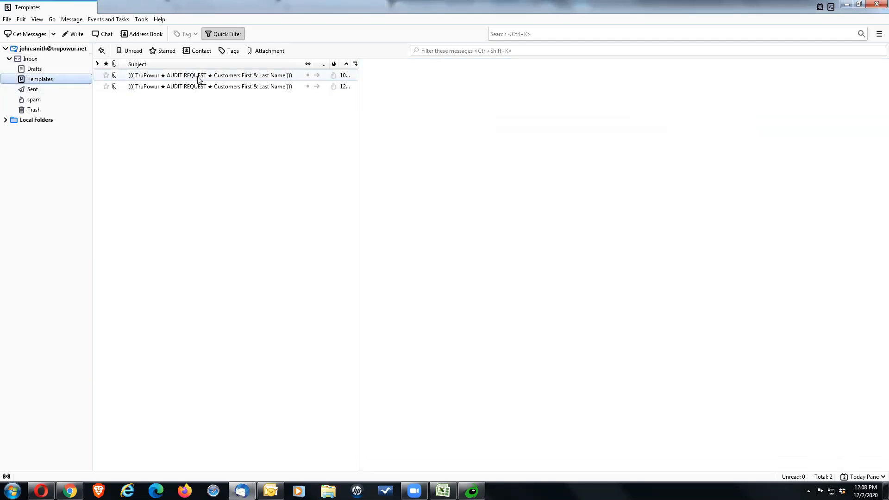
left_click(210, 75)
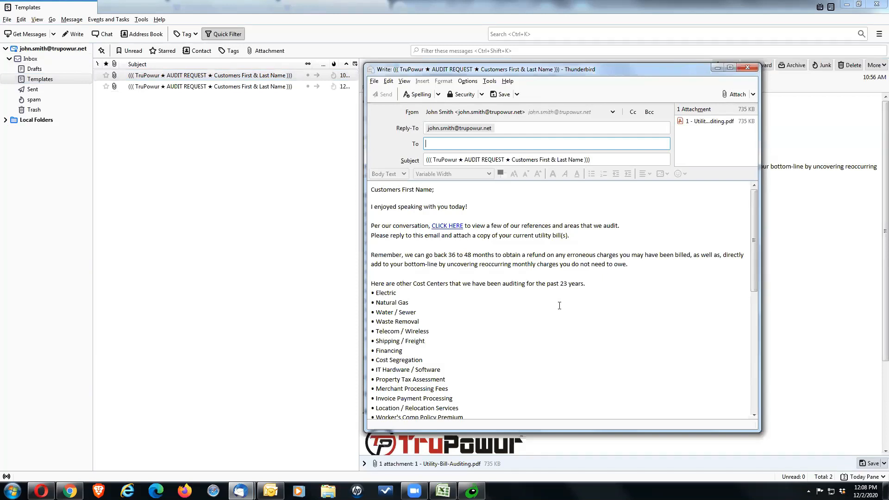
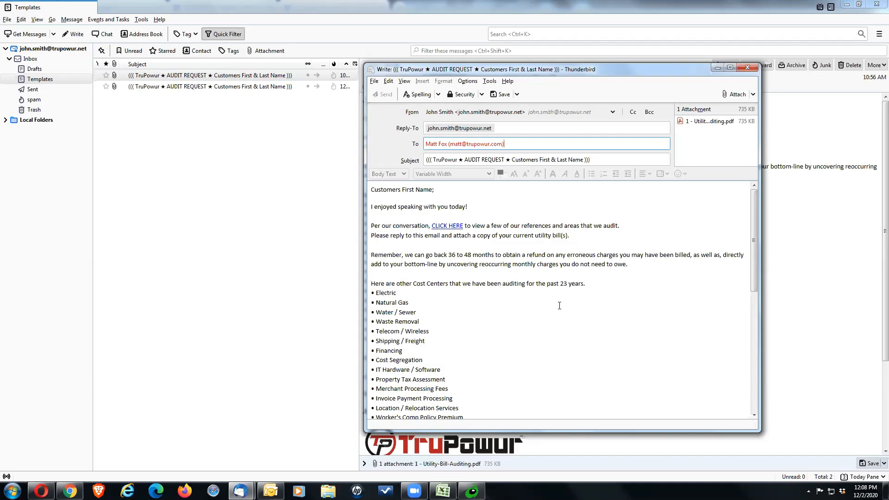
mouse_move(525, 174)
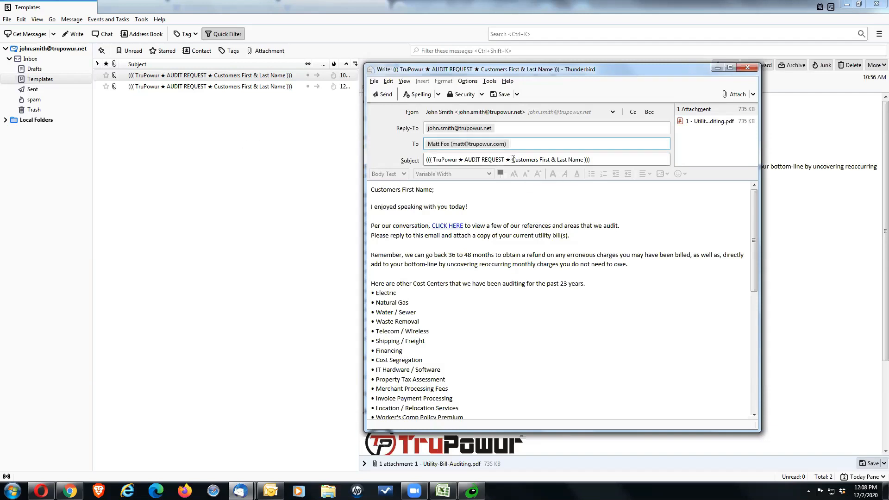
double_click(548, 159)
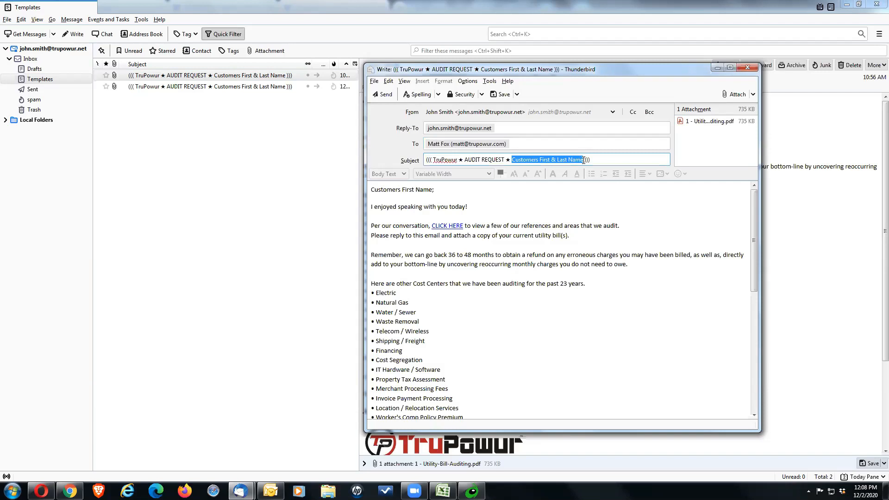
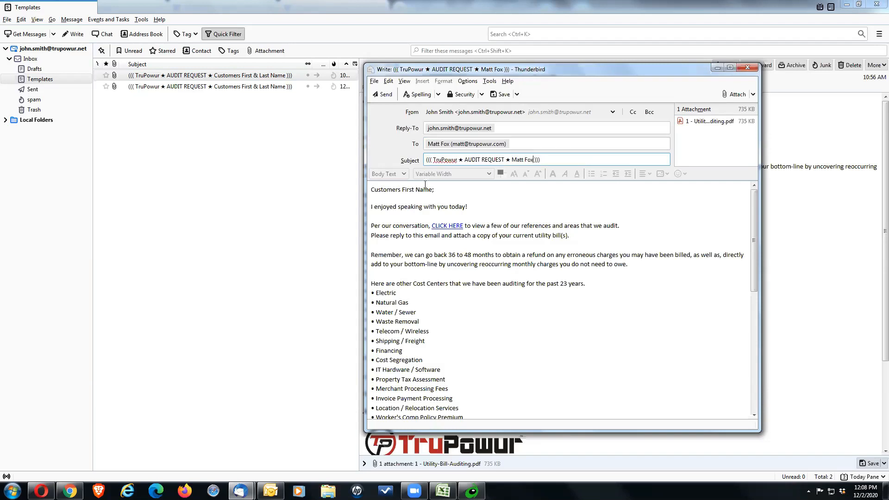
triple_click(402, 189)
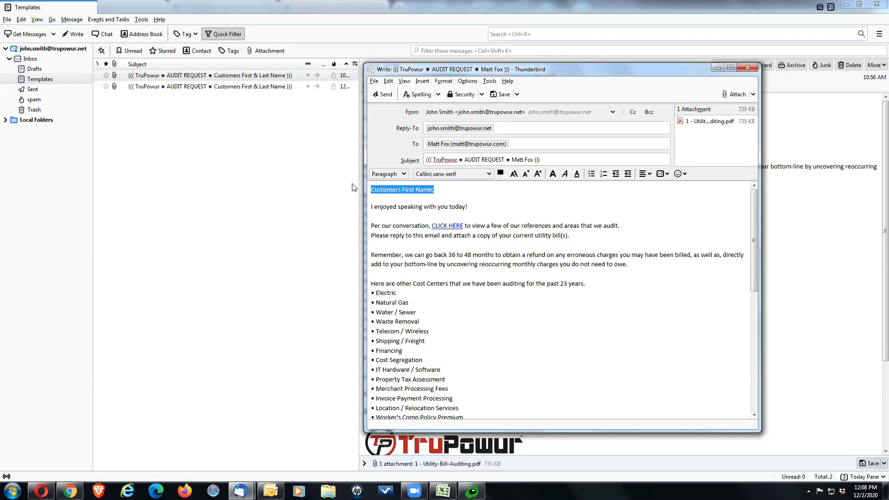
type("Matt")
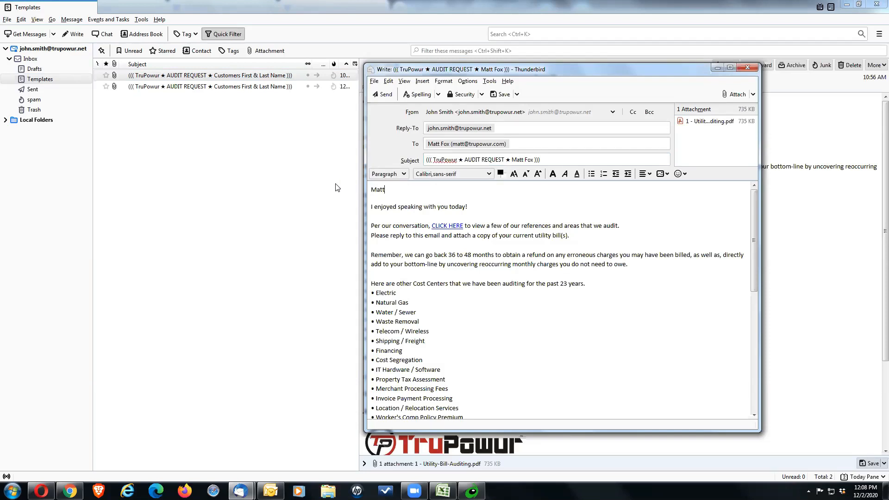
mouse_move(380, 172)
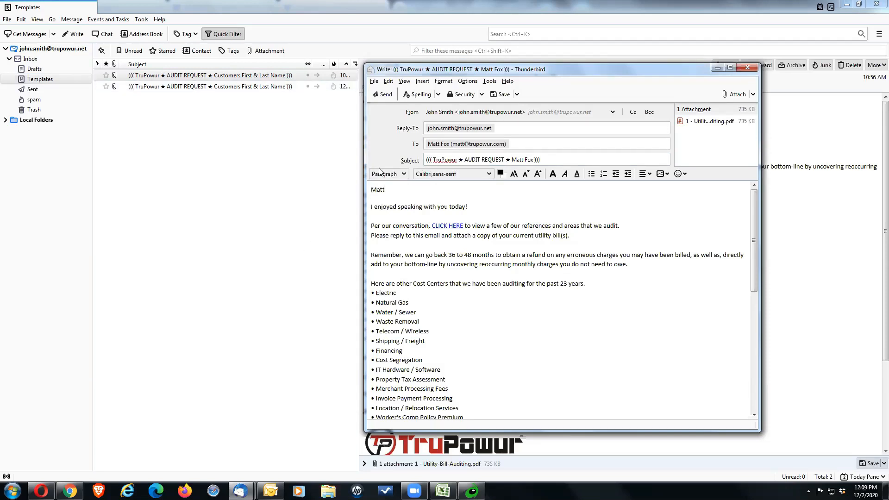
mouse_move(384, 94)
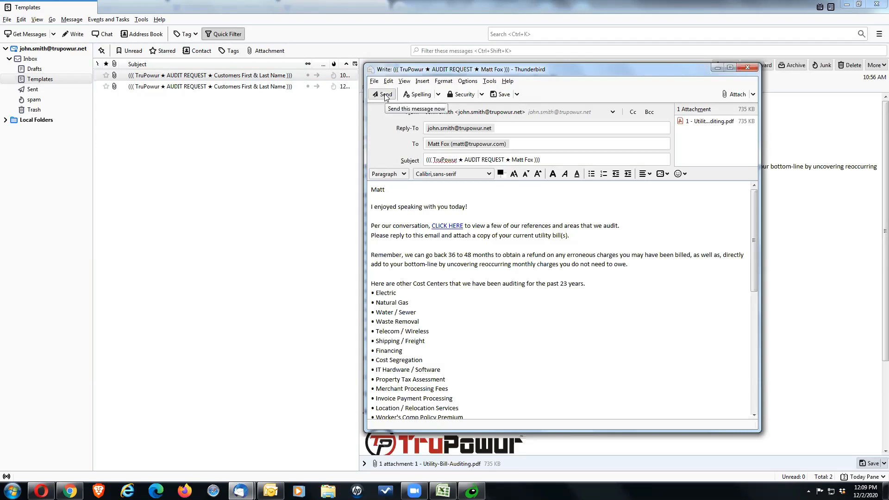
left_click(383, 94)
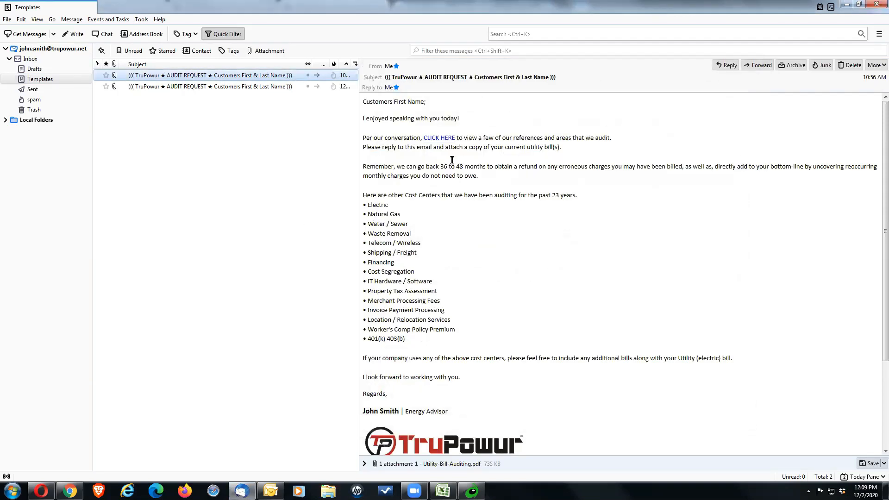
mouse_move(189, 270)
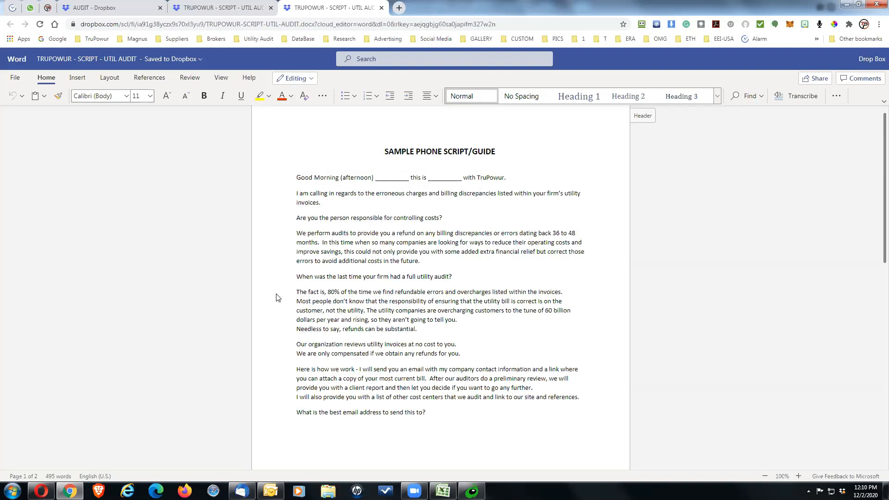
Highlight the refund and refundable-errors sentences of the phone script while reading
left_click_drag(295, 233, 336, 232)
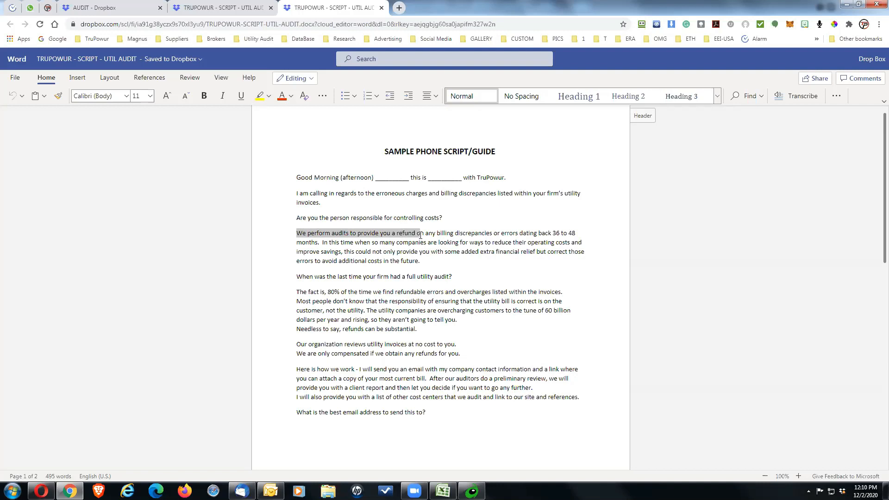
left_click_drag(417, 232, 575, 232)
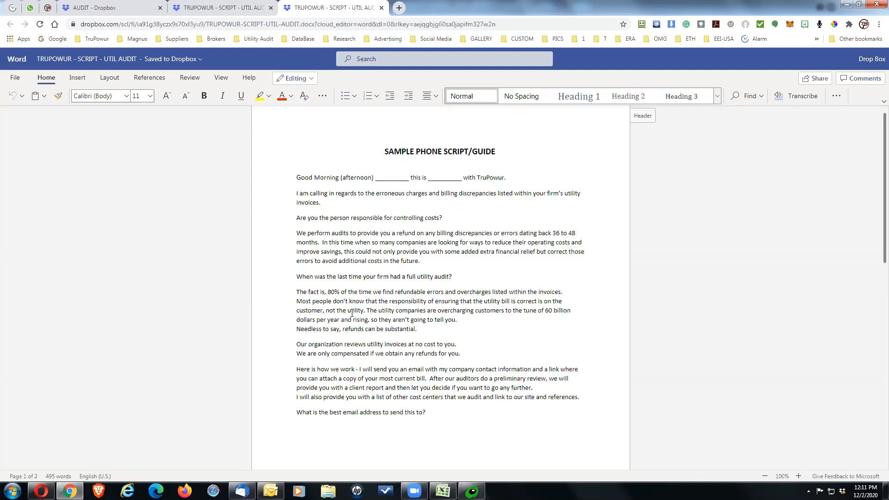
left_click_drag(350, 291, 414, 291)
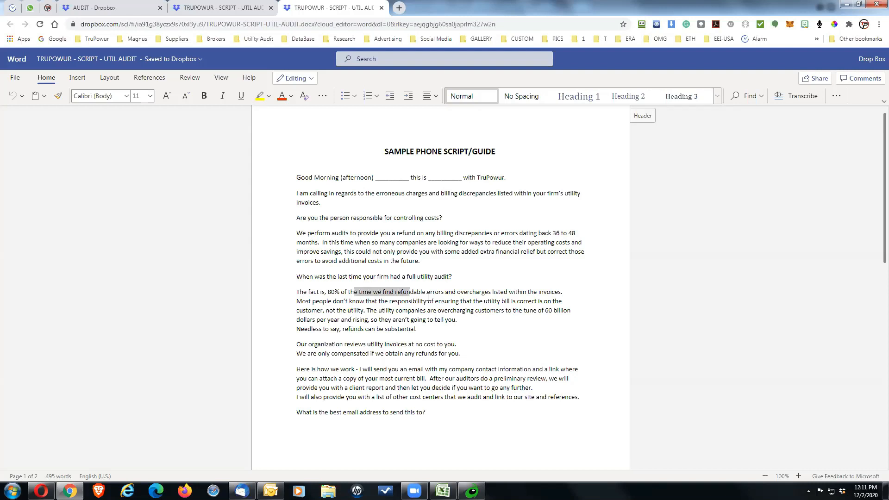
left_click_drag(414, 291, 566, 291)
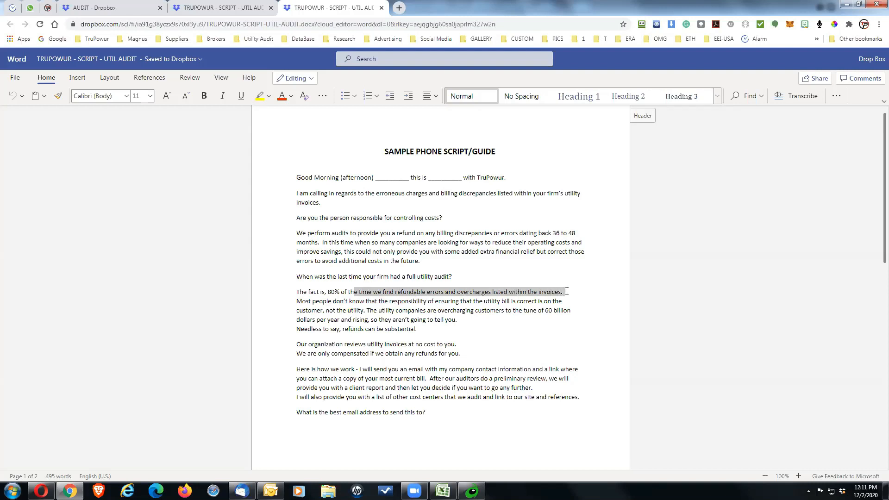
left_click_drag(566, 291, 435, 301)
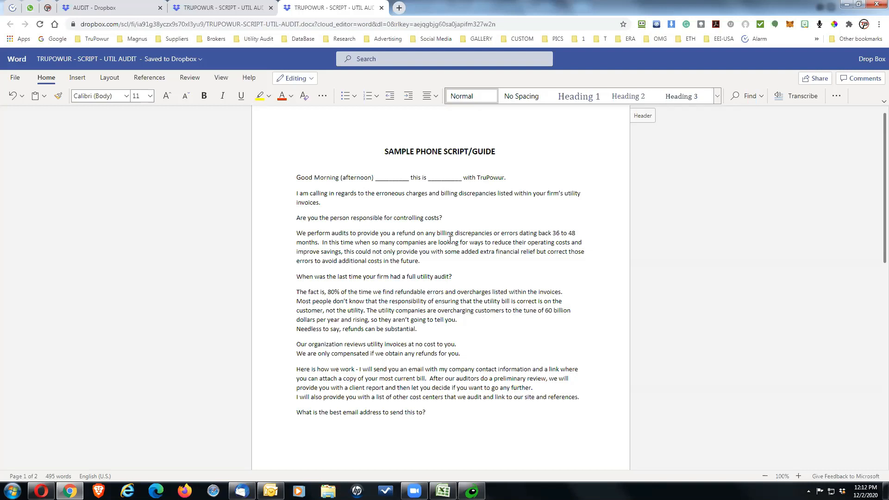
Return to Thunderbird's Templates folder showing the AUDIT REQUEST template with its brochure
left_click(441, 218)
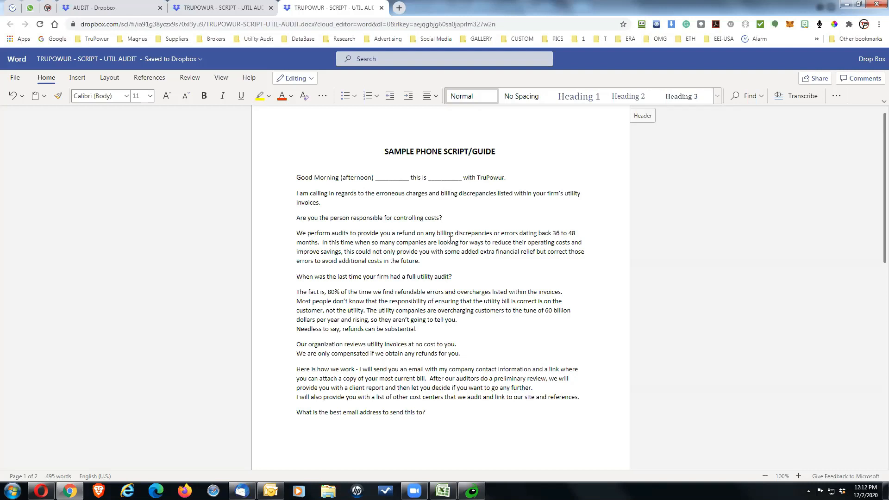
left_click(442, 217)
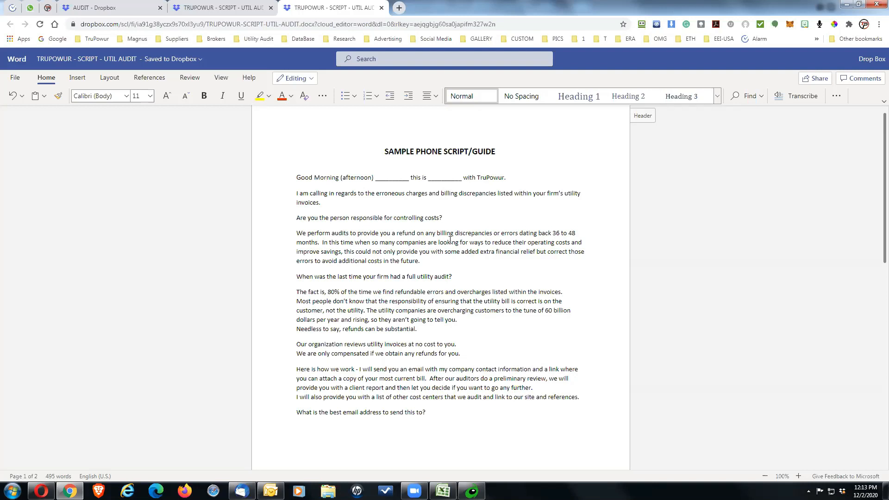
left_click(442, 218)
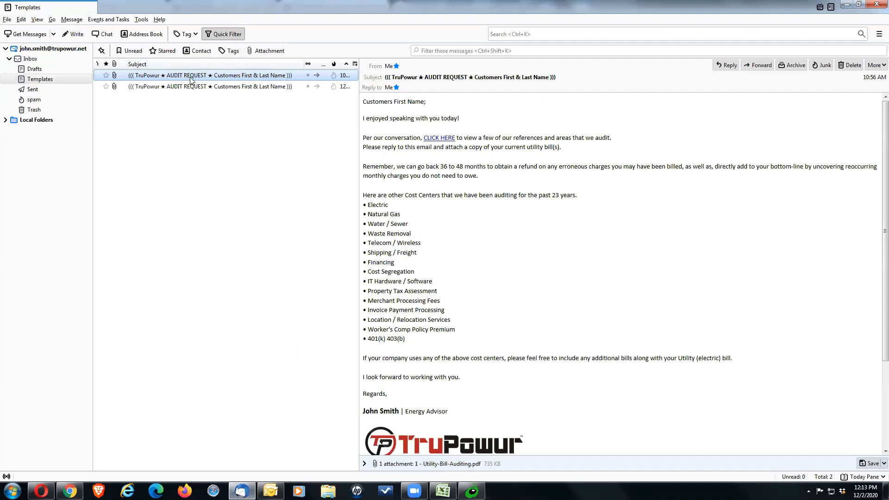
Reopen the AUDIT REQUEST template, then go back to the phone script in Word for the web
double_click(210, 75)
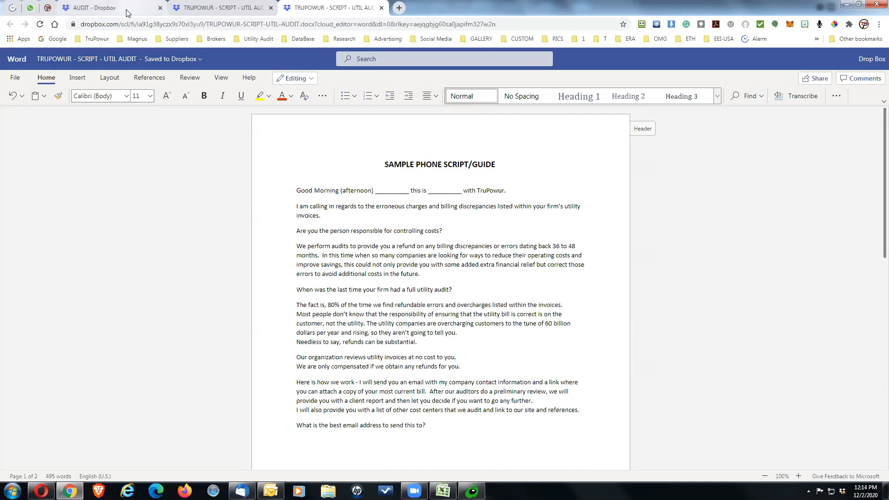
From the 777 LEADS folder in Dropbox, open IL-COMM-150-777.xlsx in Excel for the web
left_click(90, 8)
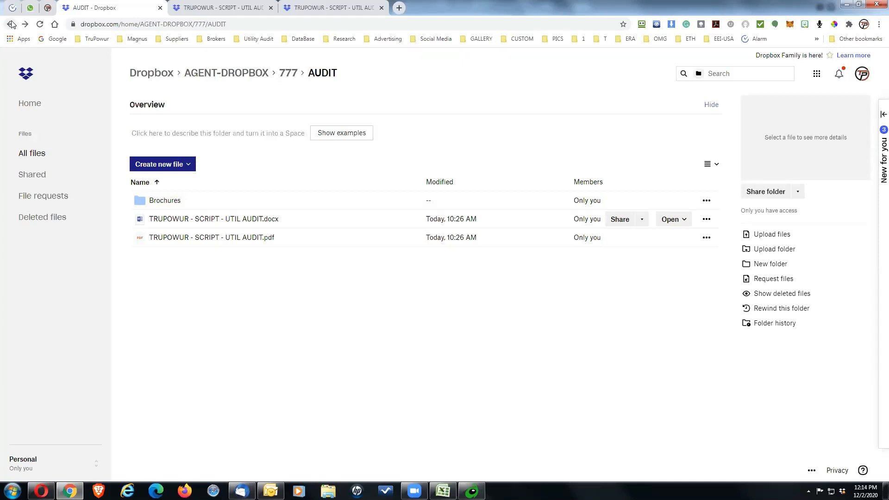
left_click(11, 24)
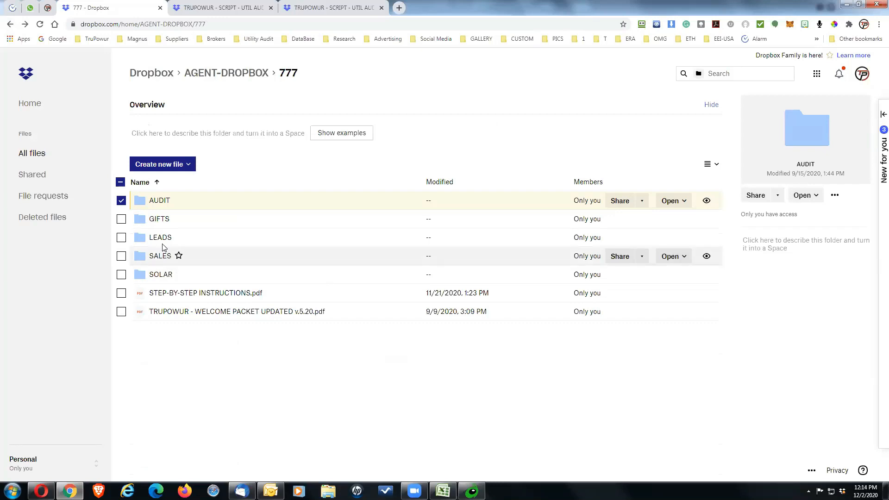
double_click(161, 237)
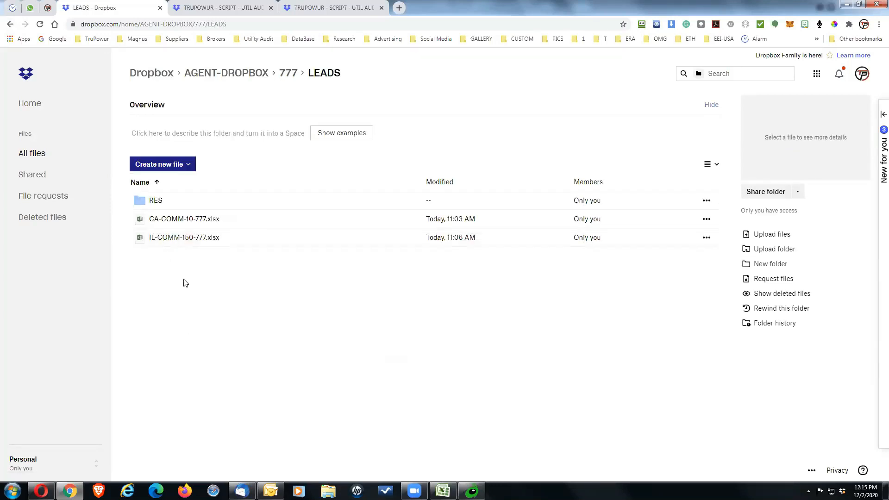
mouse_move(255, 248)
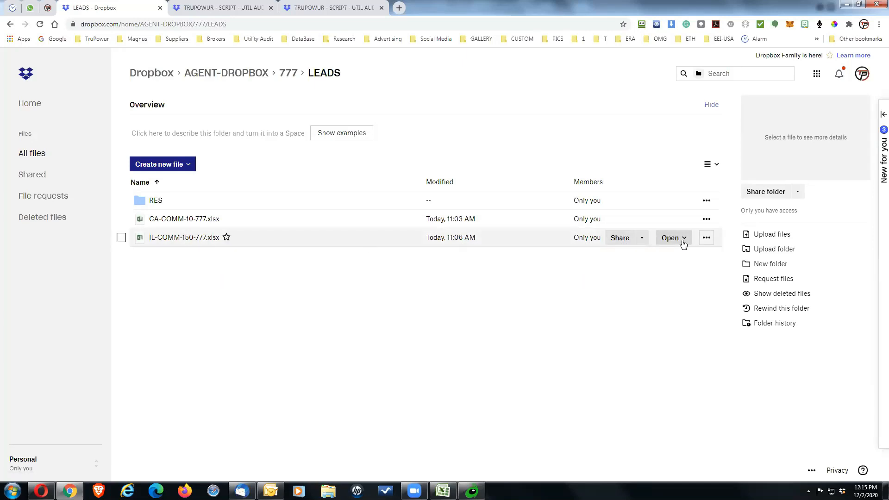
left_click(683, 238)
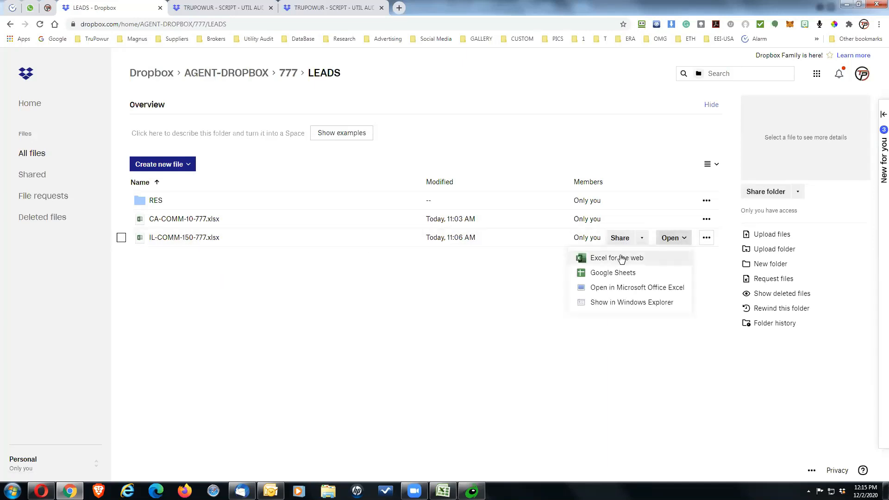
left_click(616, 258)
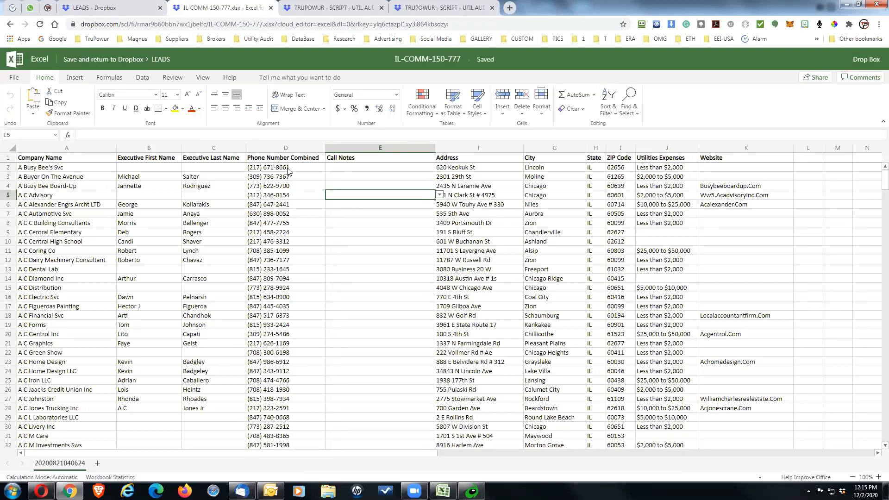
left_click(286, 167)
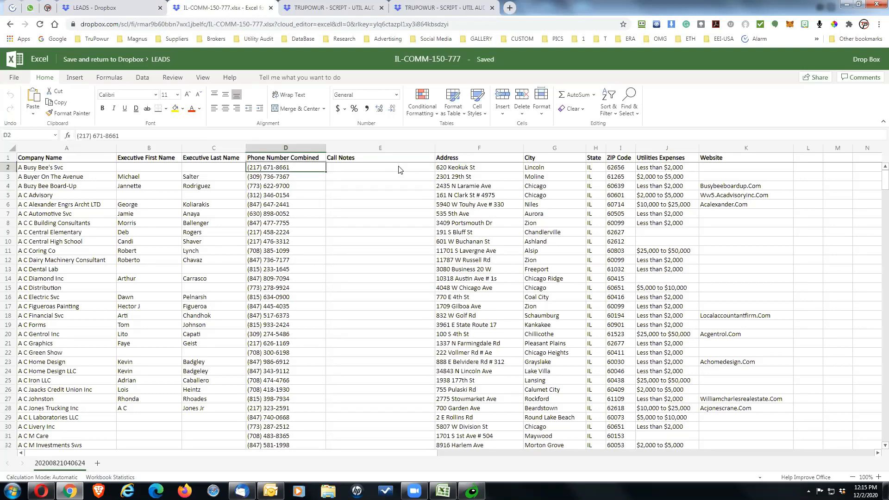
mouse_move(194, 195)
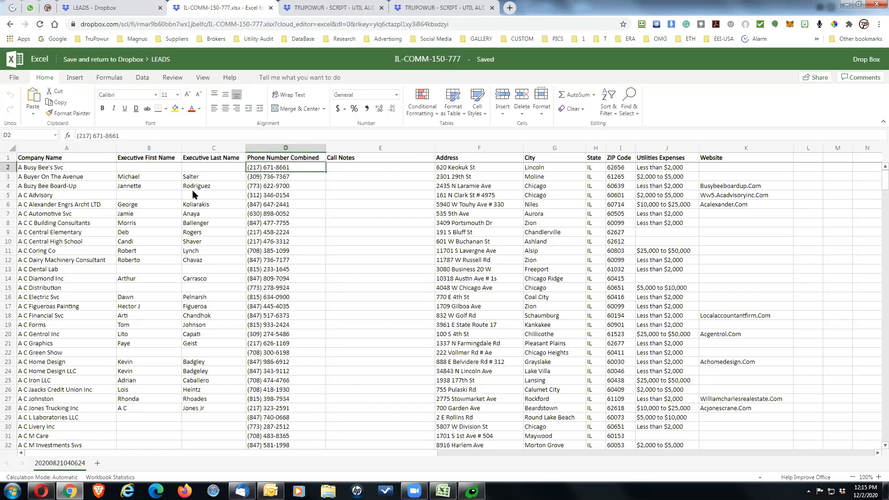
left_click(379, 167)
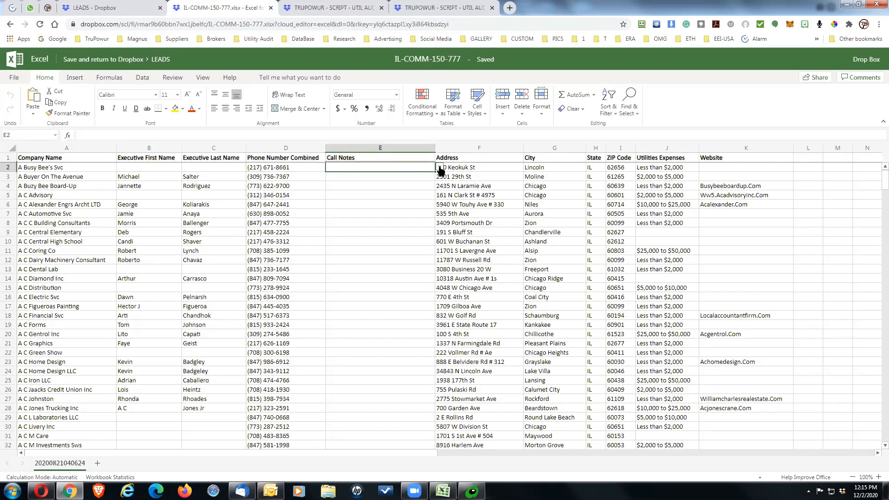
left_click(438, 167)
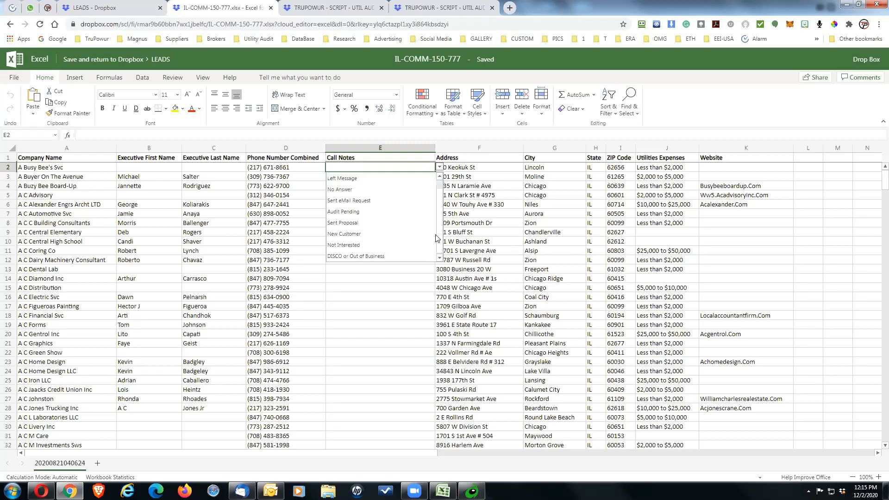
mouse_move(422, 195)
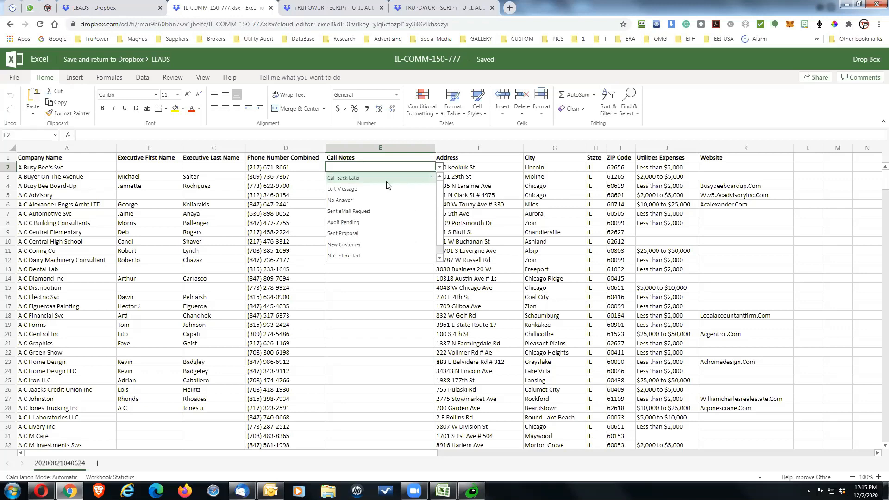
mouse_move(367, 194)
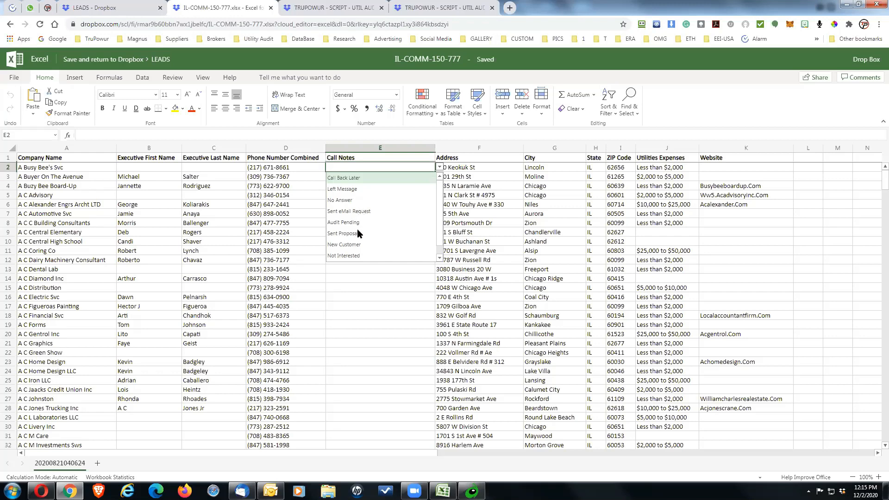
mouse_move(361, 237)
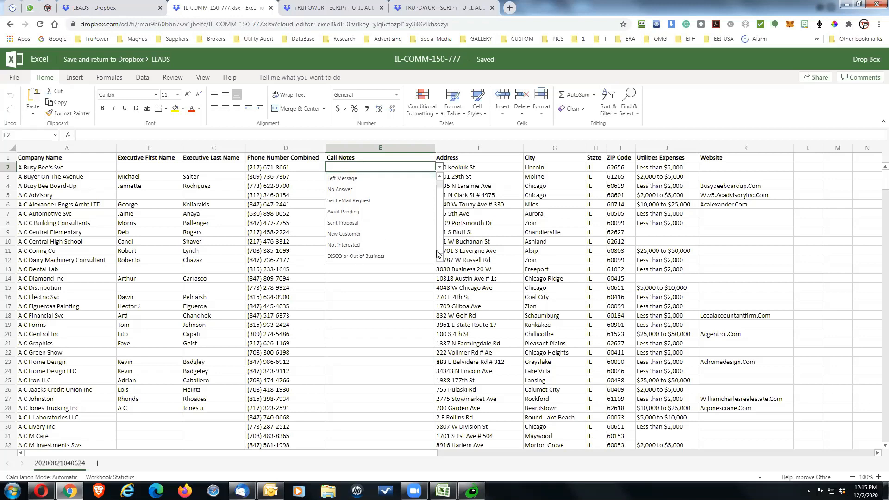
left_click(379, 278)
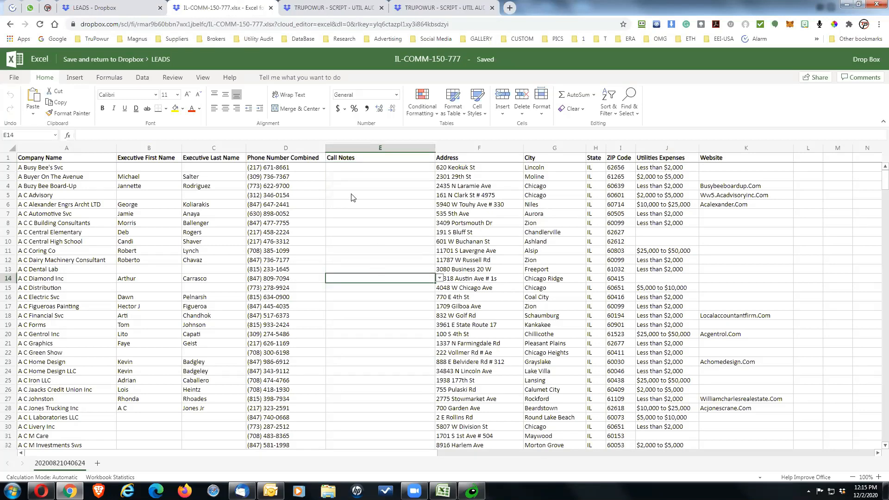
left_click(379, 167)
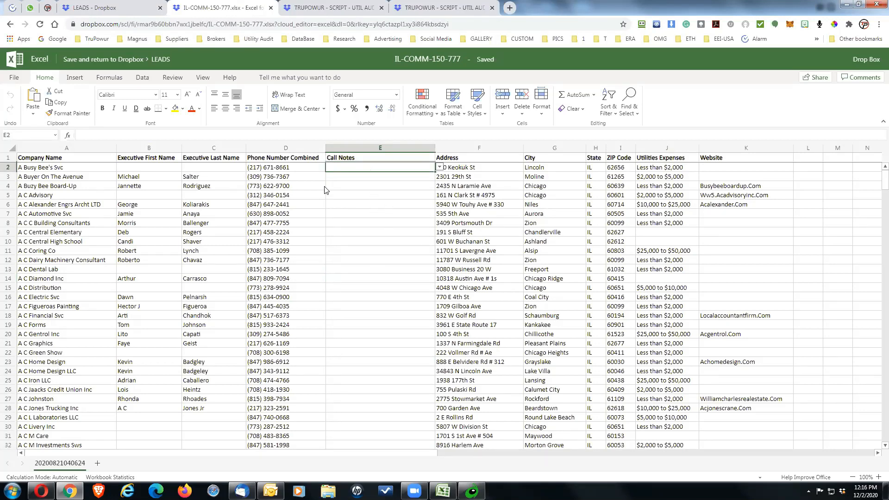
left_click(286, 166)
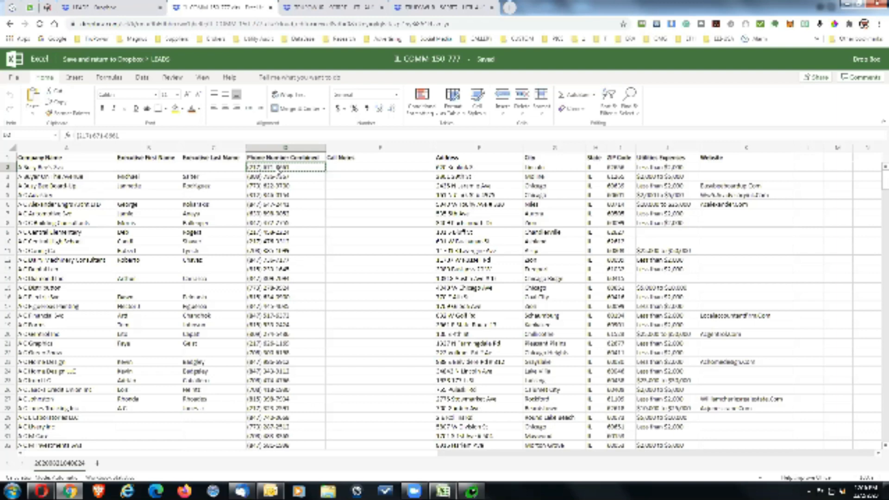
left_click(471, 490)
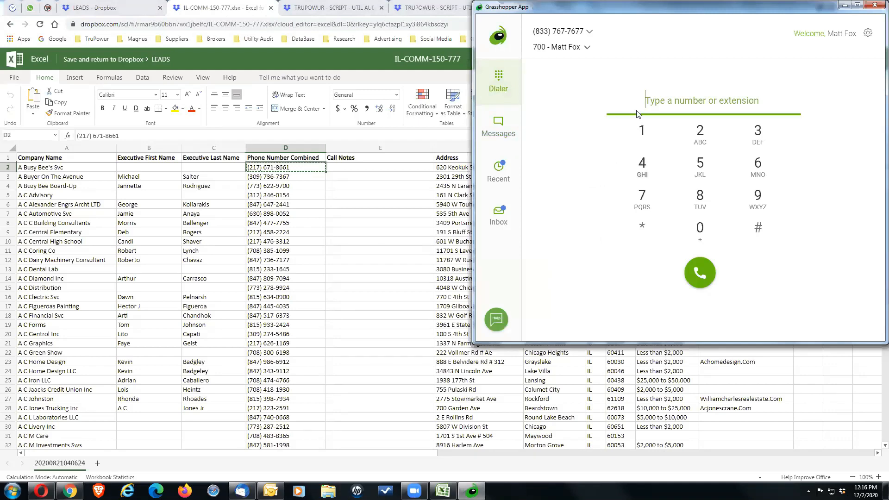
mouse_move(626, 140)
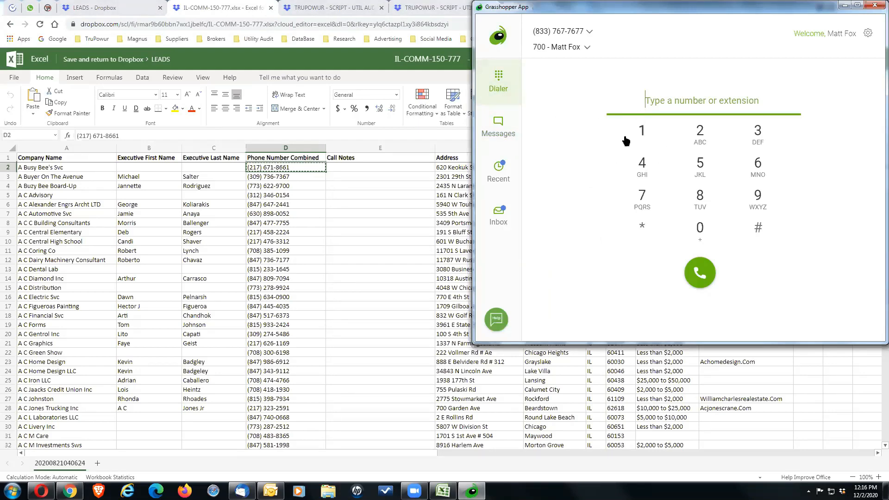
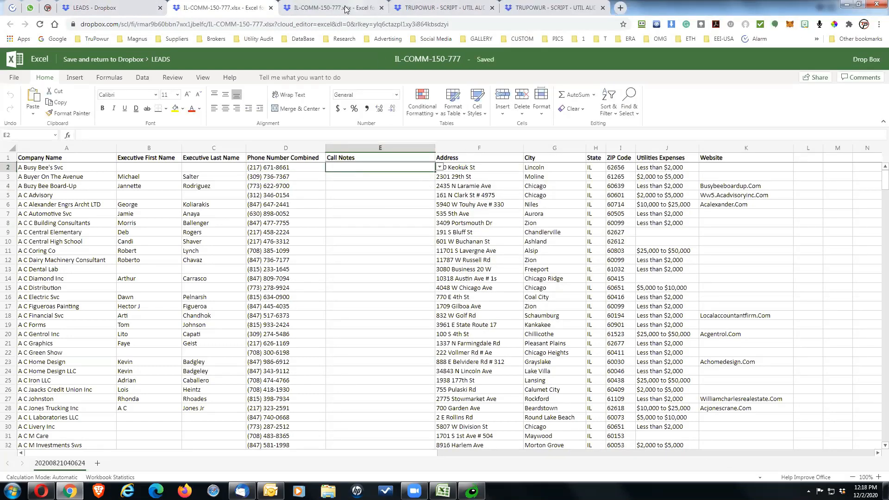
left_click(107, 7)
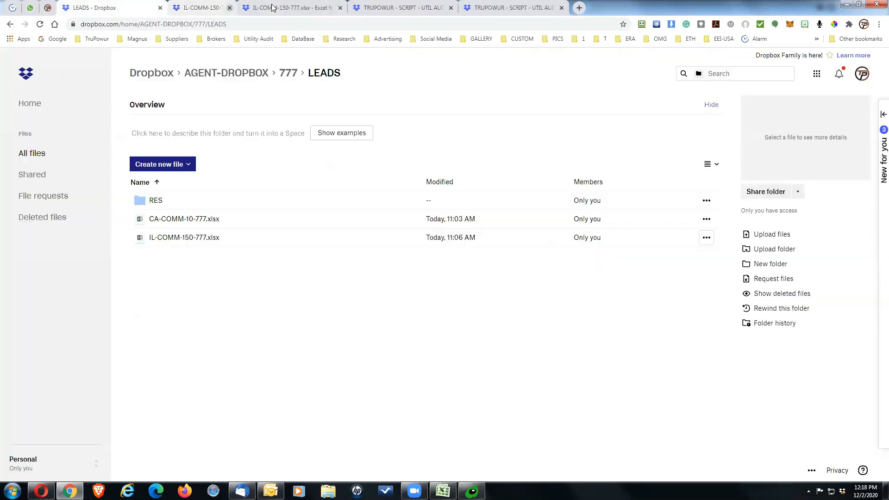
Record Left Message for A Busy Bee's Svc and move to the next lead's Call Notes cell
left_click(204, 8)
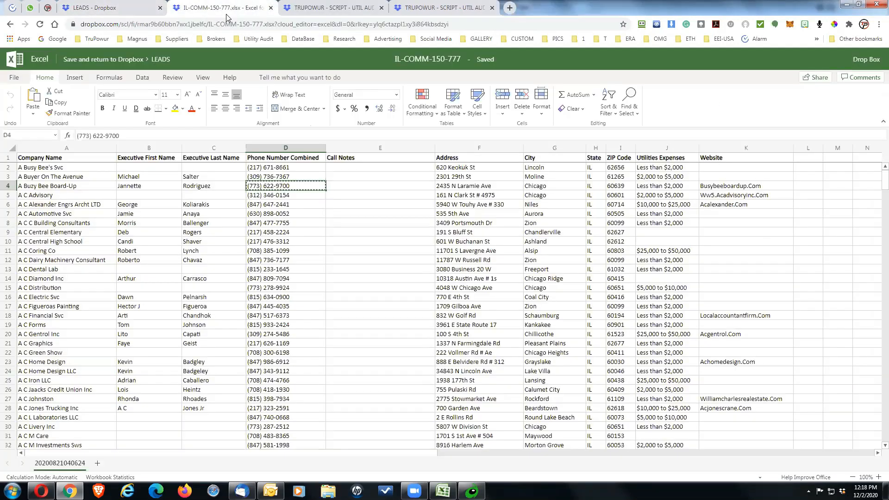
left_click(379, 167)
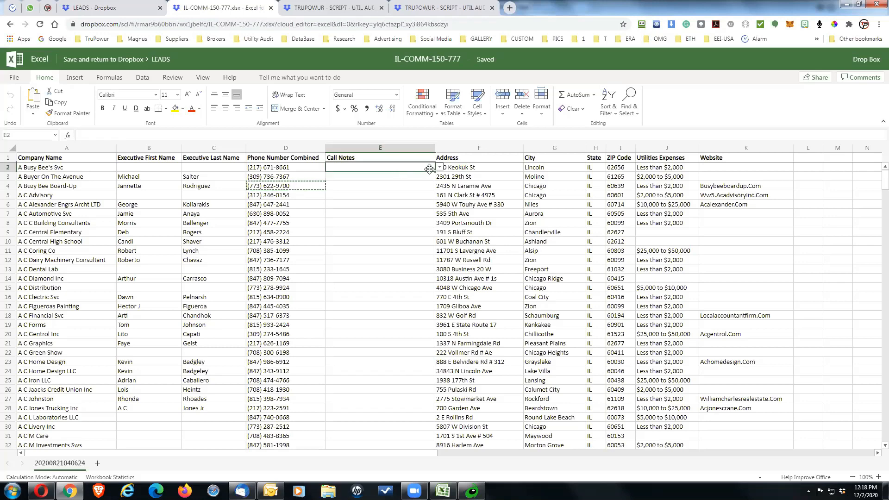
left_click(437, 167)
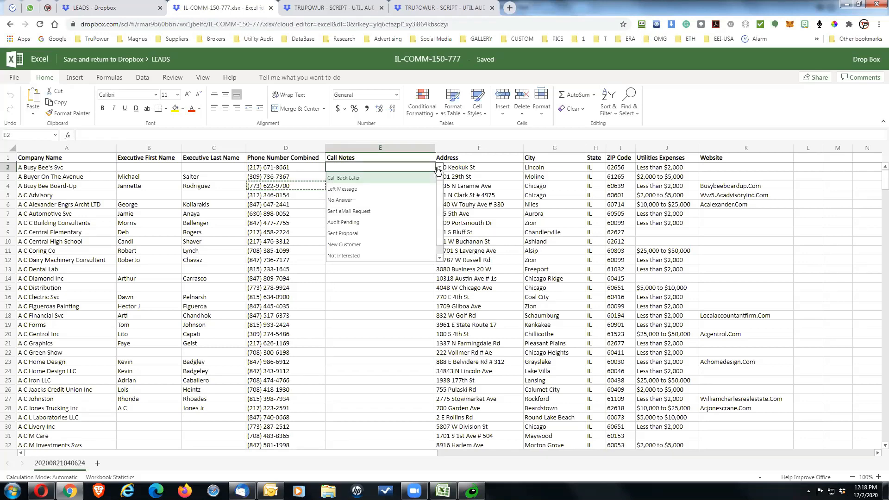
mouse_move(363, 184)
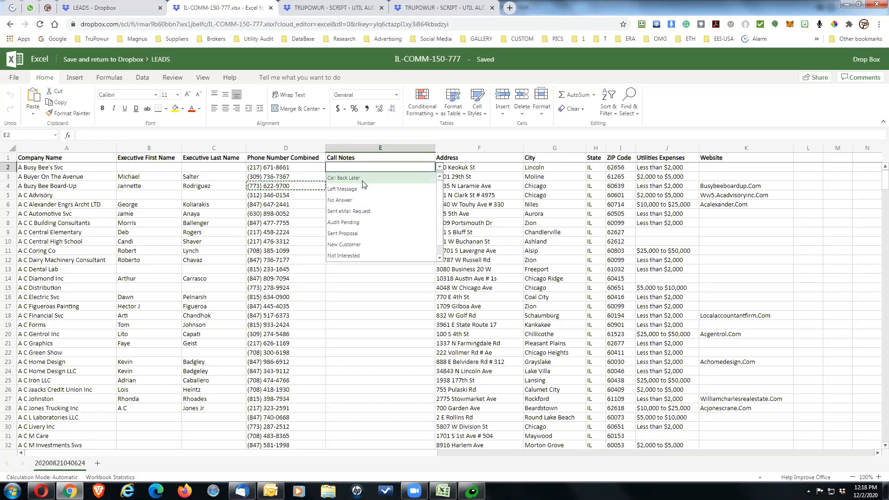
left_click(341, 189)
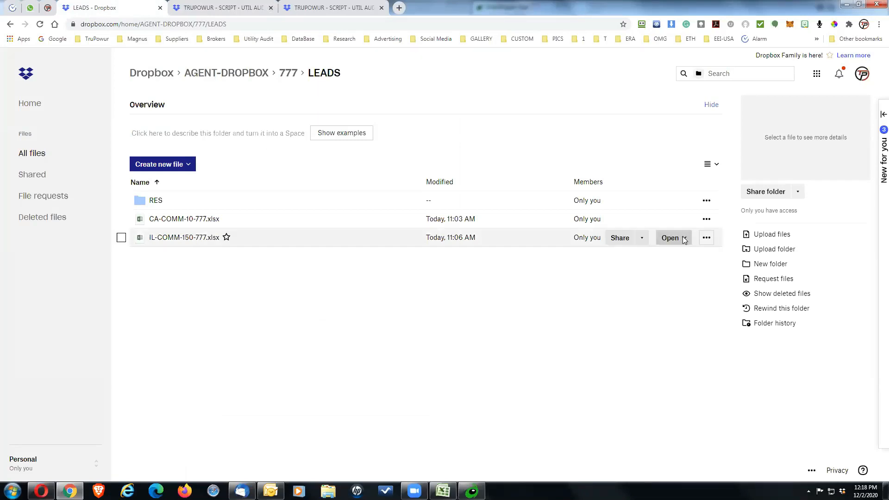
left_click(669, 237)
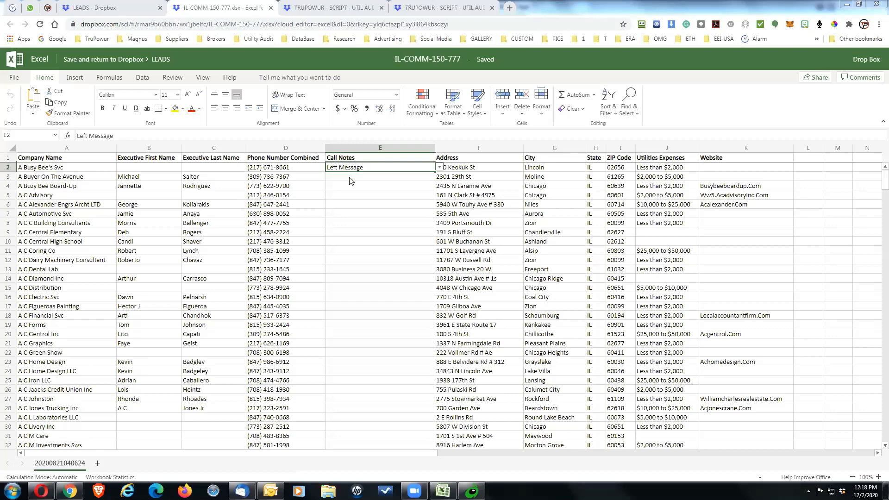
left_click(379, 177)
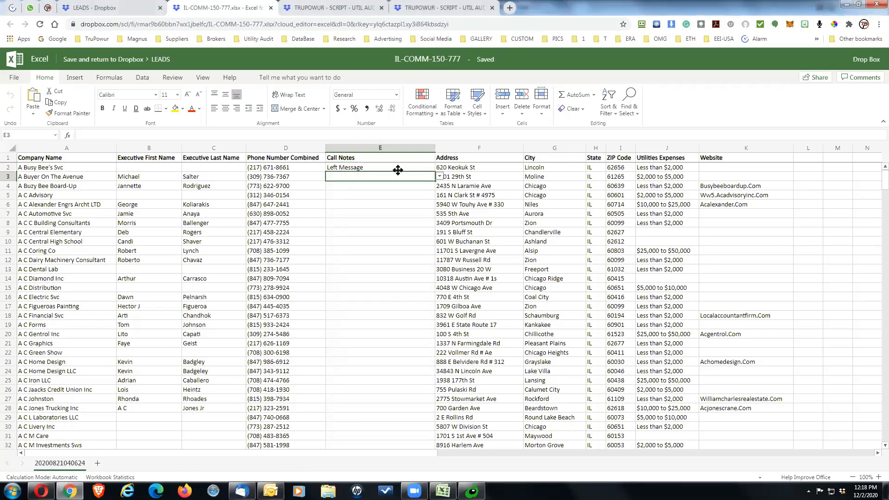
mouse_move(363, 170)
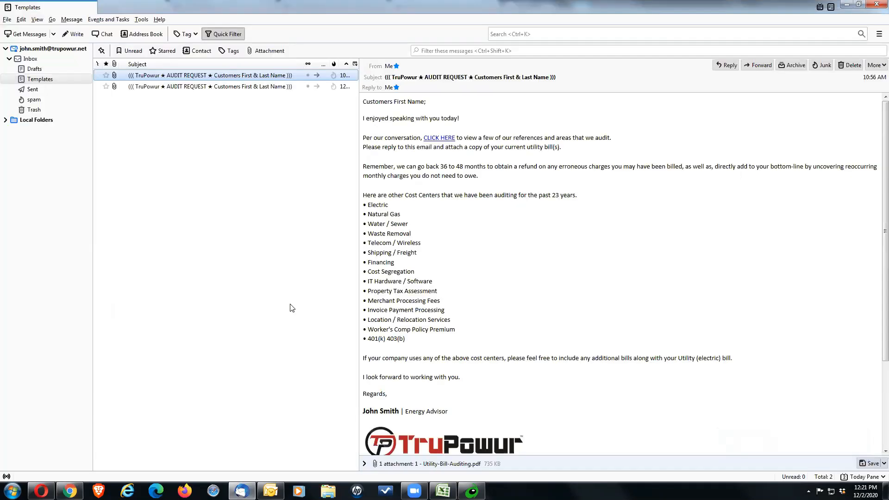
mouse_move(145, 343)
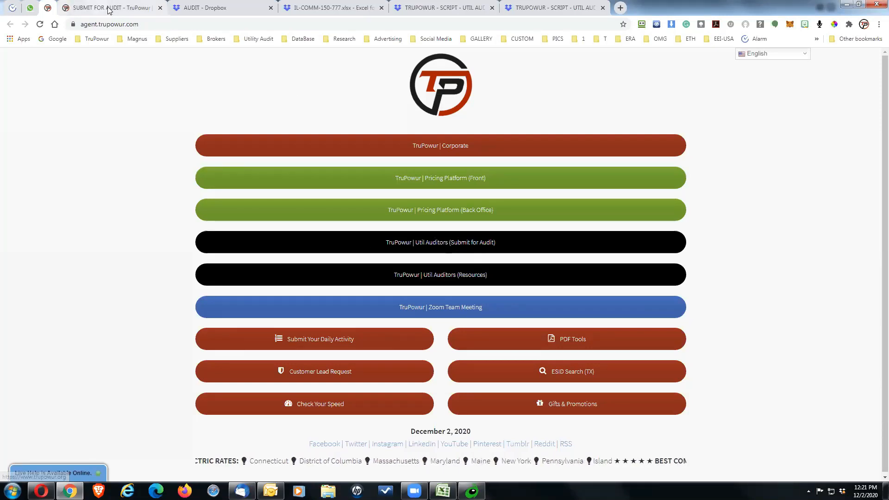
Review the Submit for Audit form down to the Audit Information cost-center checkboxes
left_click(440, 242)
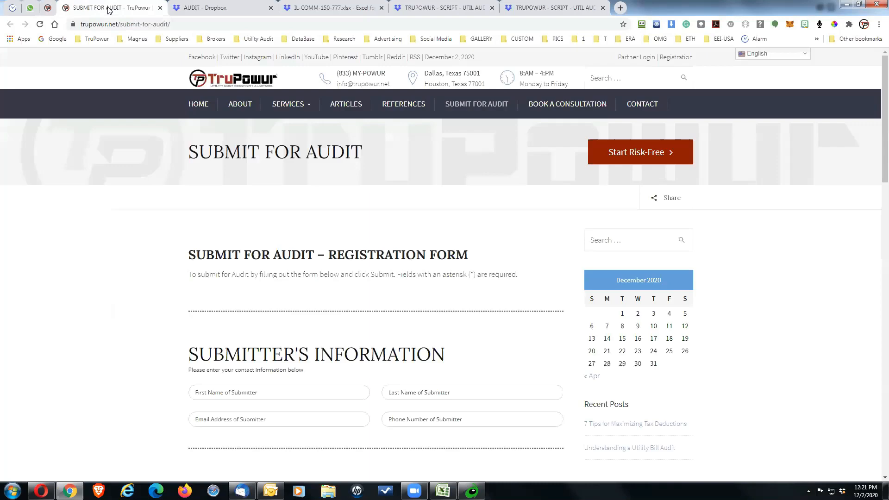
scroll("down", 3)
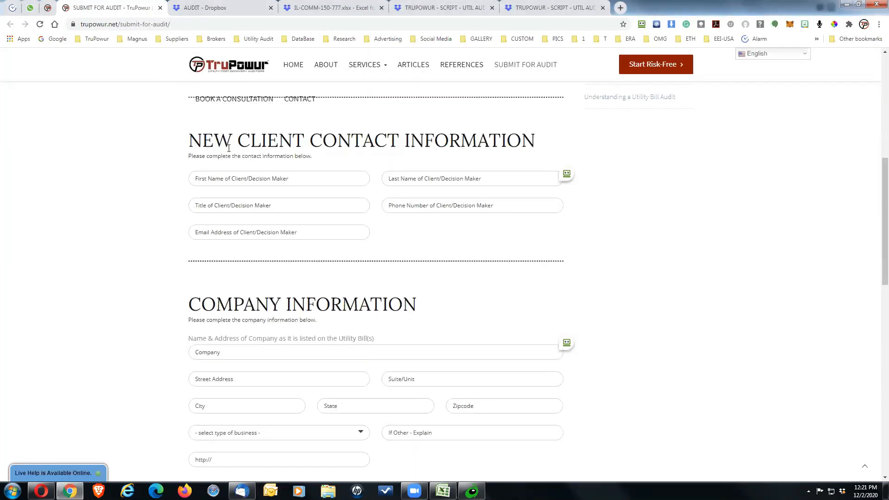
scroll("up", 3)
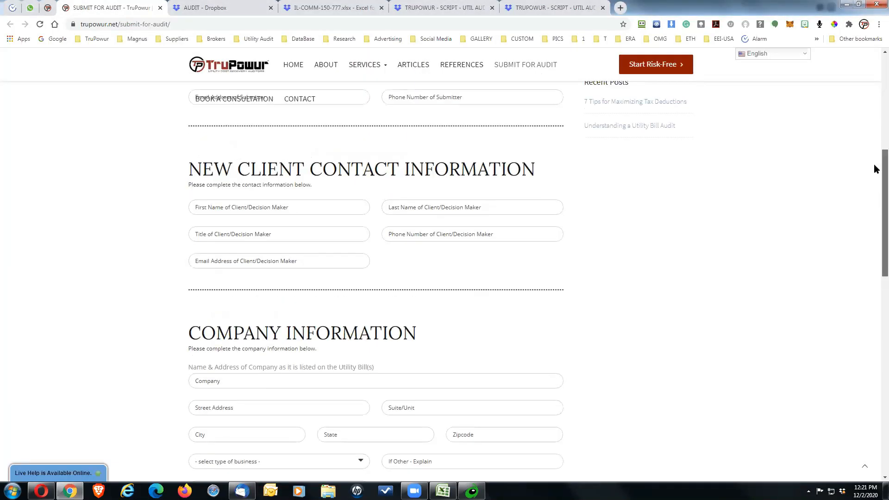
scroll("up", 3)
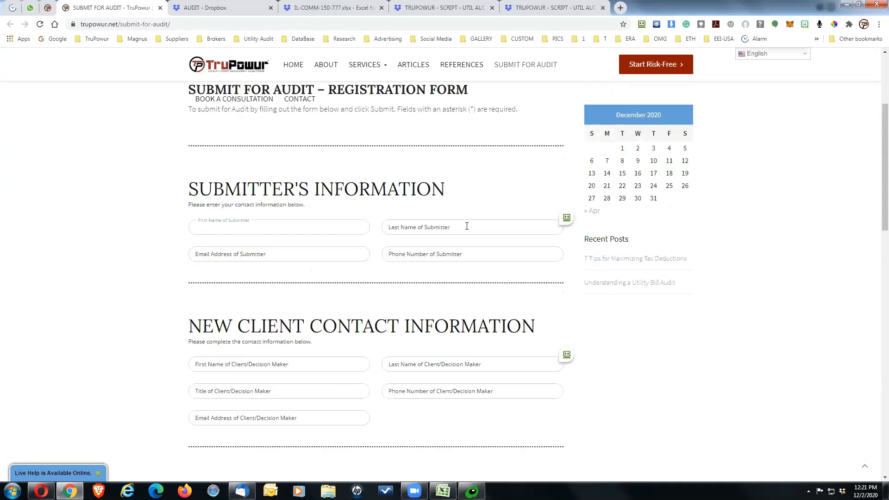
scroll("down", 3)
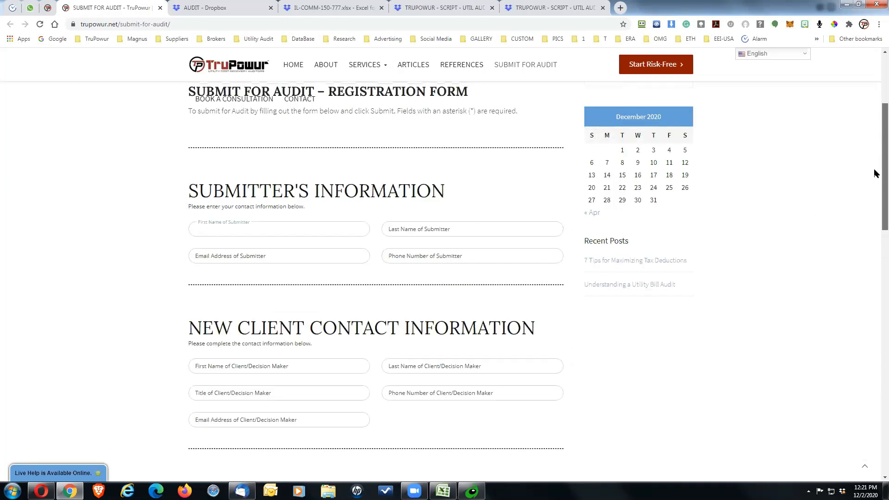
scroll("down", 3)
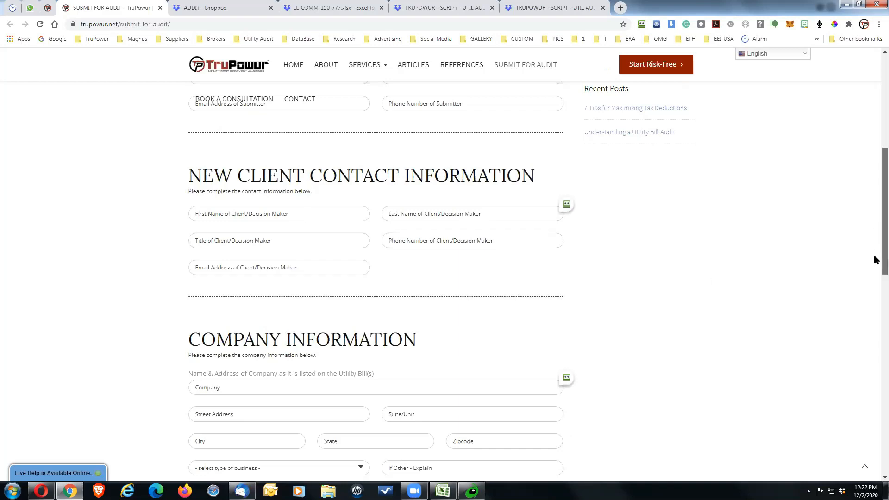
scroll("down", 3)
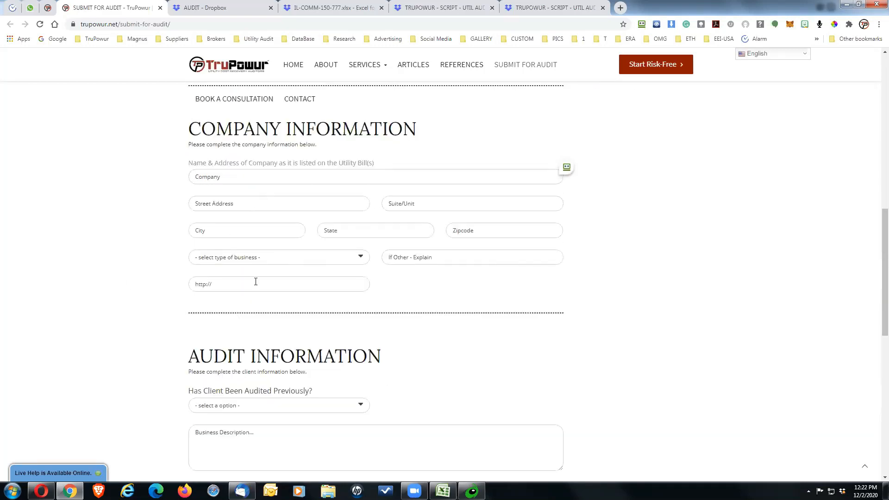
mouse_move(876, 308)
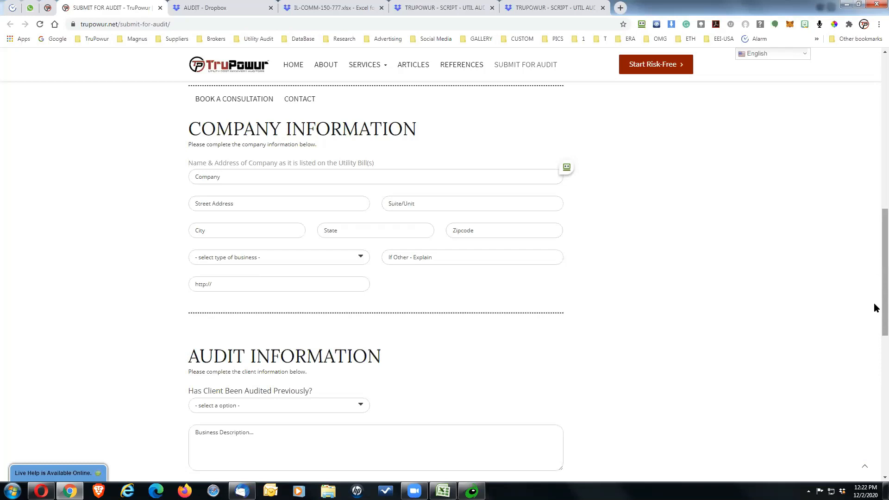
scroll("down", 3)
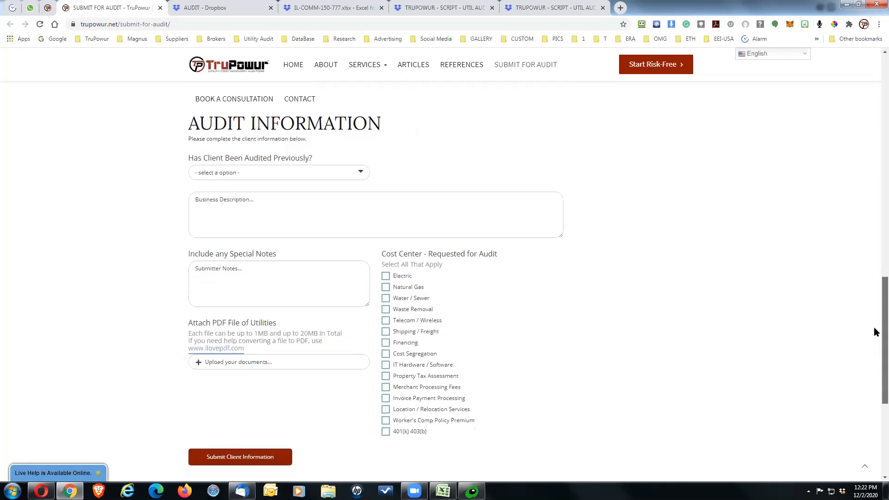
Check the Electric, Water / Sewer, Waste Removal and Worker's Comp Policy Premium cost centers
left_click(278, 172)
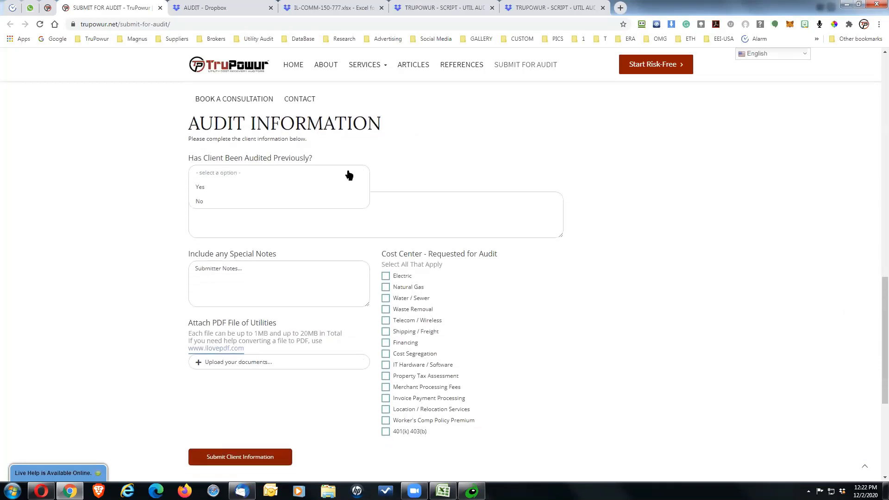
left_click(278, 172)
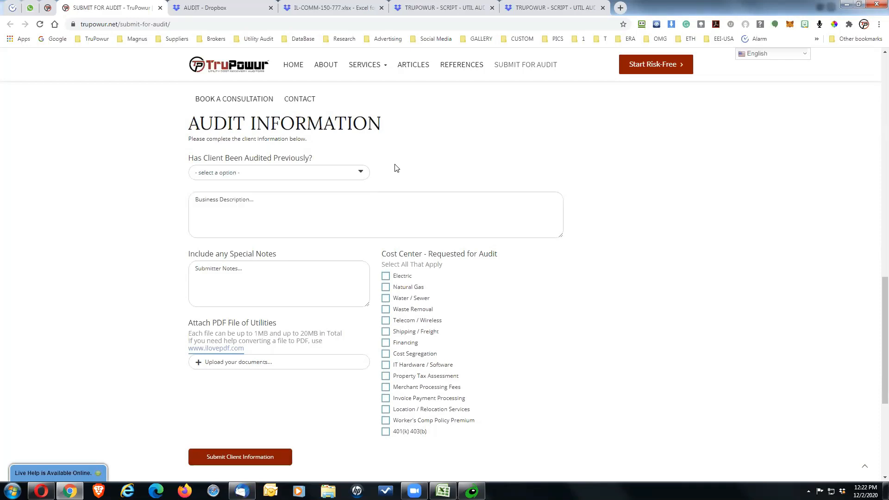
left_click(238, 214)
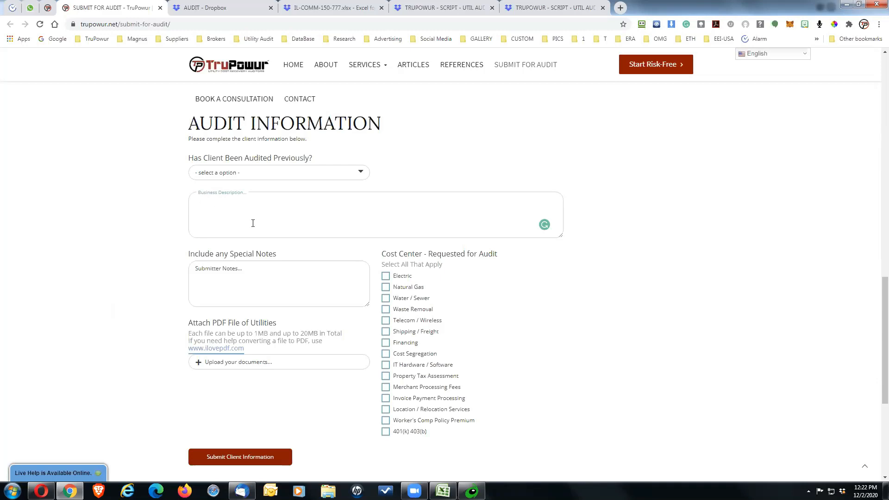
mouse_move(253, 272)
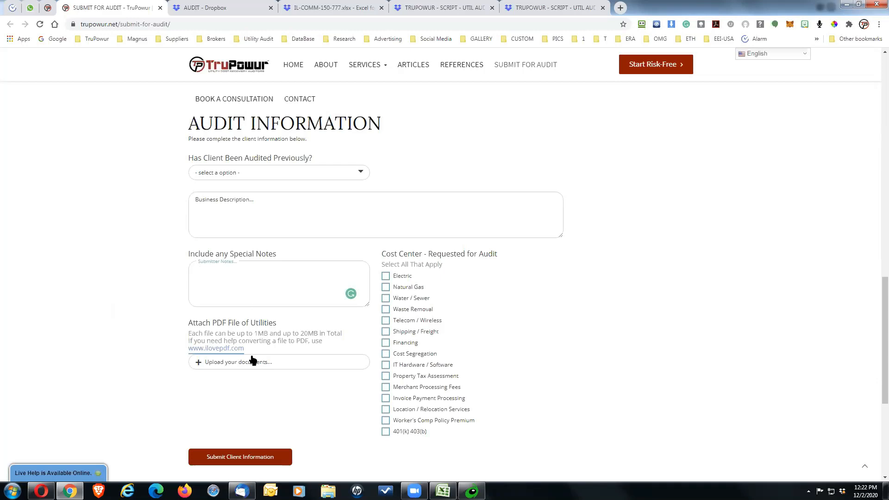
mouse_move(254, 365)
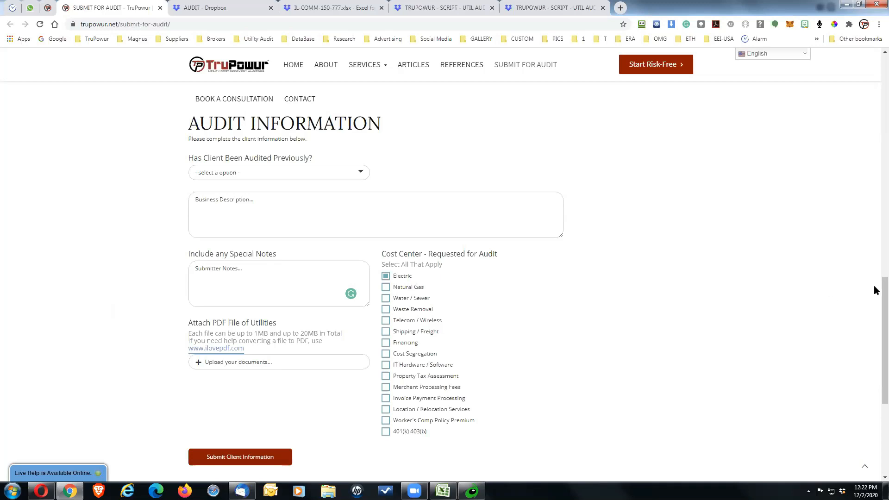
scroll("down", 3)
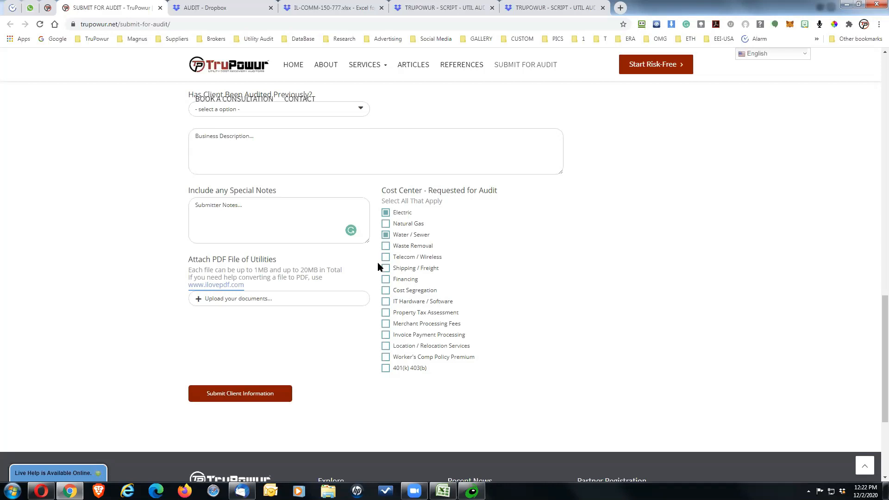
left_click(386, 245)
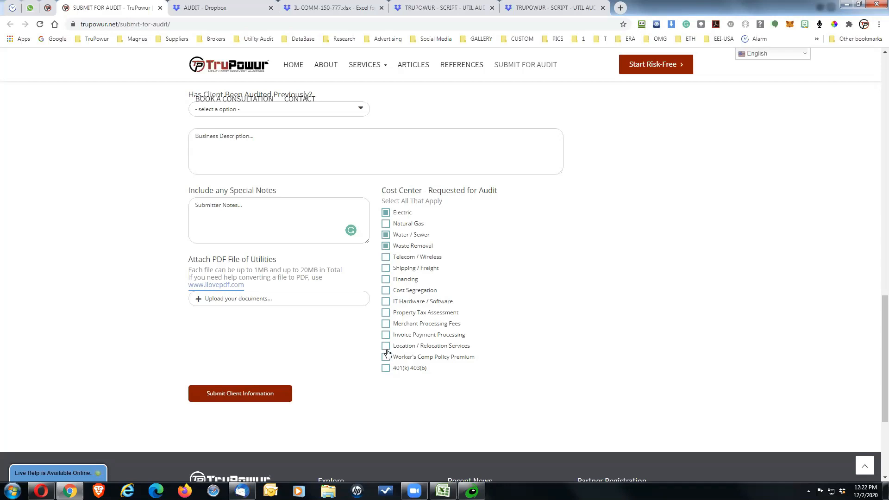
left_click(386, 357)
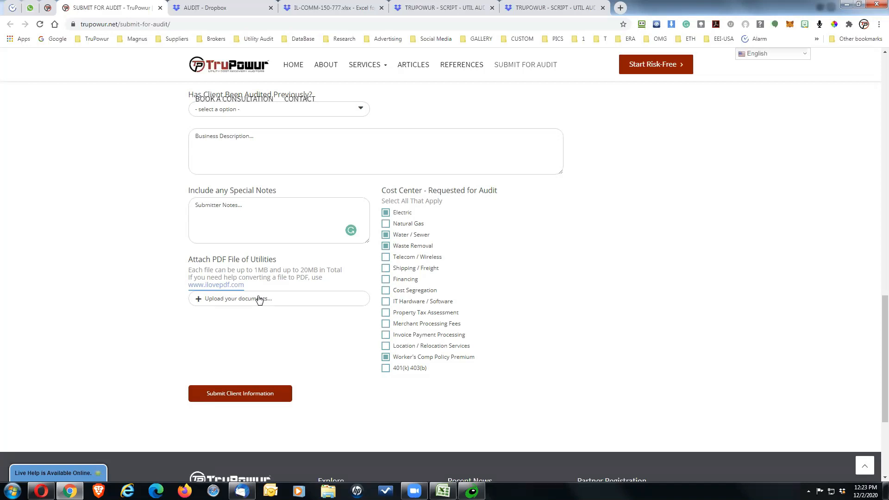
mouse_move(216, 288)
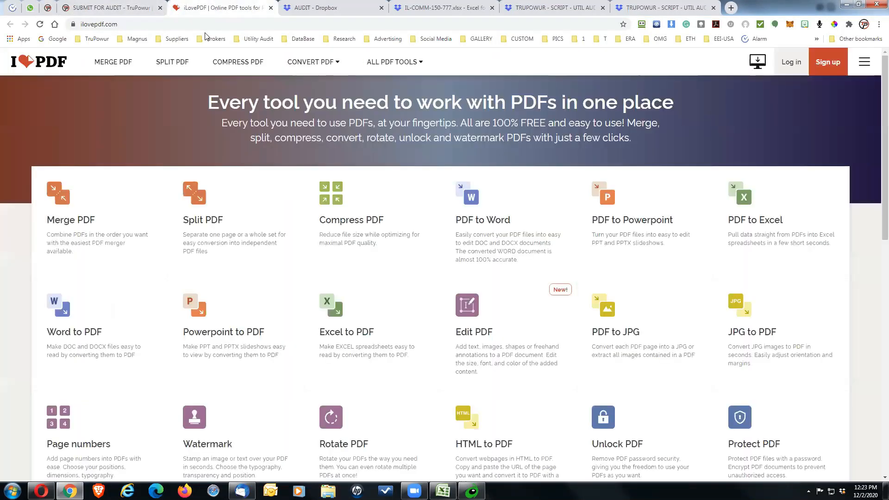
mouse_move(340, 298)
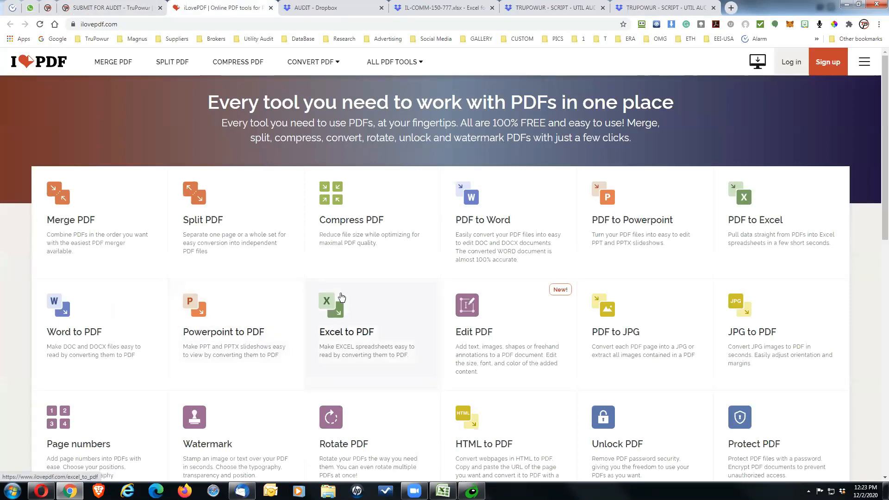
mouse_move(333, 209)
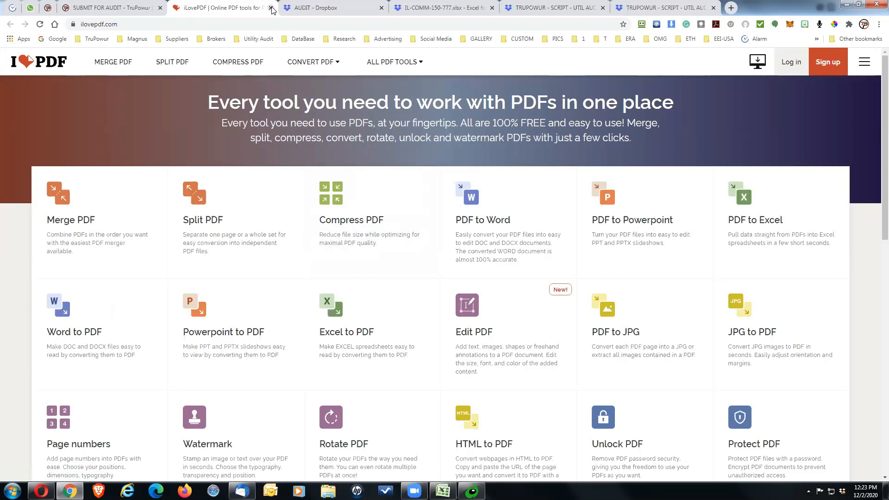
Close the iLovePDF tab to return to the TruPowur audit registration form
left_click(204, 8)
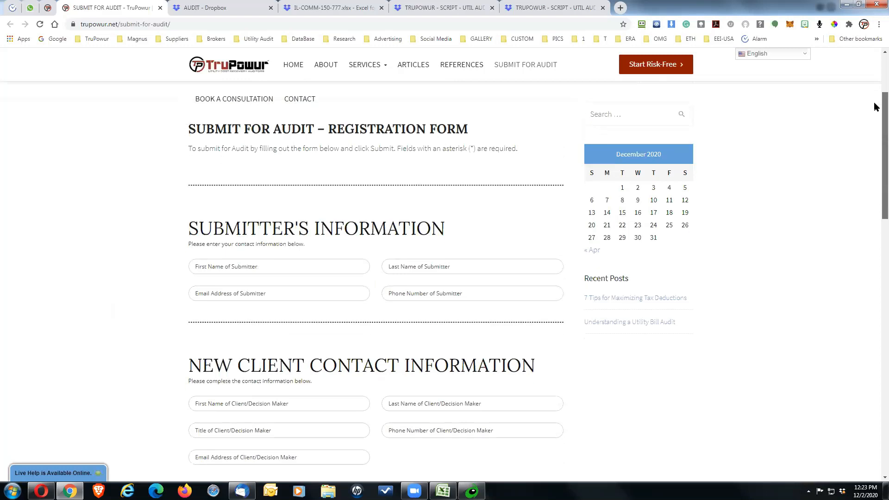
Scroll down the Submit for Audit page before returning to the agent launchpad
scroll("down", 3)
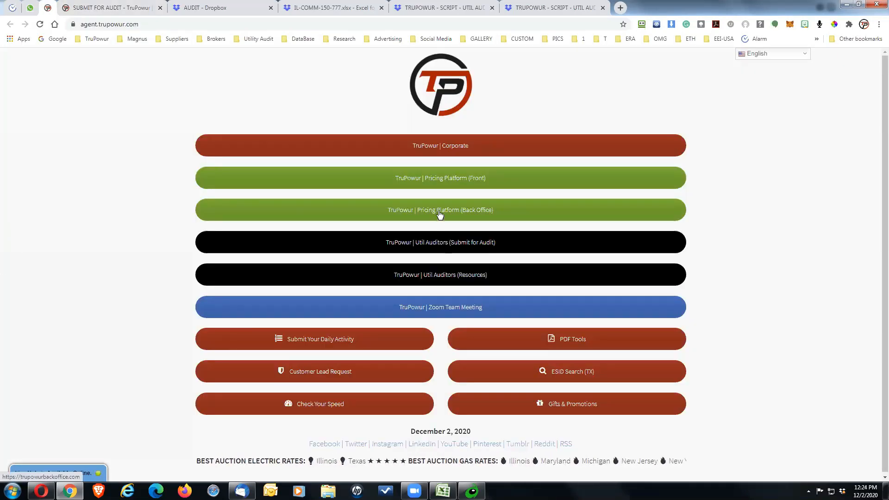
Enter the Pricing Platform back office and start a quote for a new customer
left_click(441, 209)
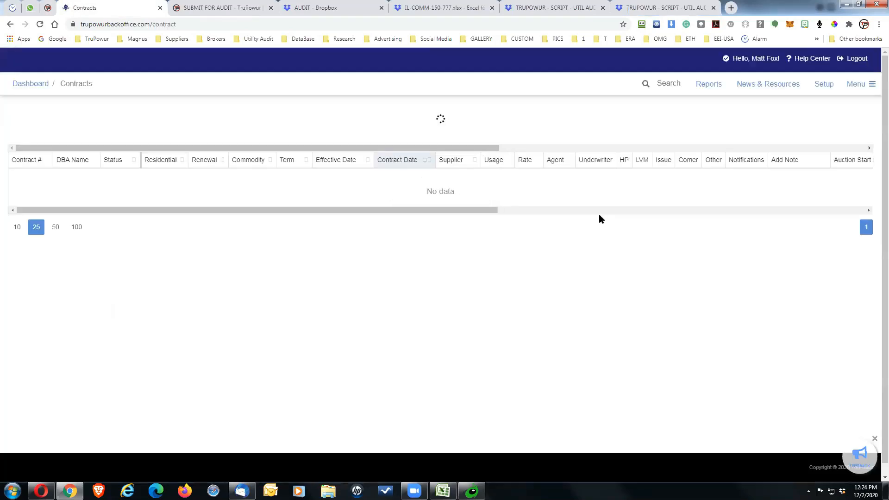
mouse_move(346, 148)
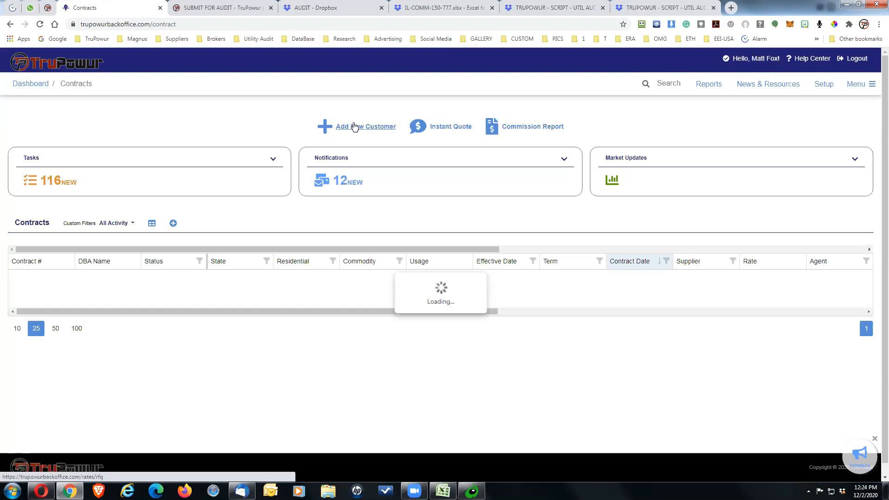
left_click(365, 127)
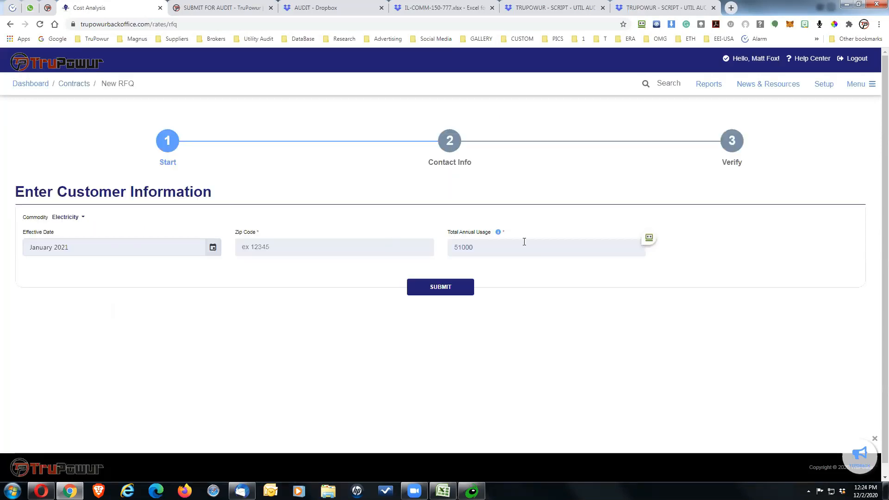
mouse_move(198, 301)
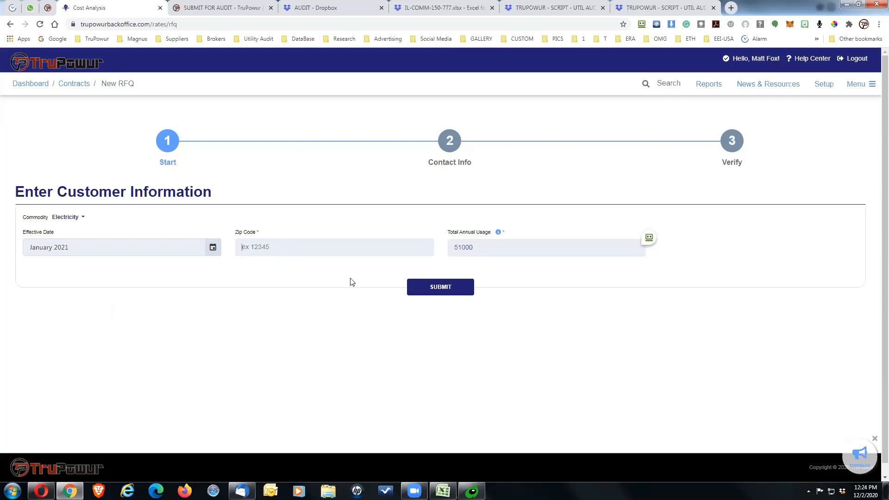
Price ZIP 60606 at 750000 kWh annual usage and proceed to Contact Info
type("60606")
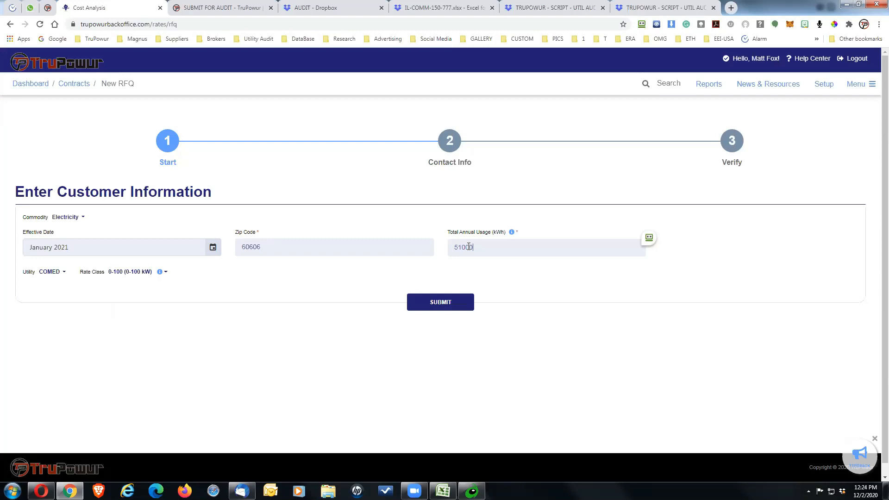
type("7")
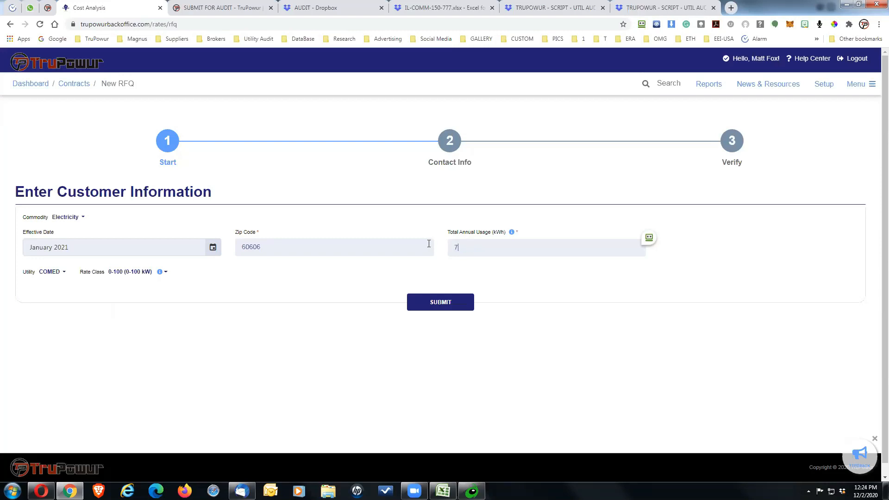
type("5000")
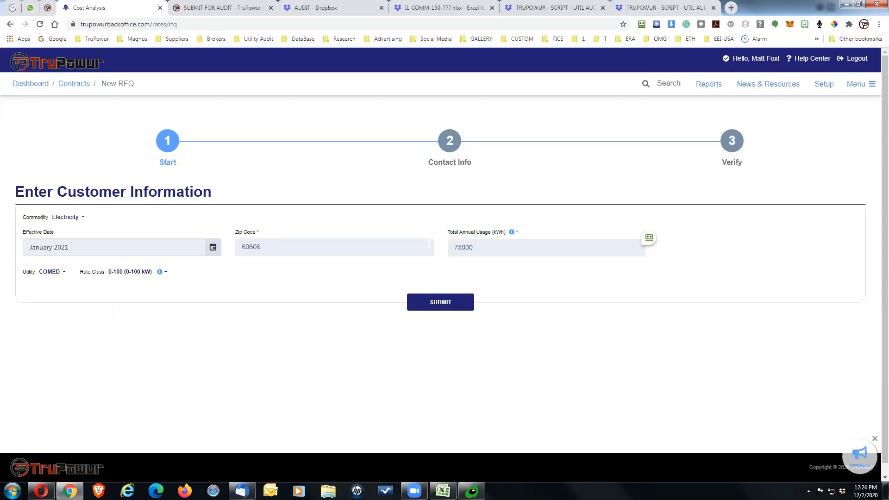
left_click(439, 301)
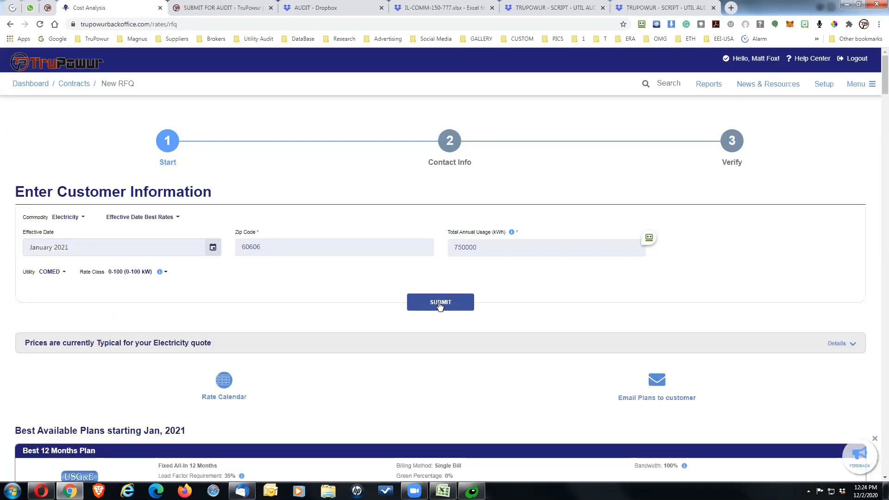
left_click(439, 302)
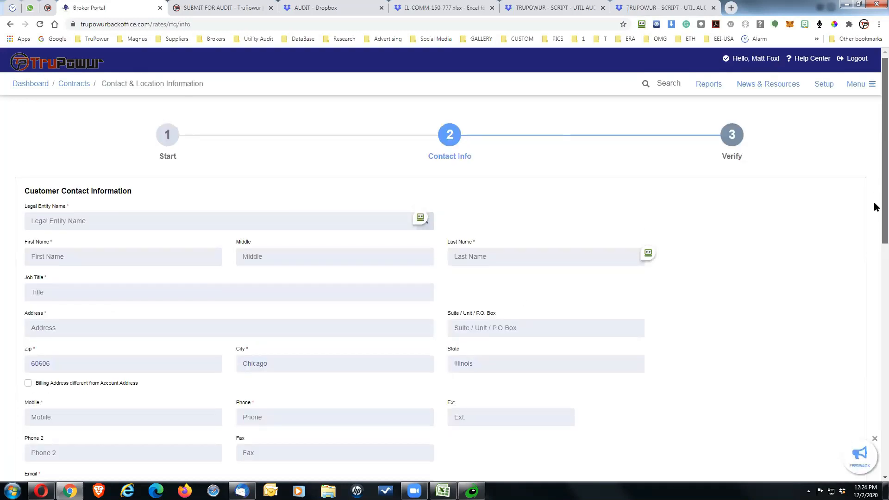
scroll("down", 3)
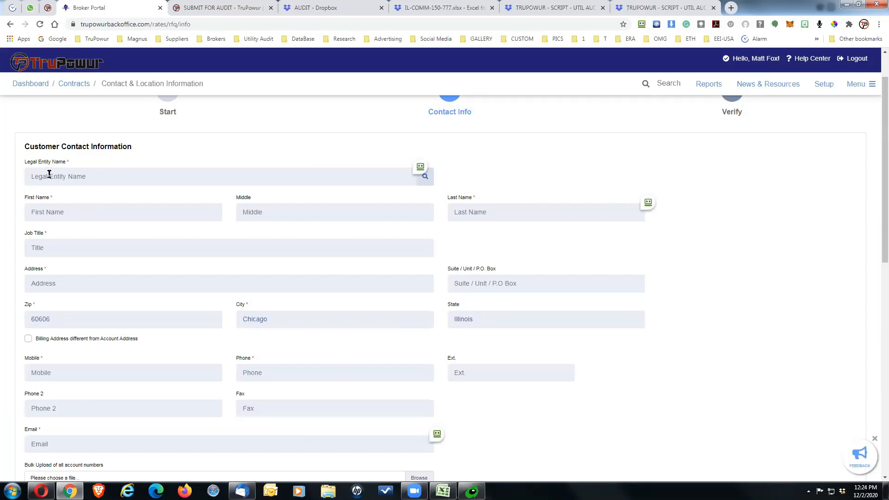
mouse_move(73, 192)
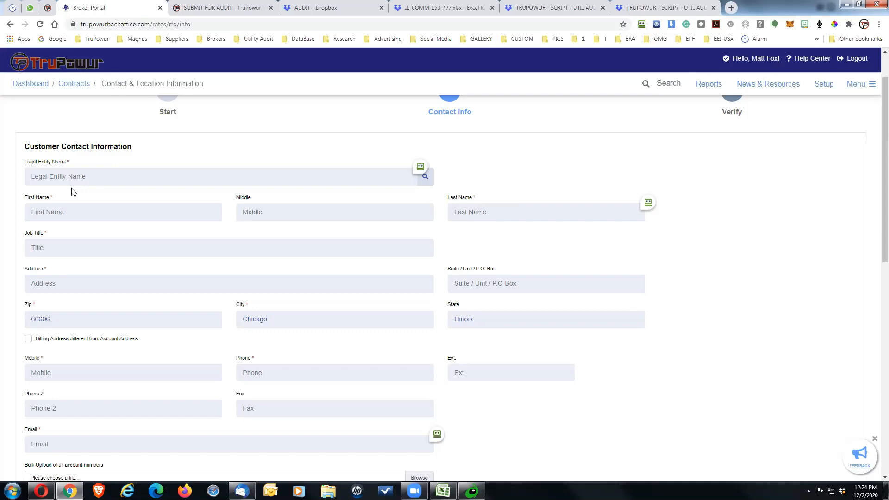
type("PDQ INC")
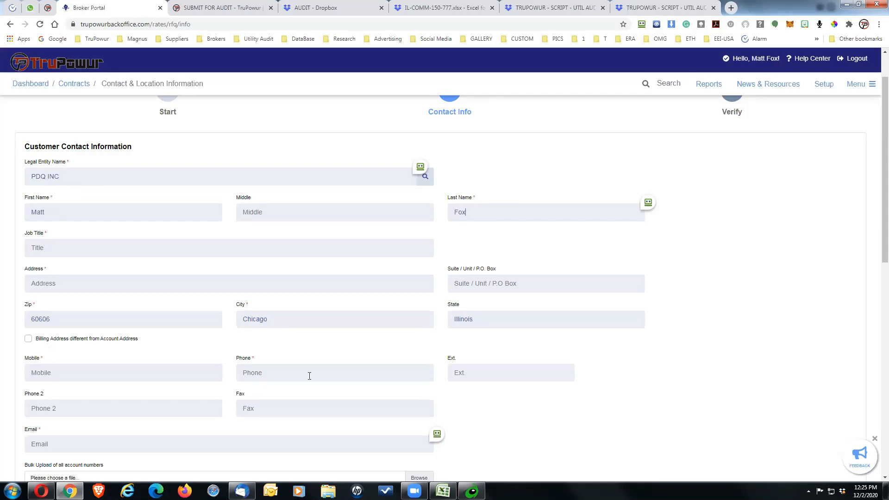
scroll("down", 3)
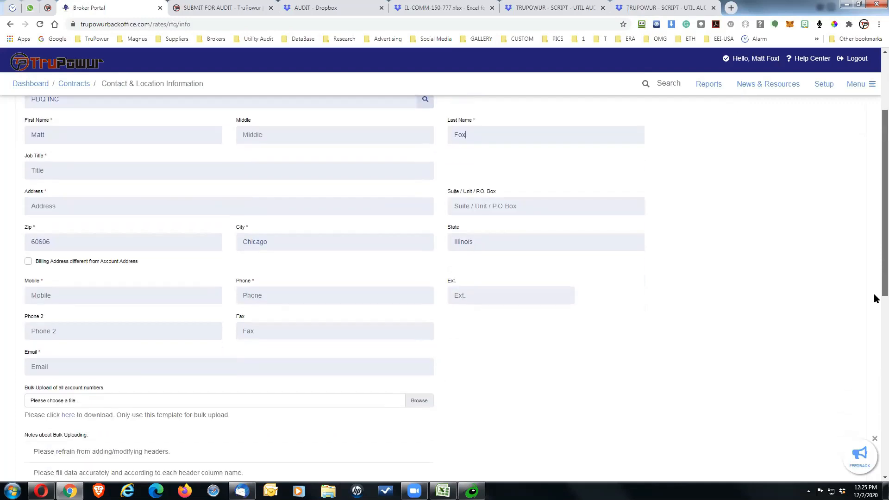
scroll("down", 3)
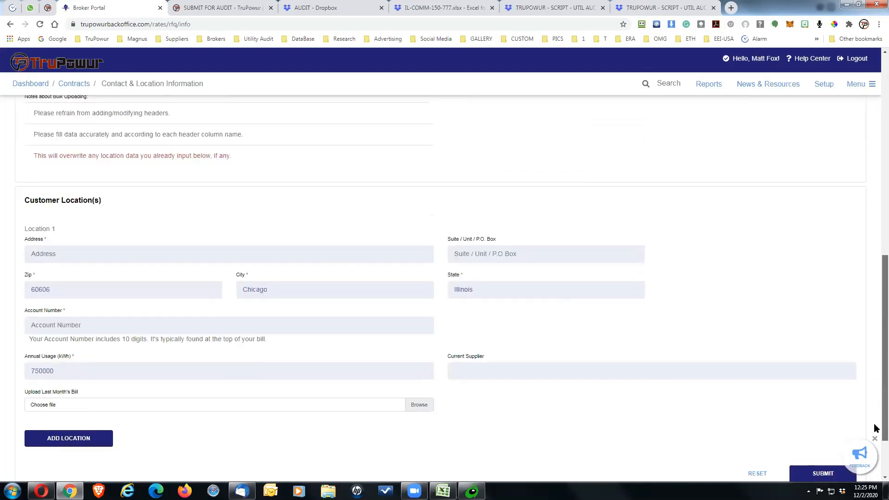
scroll("down", 3)
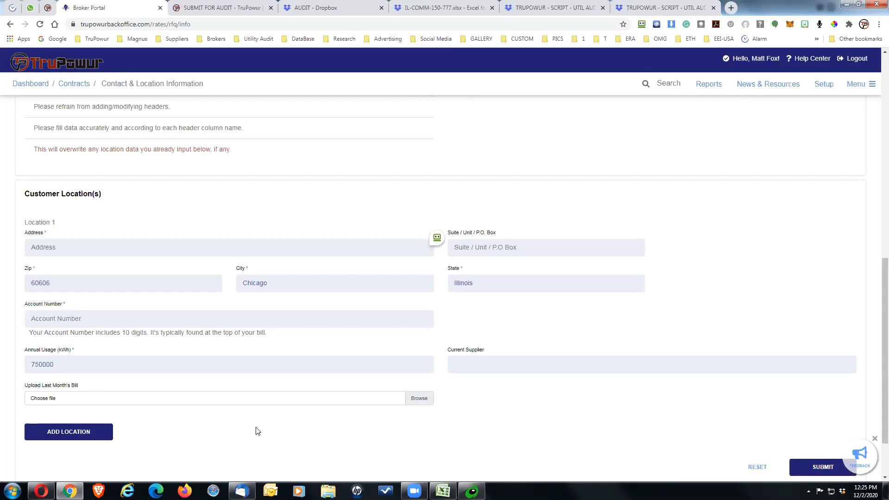
scroll("down", 3)
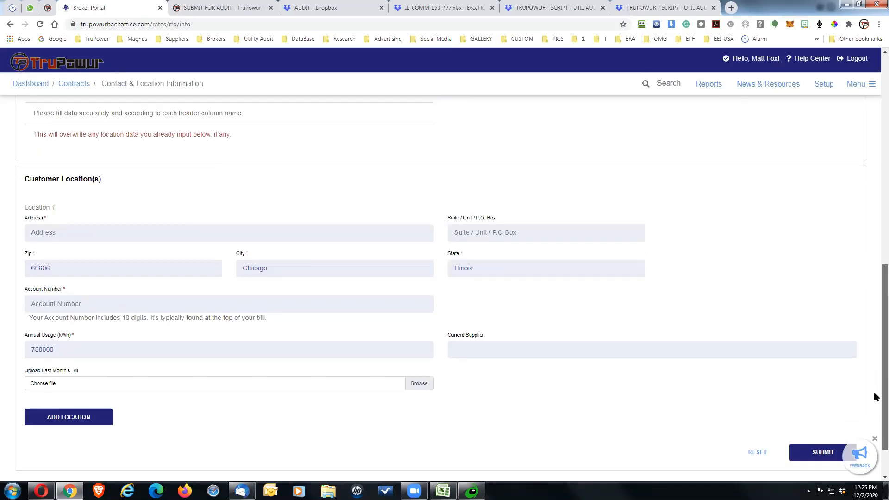
scroll("down", 3)
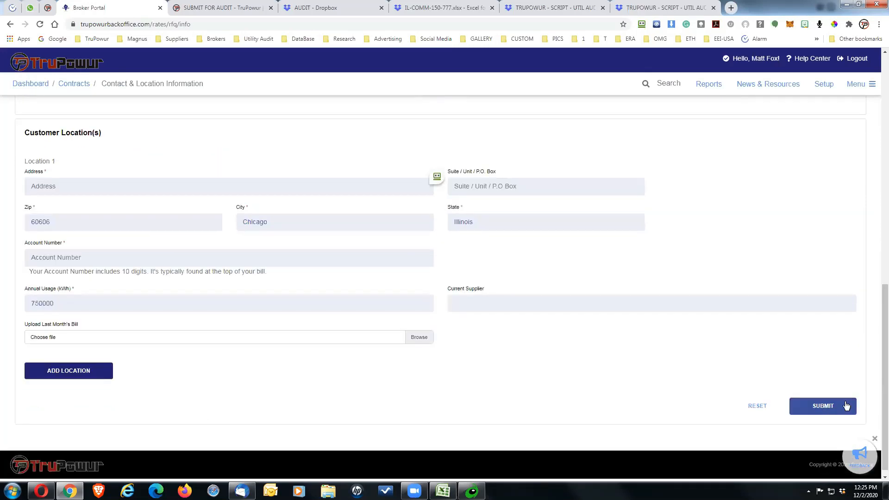
Attempt to submit the contact step and jump to Verify, then return to the IL-COMM-150-777 leads spreadsheet
left_click(822, 405)
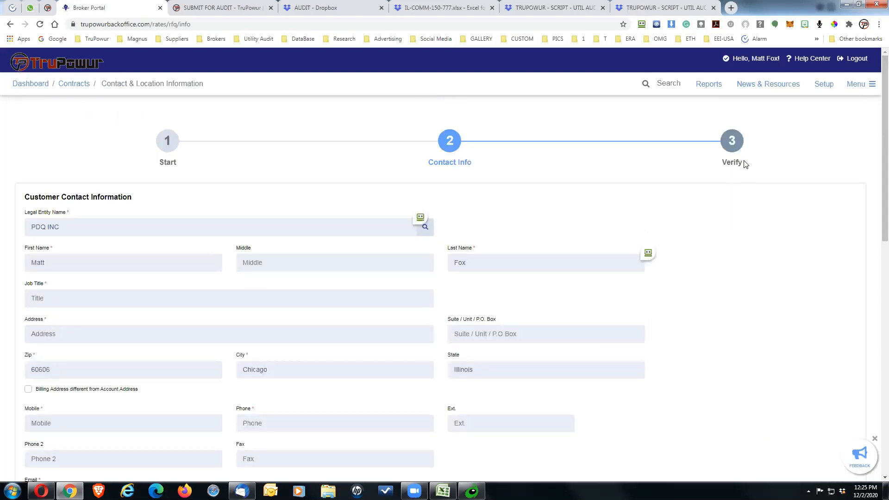
mouse_move(738, 163)
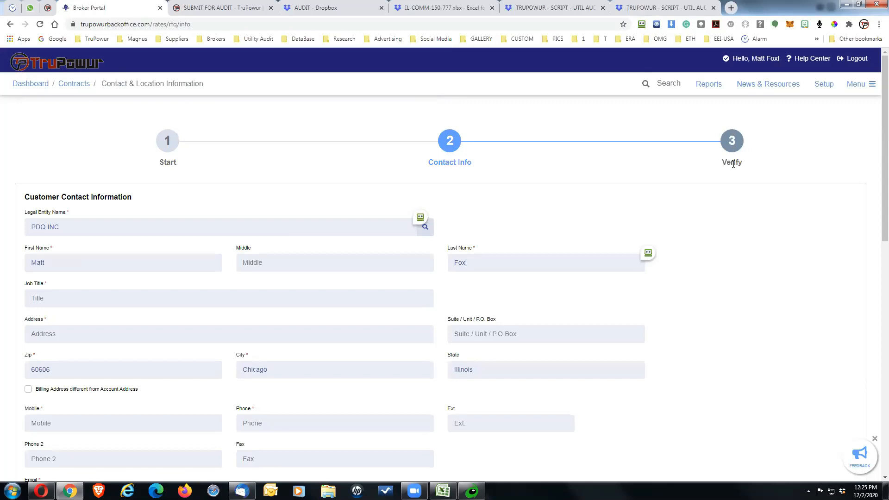
left_click(546, 262)
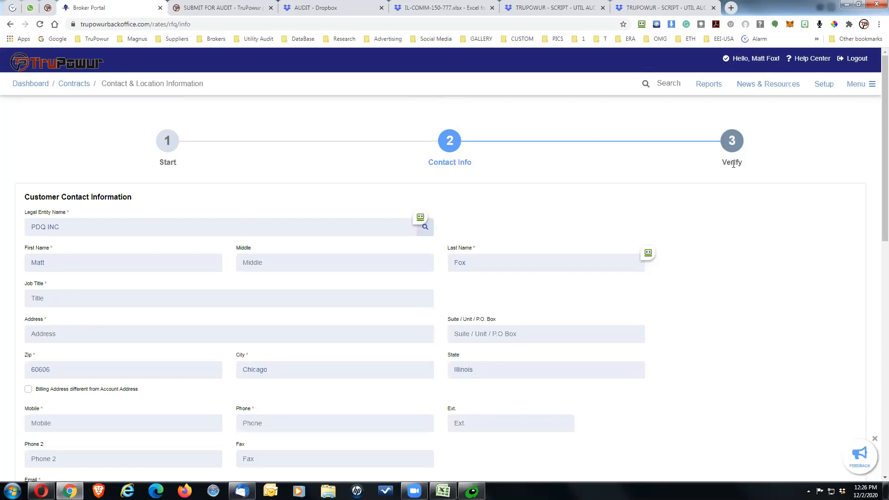
mouse_move(730, 162)
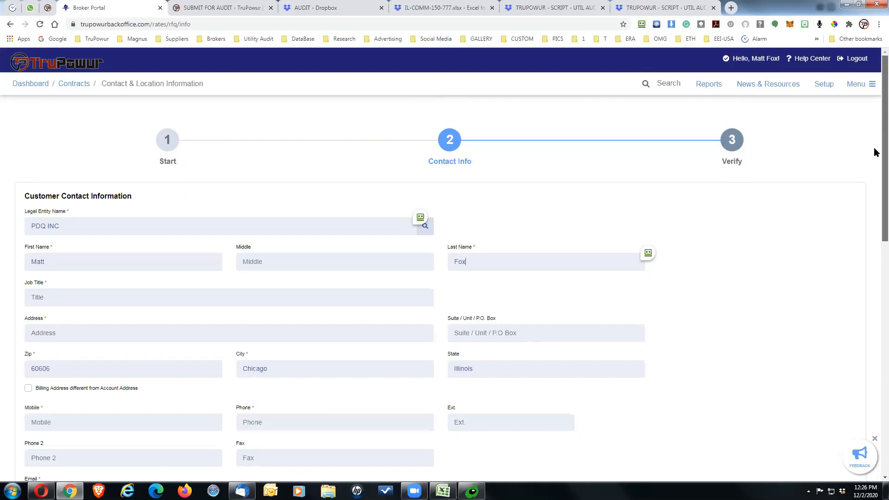
scroll("down", 3)
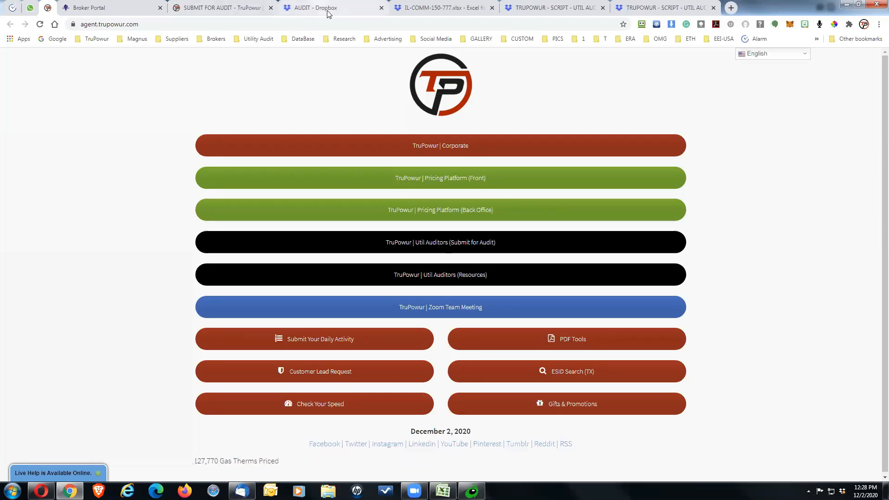
left_click(333, 8)
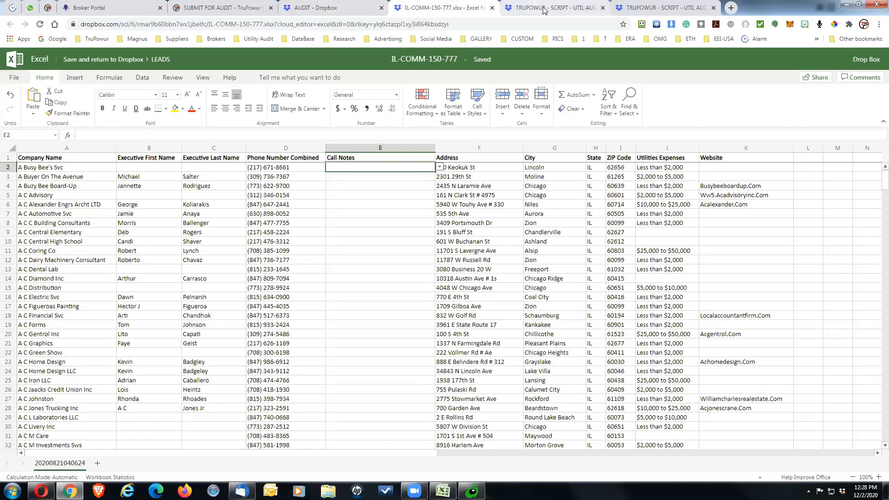
Read through the sample phone guide and email template in the Word script document
left_click(663, 7)
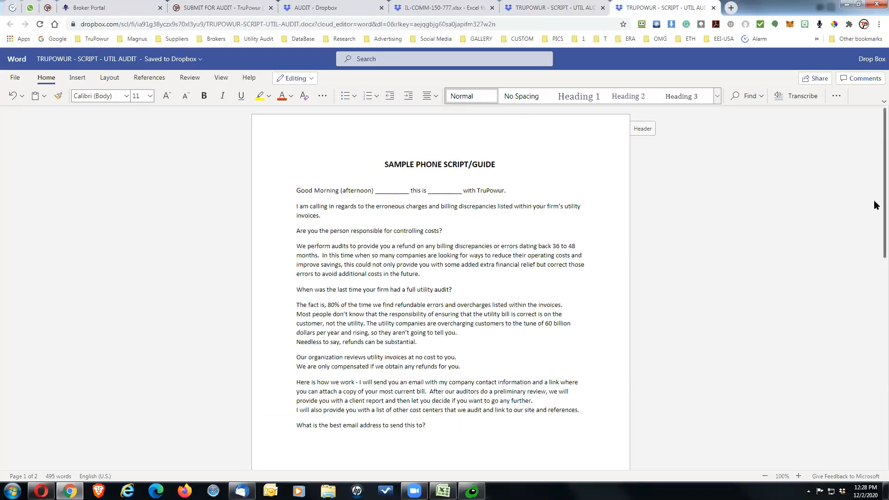
scroll("down", 3)
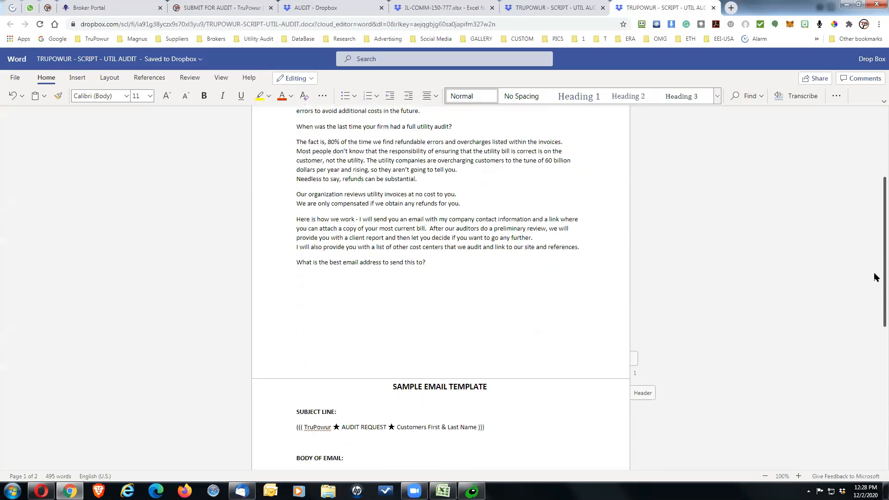
scroll("down", 3)
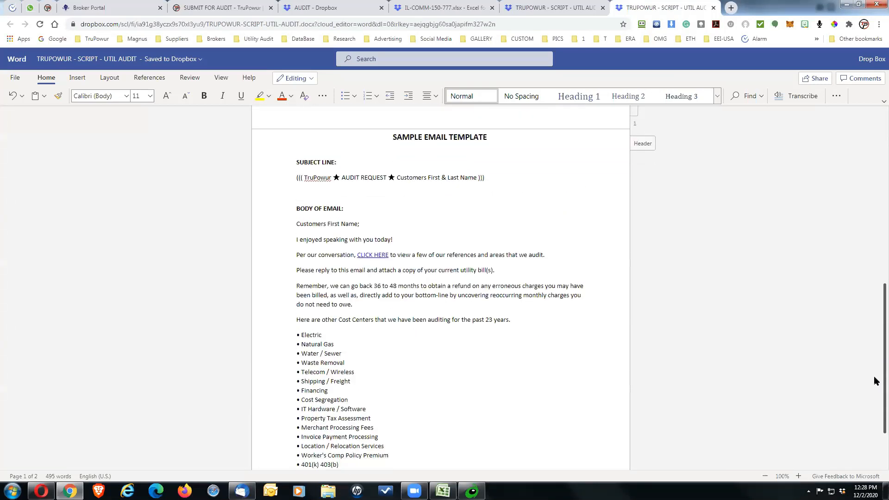
scroll("down", 3)
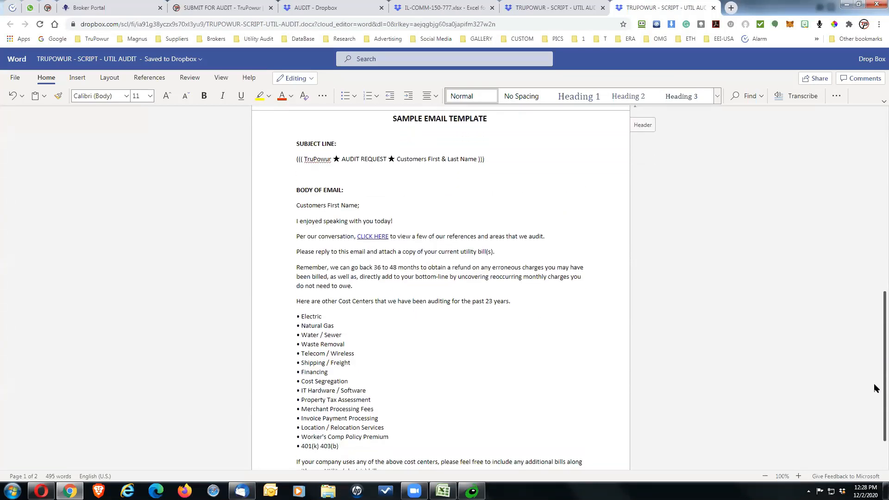
scroll("down", 3)
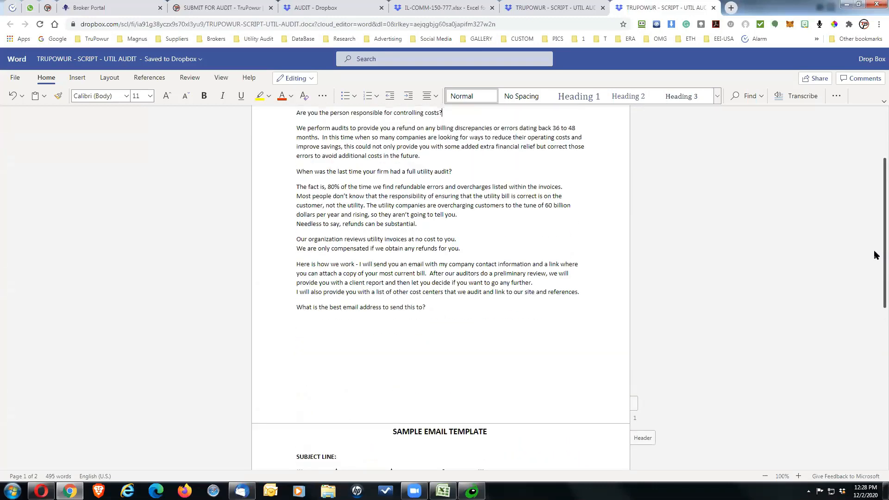
scroll("down", 3)
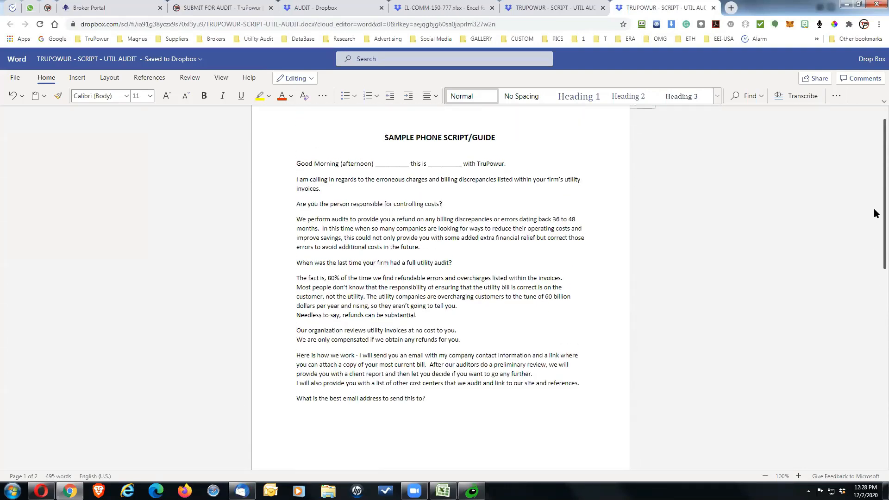
scroll("down", 3)
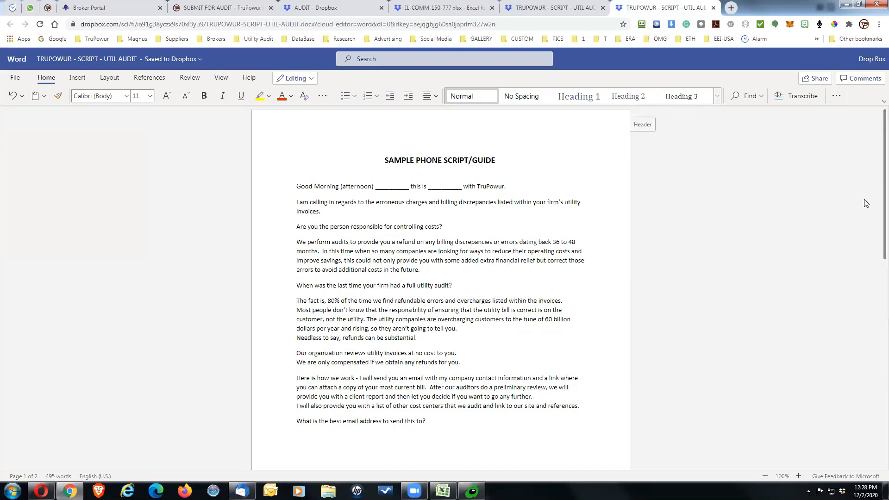
scroll("down", 3)
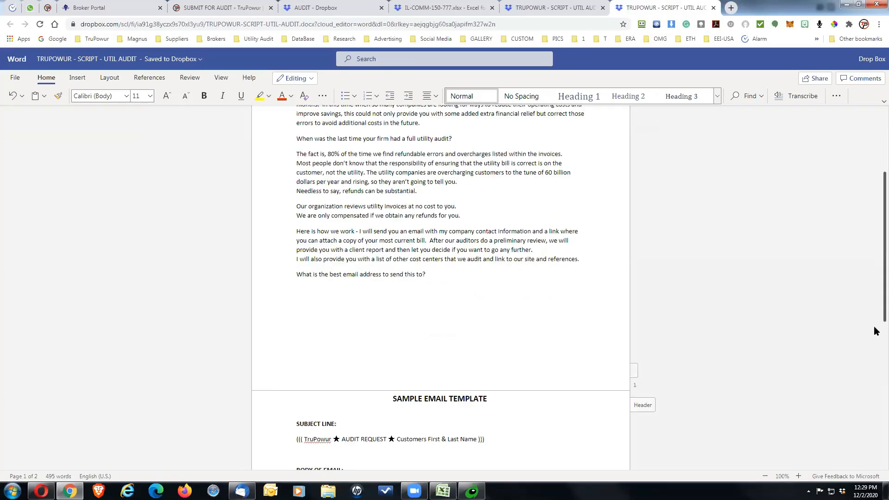
scroll("down", 3)
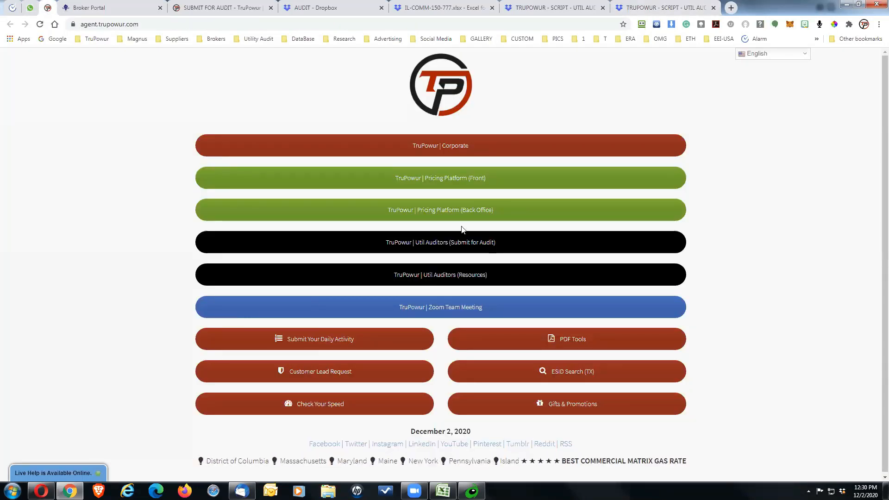
mouse_move(437, 278)
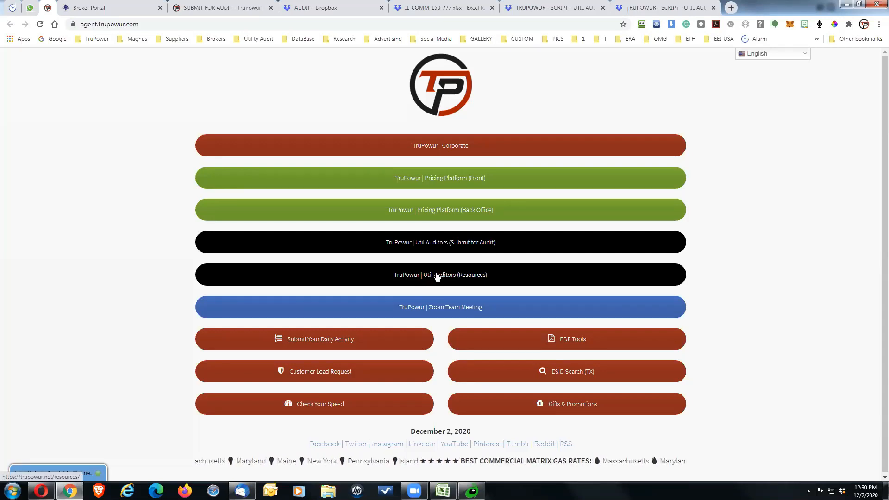
Open the 'TruPowur | Util Auditors (Resources)' page from the launchpad
left_click(440, 275)
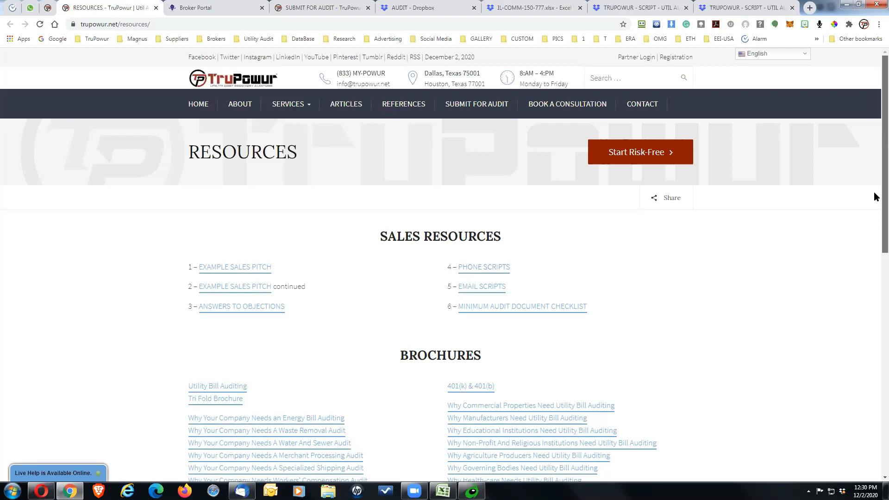
scroll("down", 3)
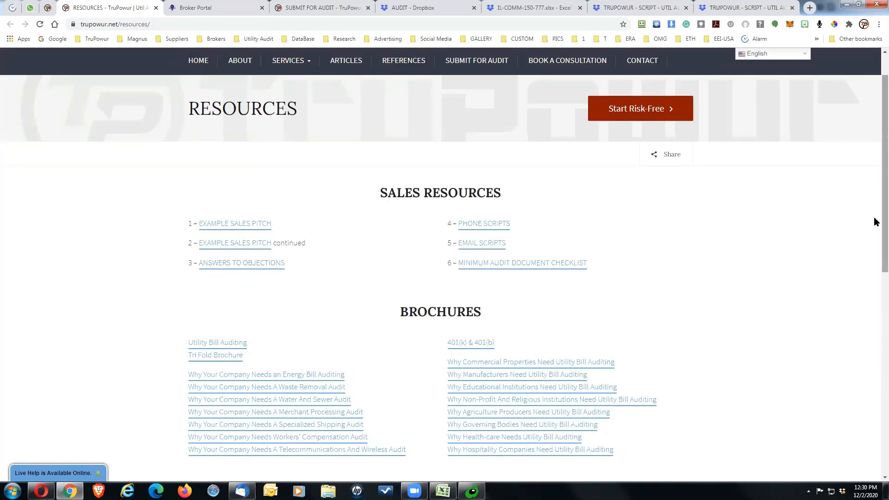
scroll("down", 3)
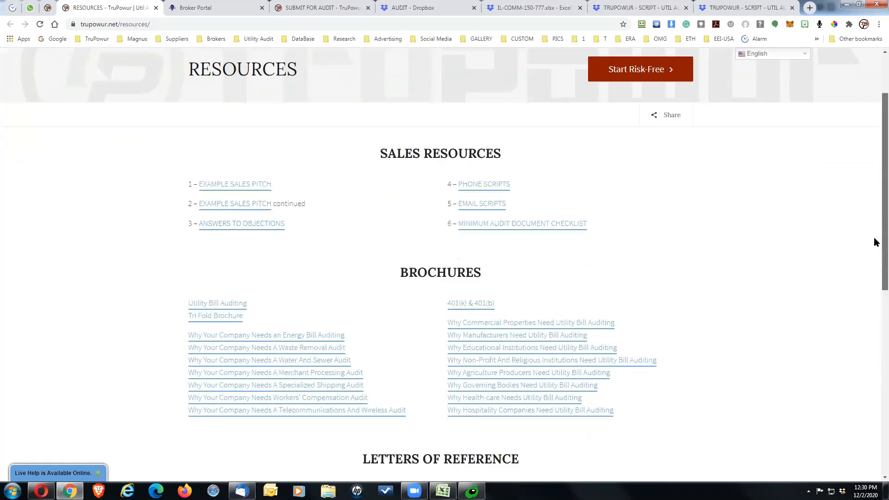
scroll("down", 3)
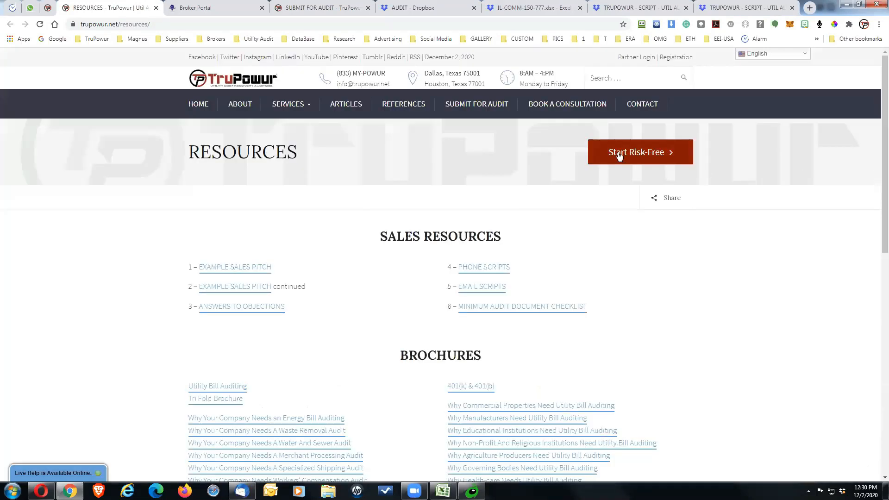
mouse_move(403, 104)
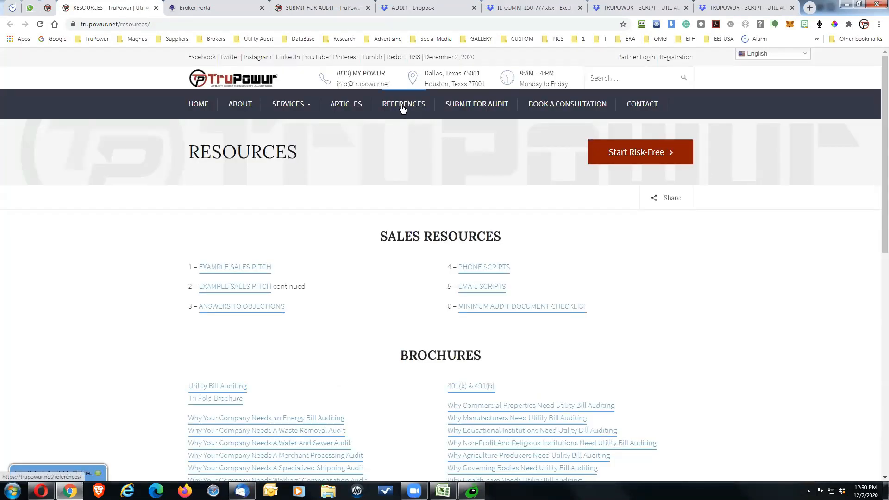
left_click(403, 103)
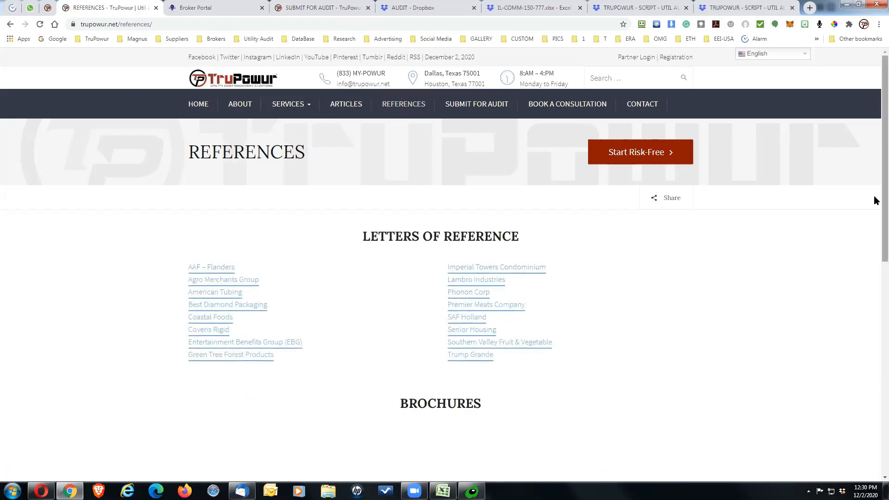
scroll("down", 3)
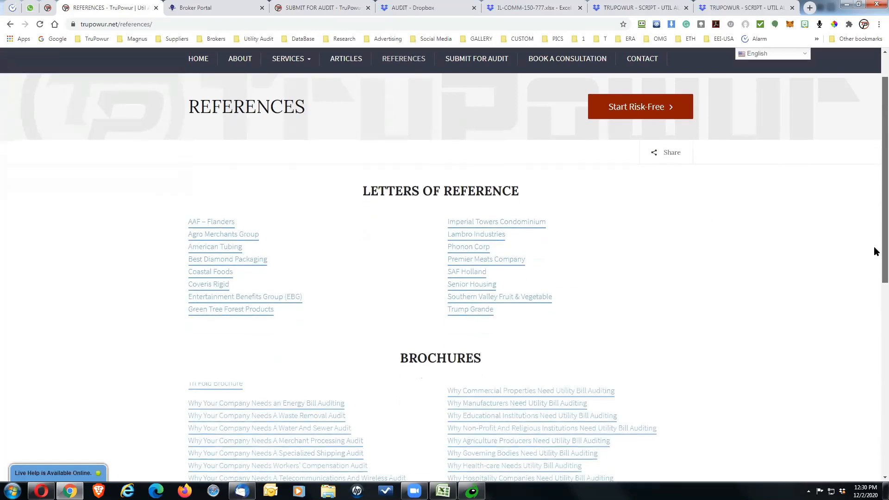
scroll("down", 3)
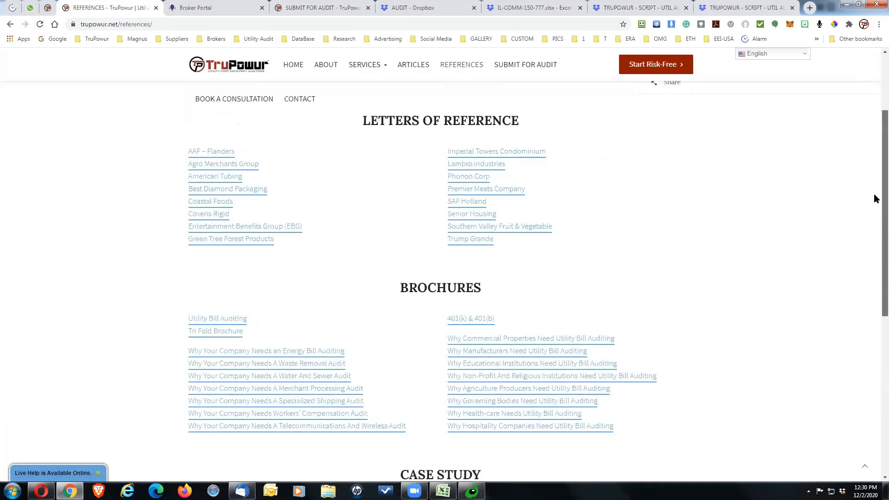
scroll("up", 3)
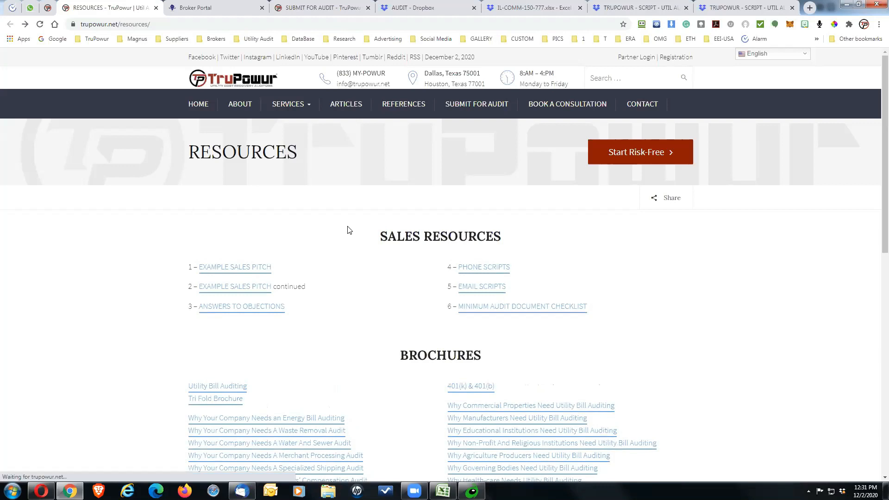
scroll("down", 3)
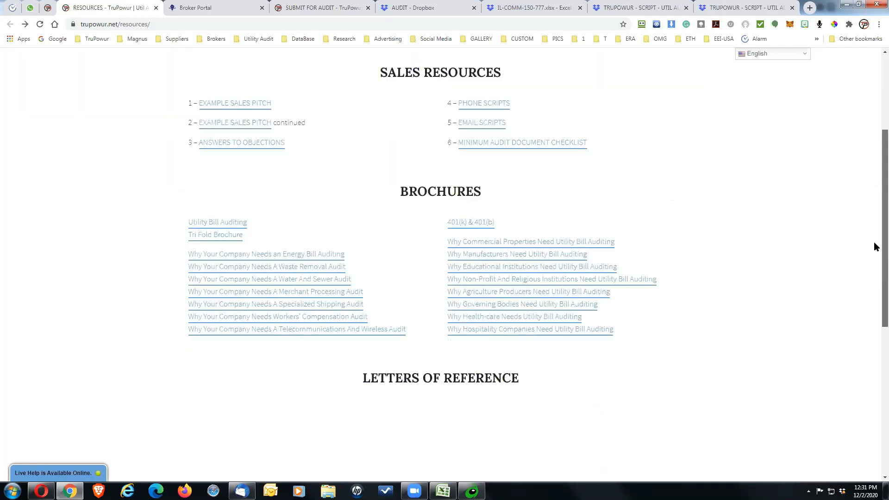
scroll("up", 3)
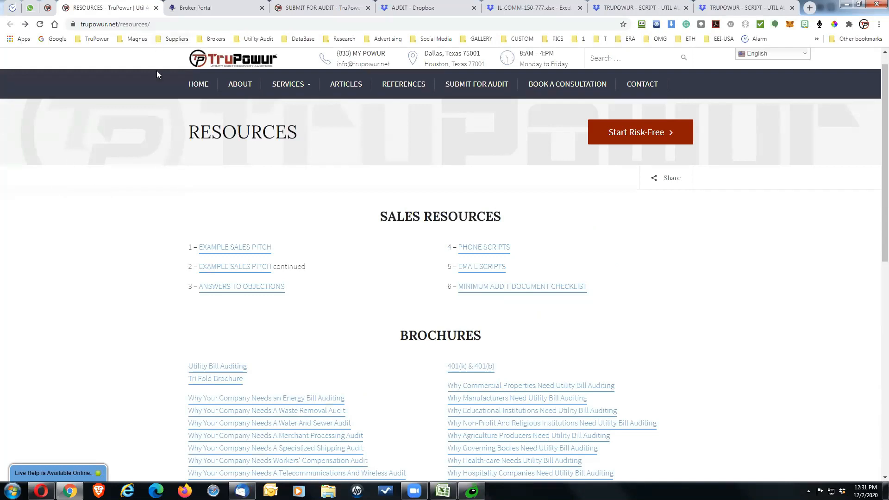
mouse_move(235, 247)
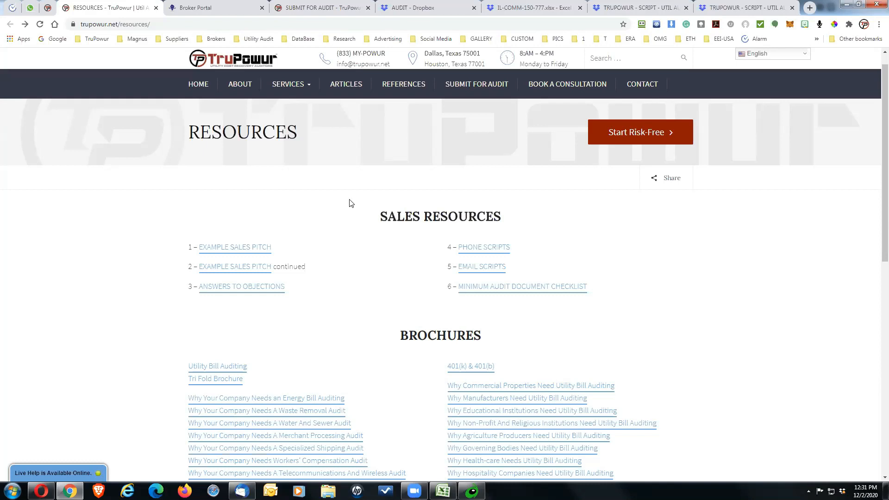
left_click(404, 84)
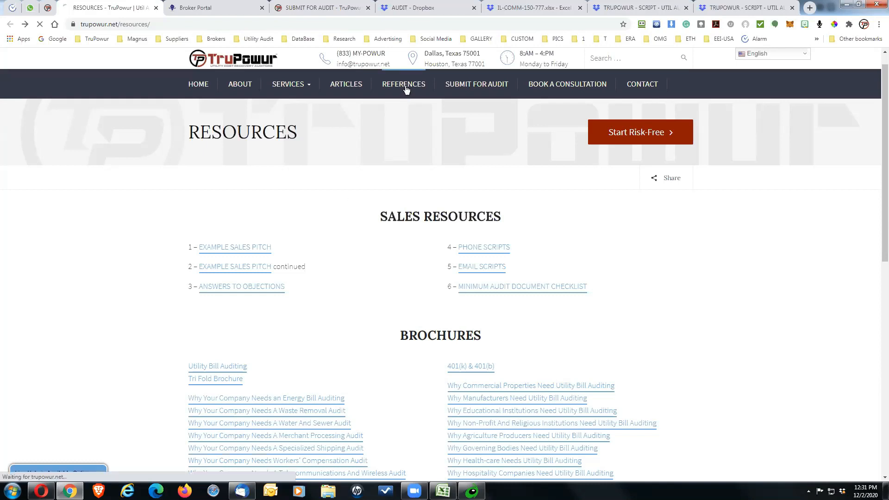
Open the References page listing TruPowur's letters of reference
left_click(403, 84)
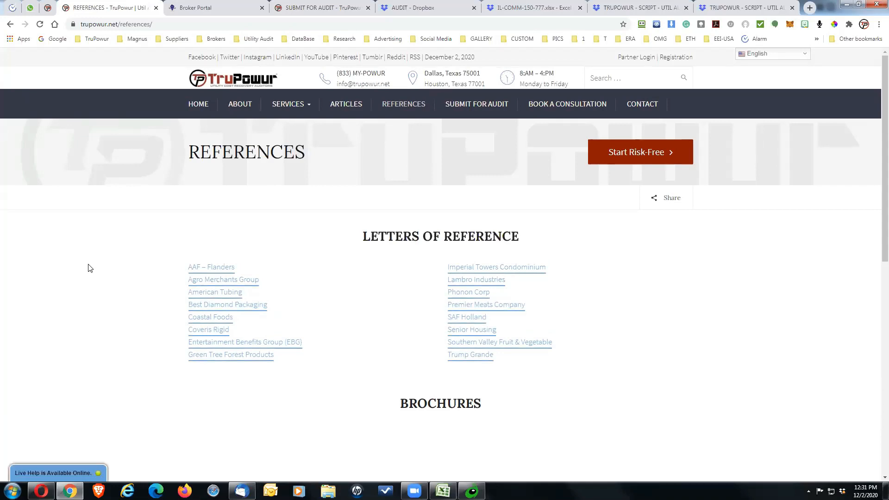
mouse_move(867, 292)
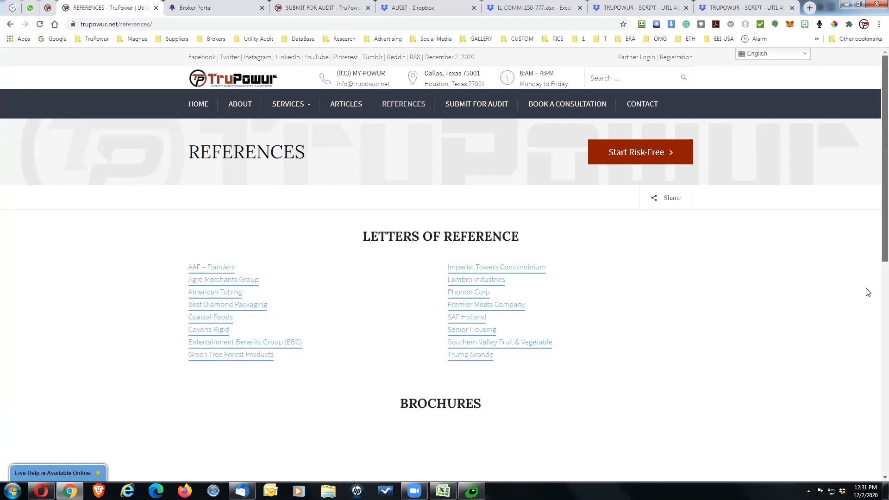